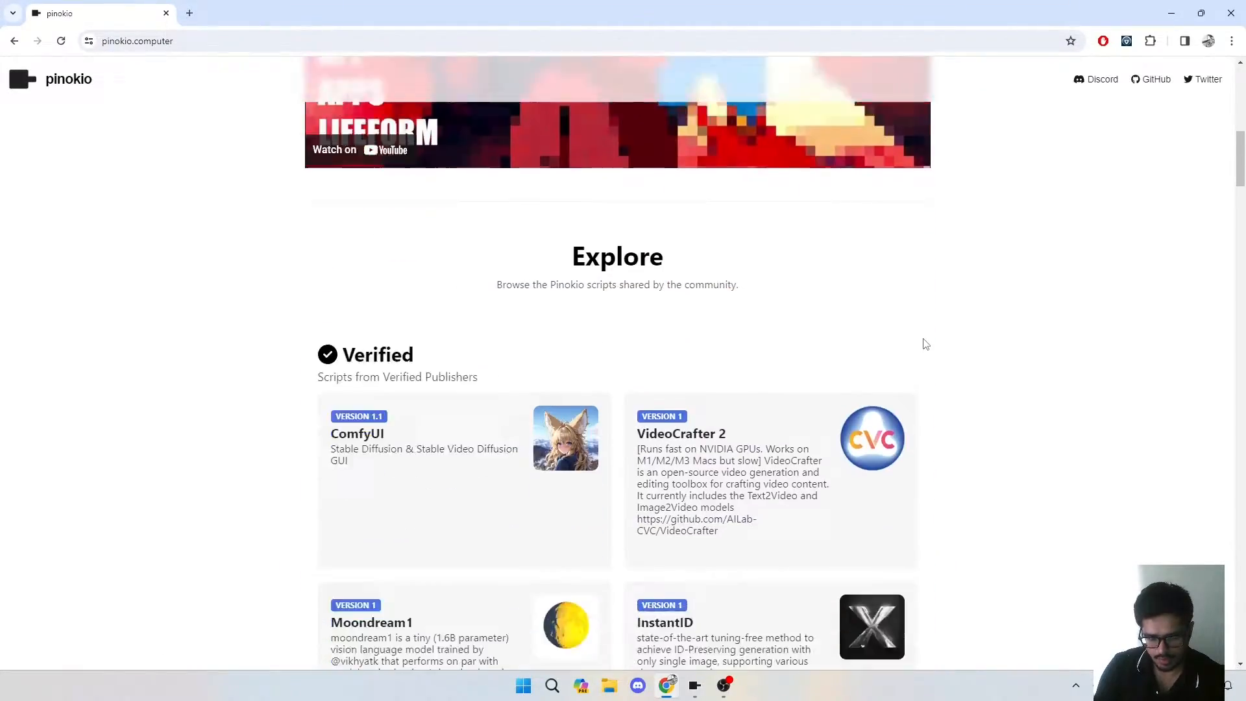
# Open the Pinokio for Windows download page from pinokio.computer and download the installer.
pyautogui.scroll(-3)
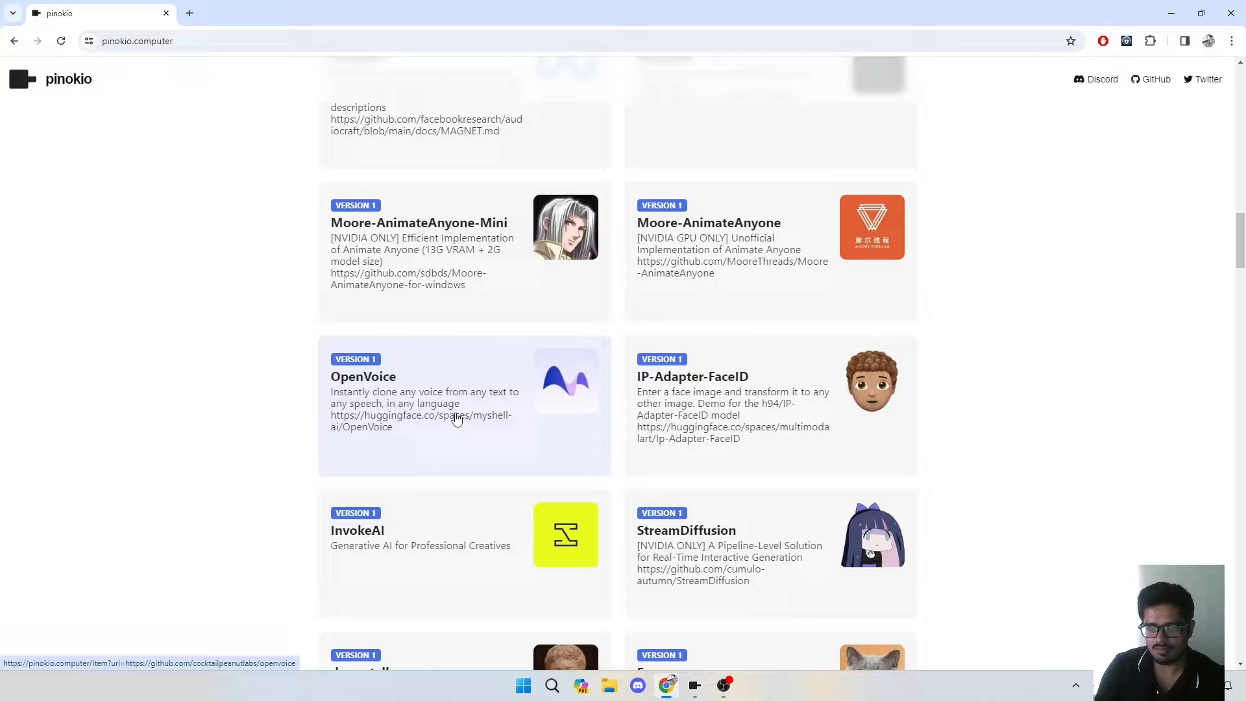
pyautogui.moveTo(379, 403)
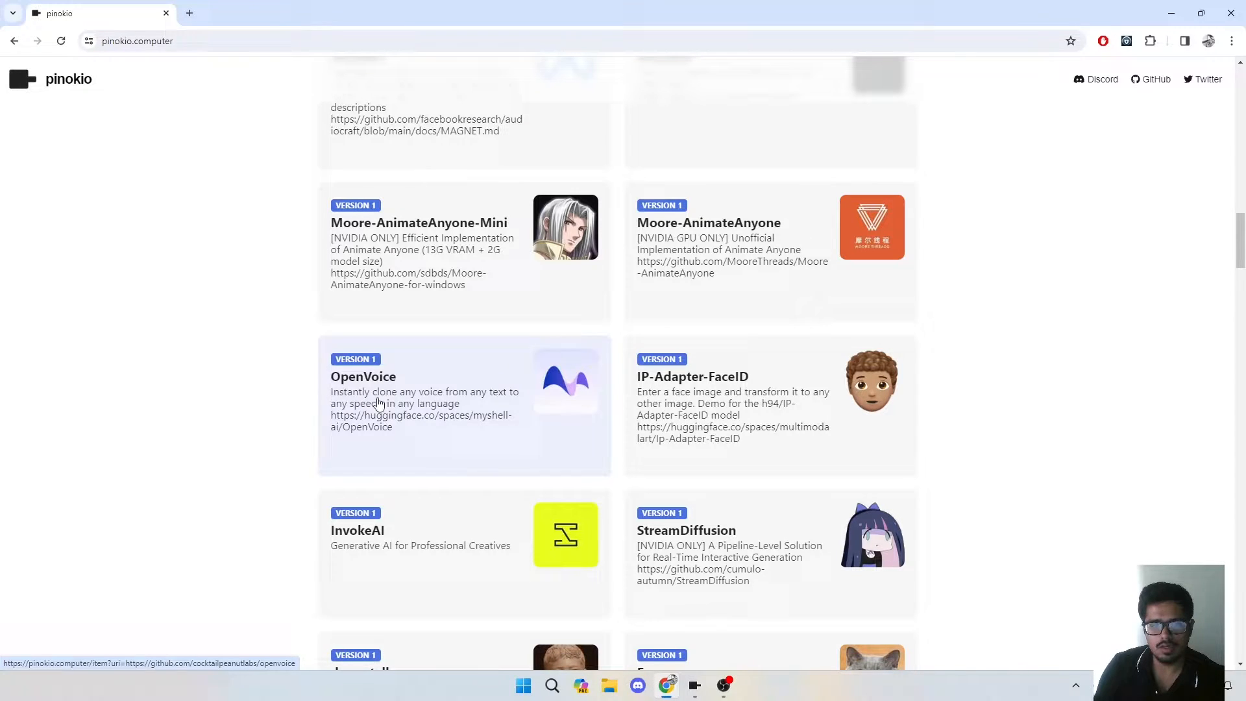
pyautogui.moveTo(418, 397)
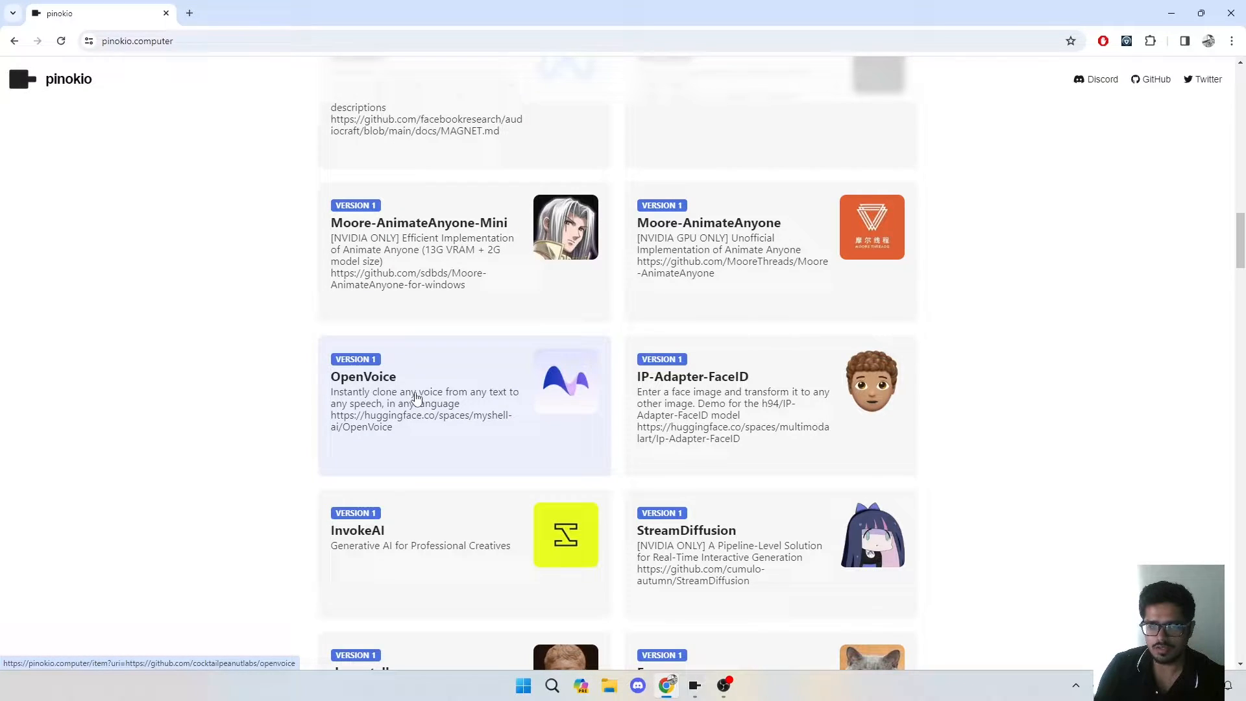
pyautogui.moveTo(484, 401)
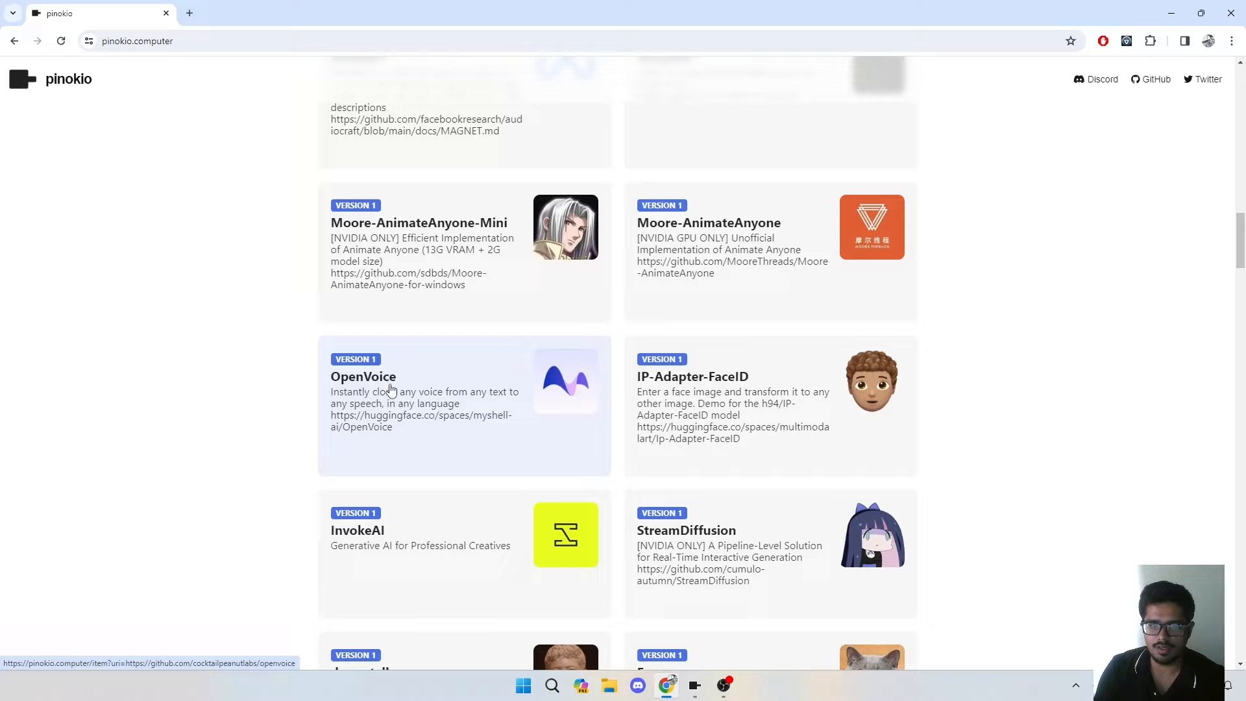
pyautogui.moveTo(509, 383)
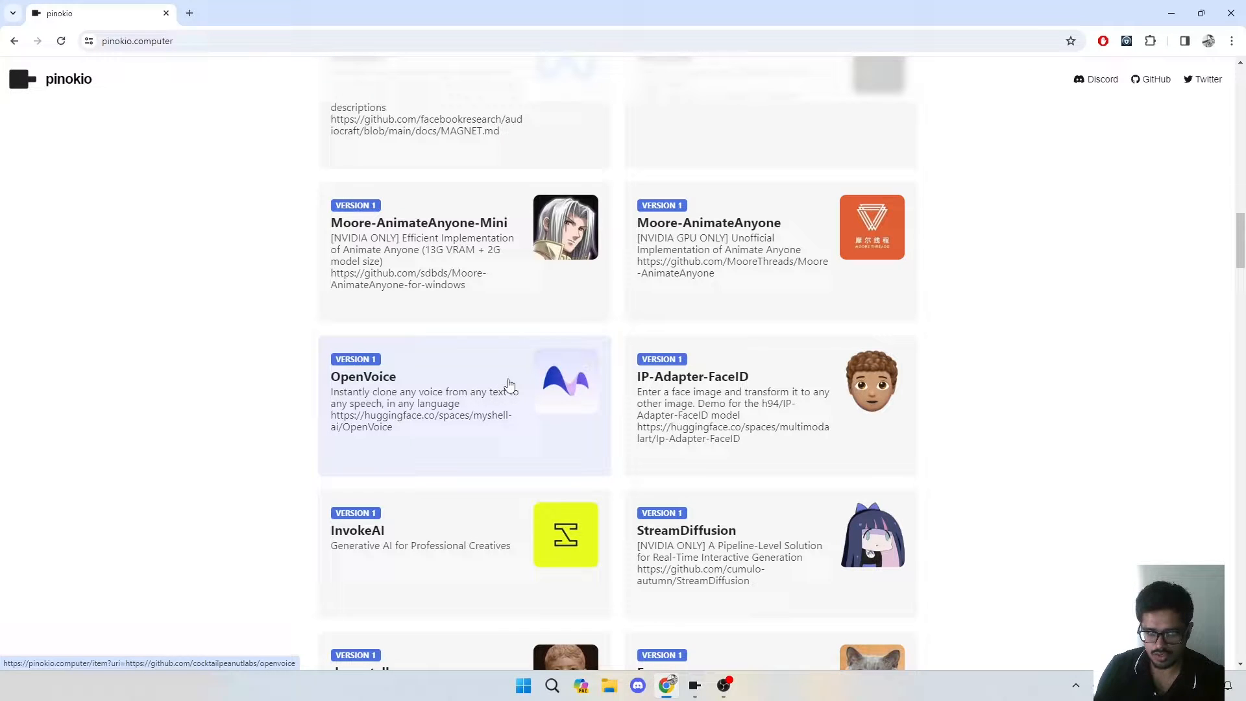
pyautogui.moveTo(448, 413)
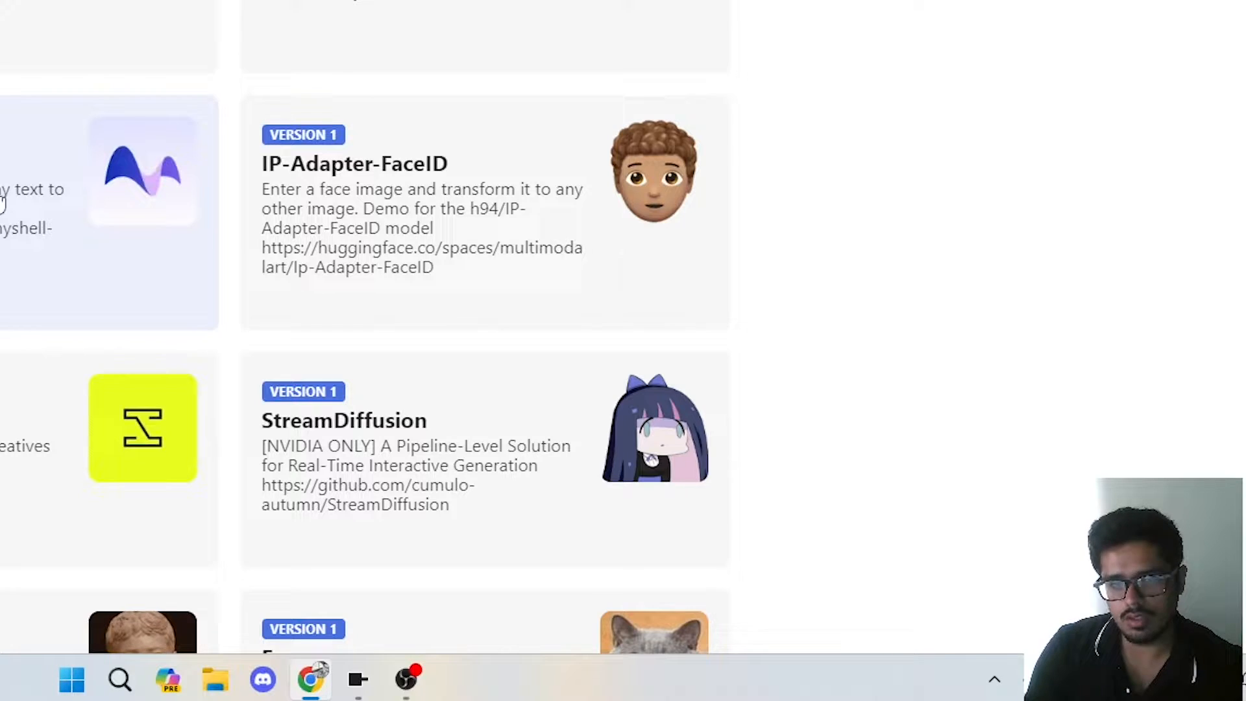
pyautogui.press('alt+tab')
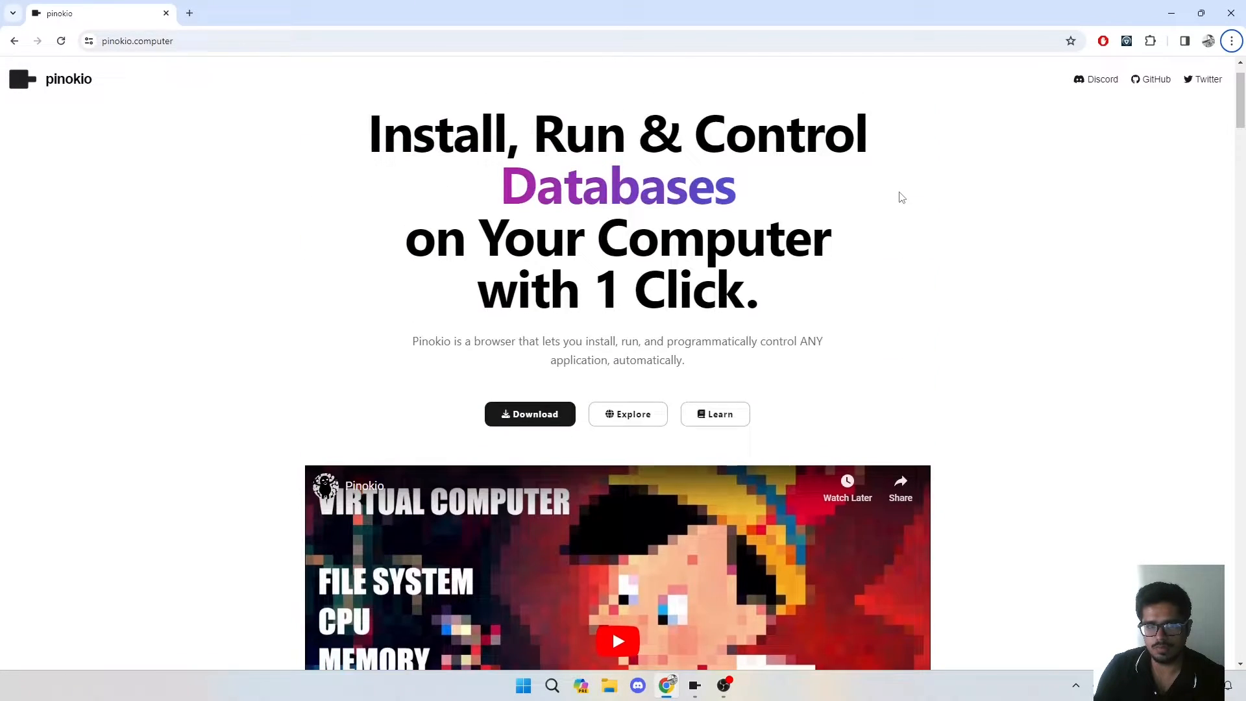
pyautogui.click(529, 414)
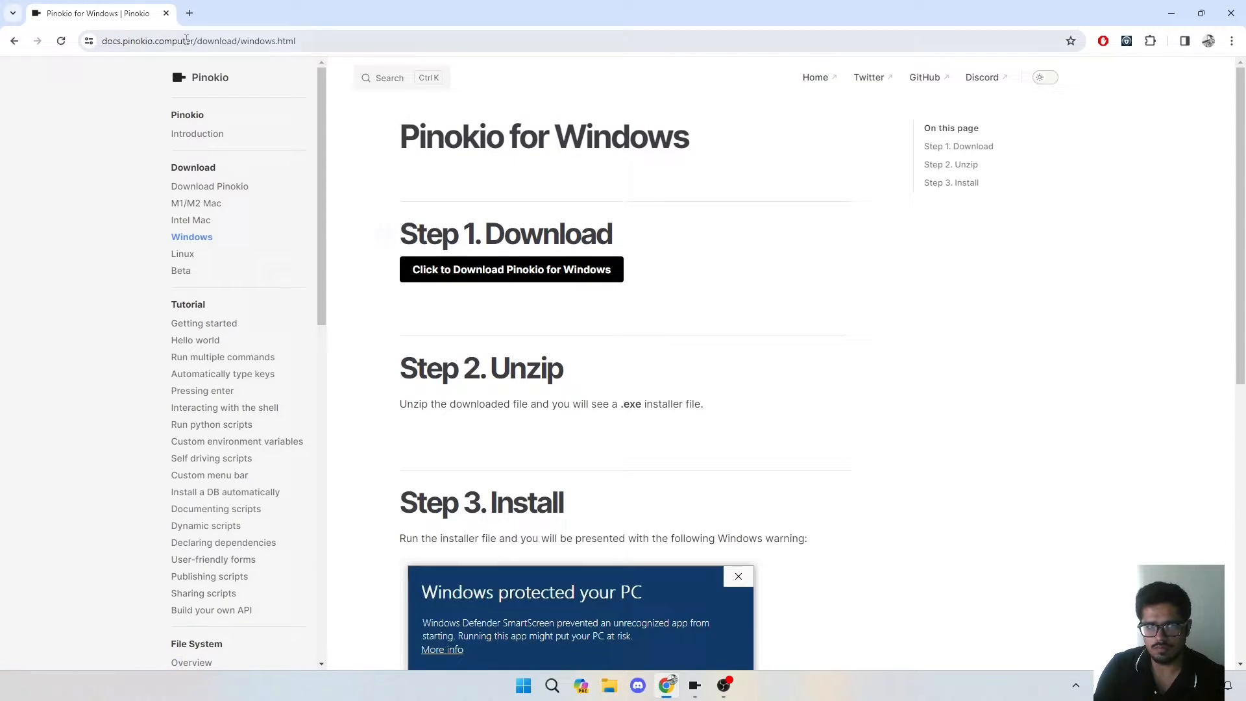
pyautogui.click(738, 577)
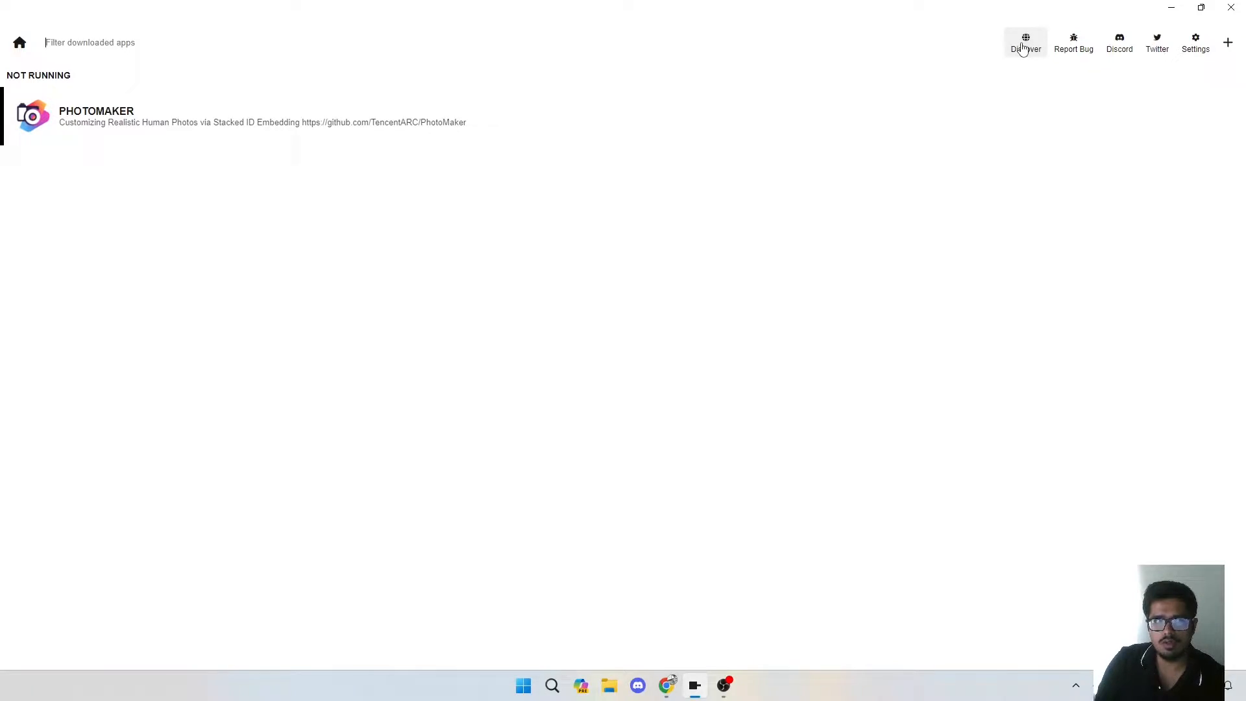
# Browse the Discover page's community scripts down to OpenVoice.
pyautogui.click(1024, 42)
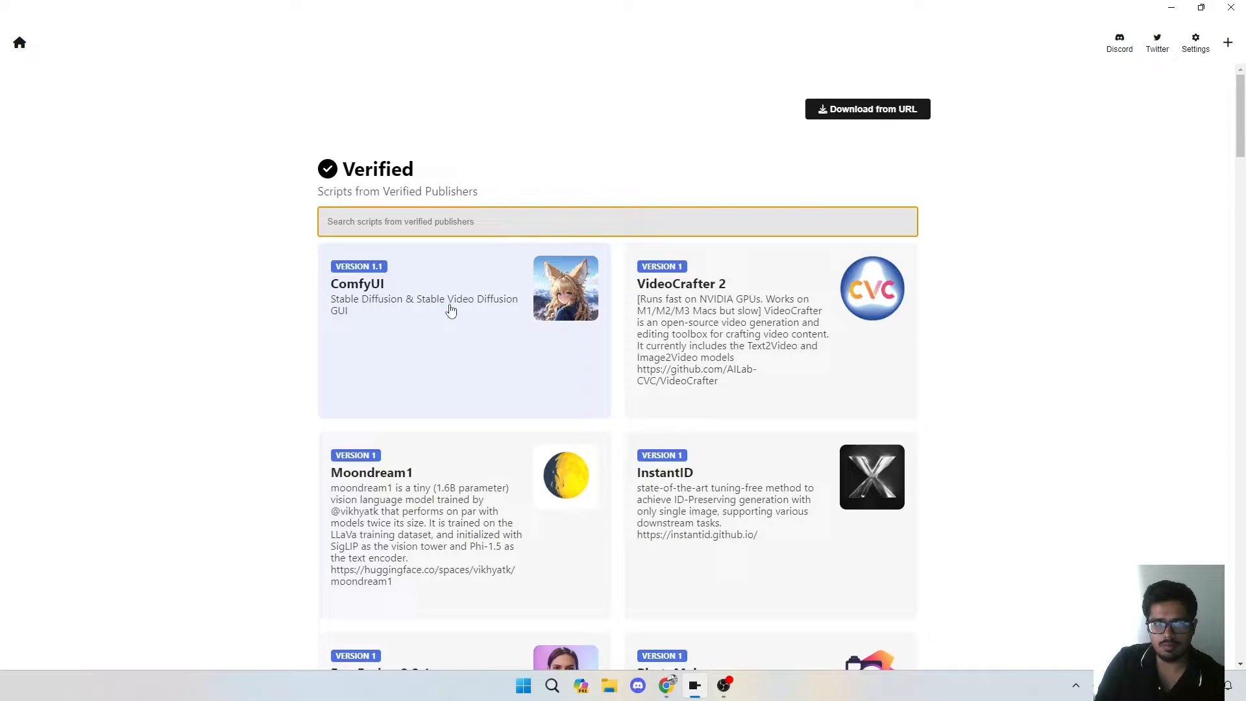
pyautogui.scroll(-3)
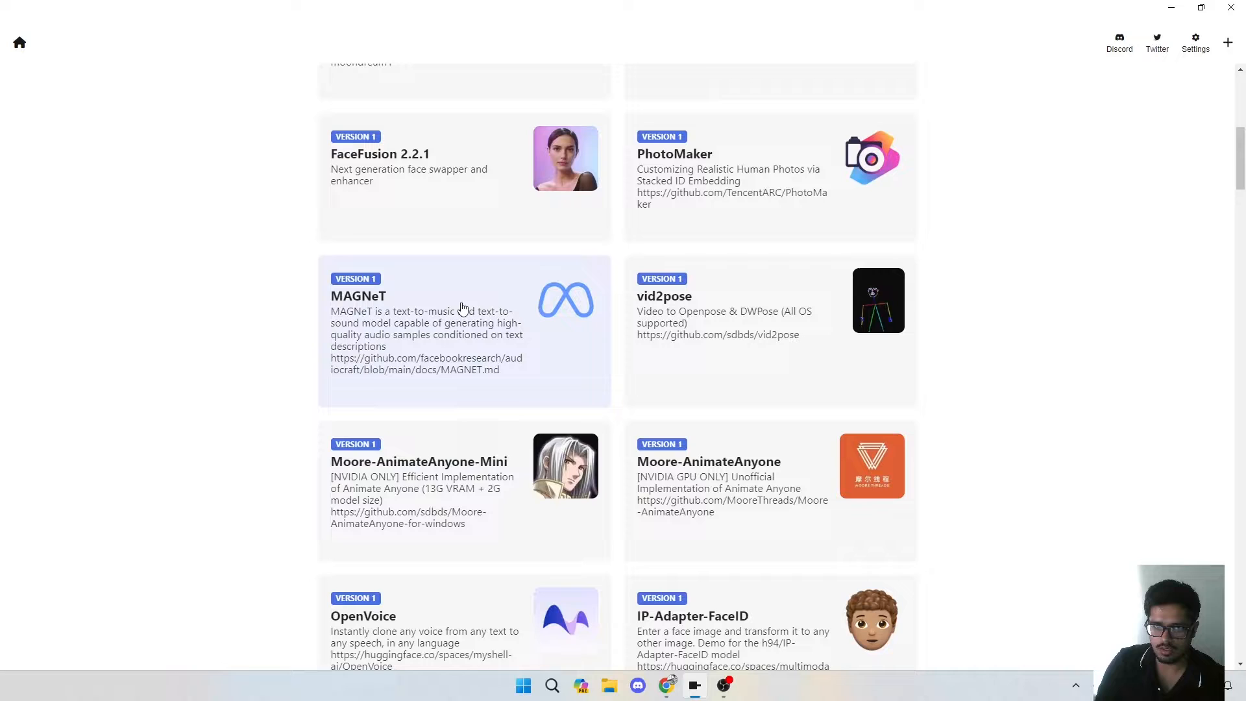
pyautogui.scroll(-3)
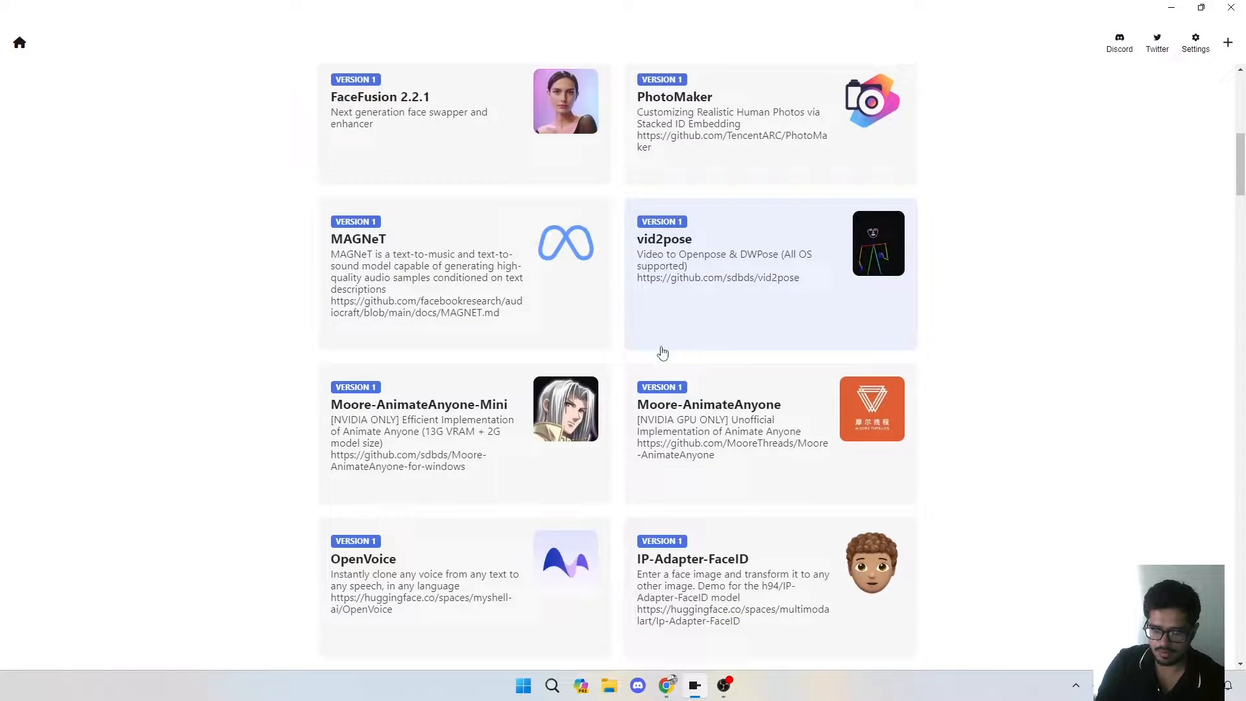
pyautogui.scroll(-3)
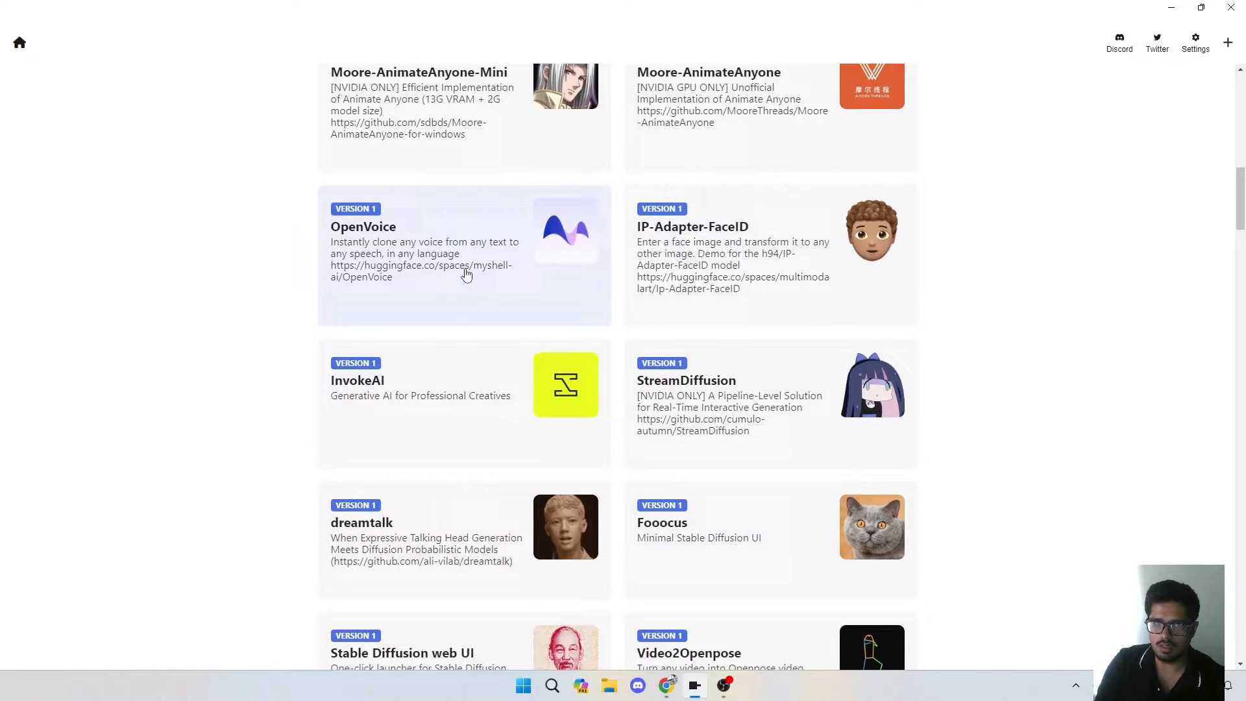
# Download OpenVoice as openvoice.git, then open its page from the app list.
pyautogui.click(462, 253)
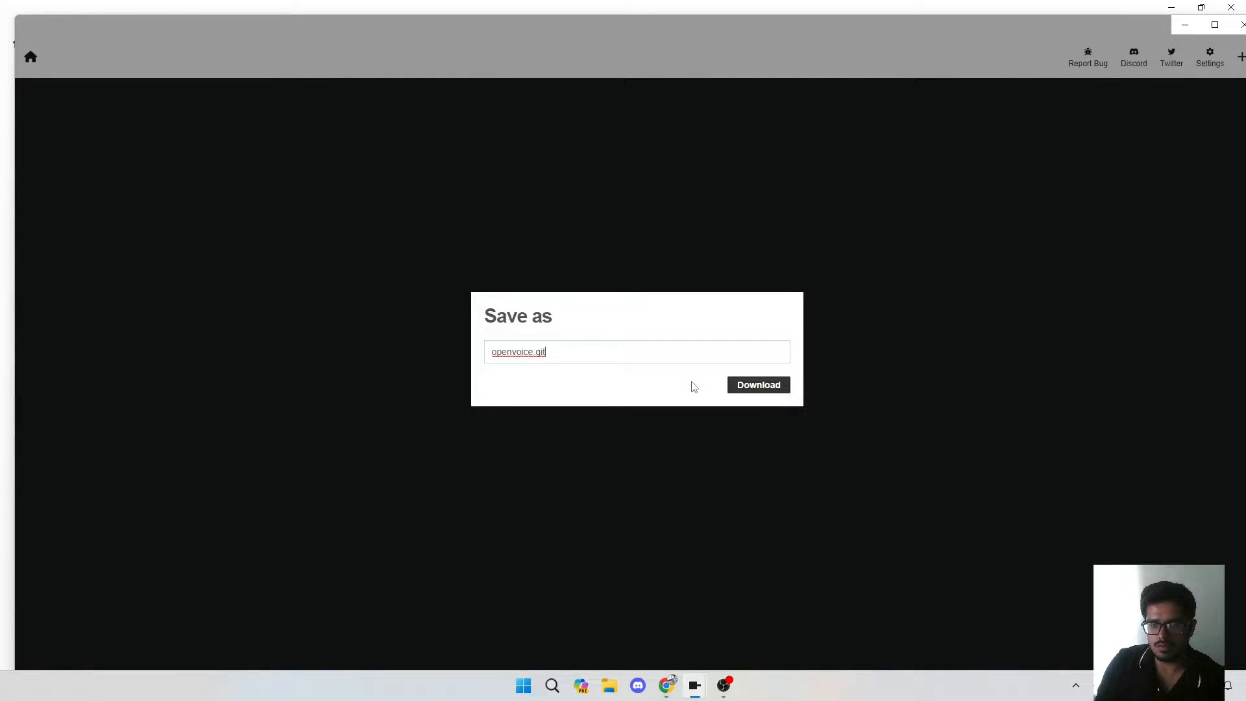
pyautogui.click(758, 385)
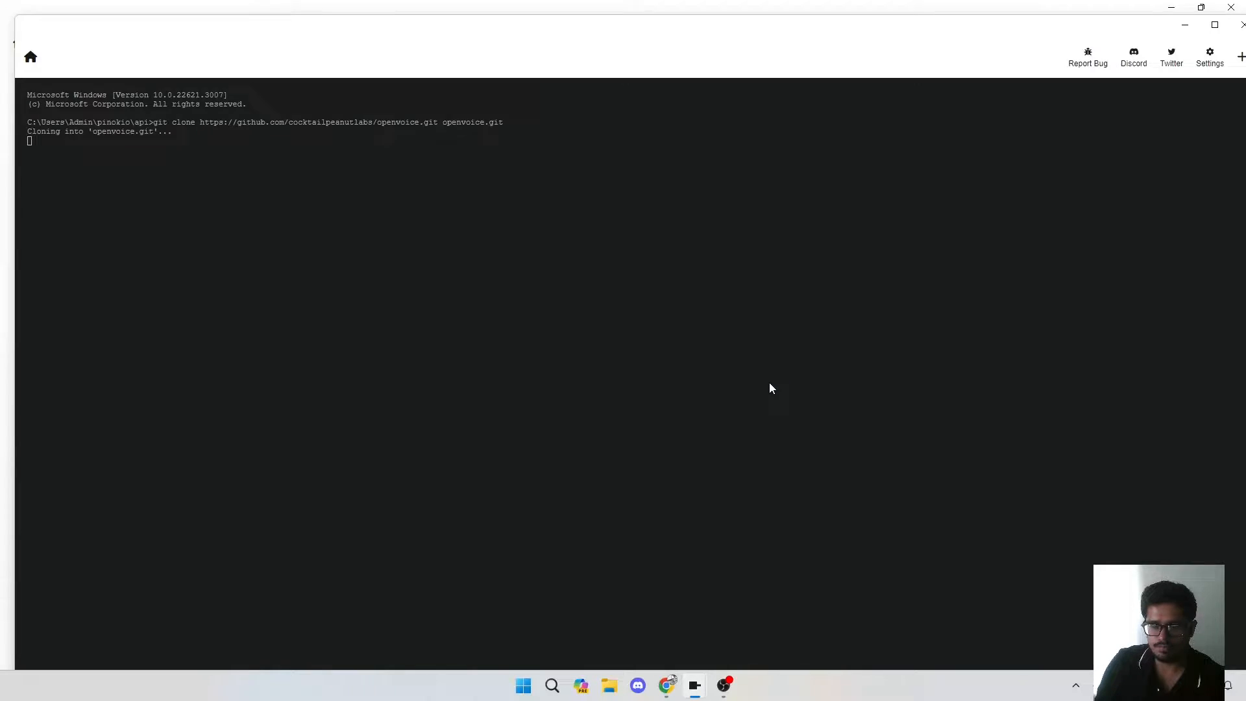
pyautogui.click(29, 55)
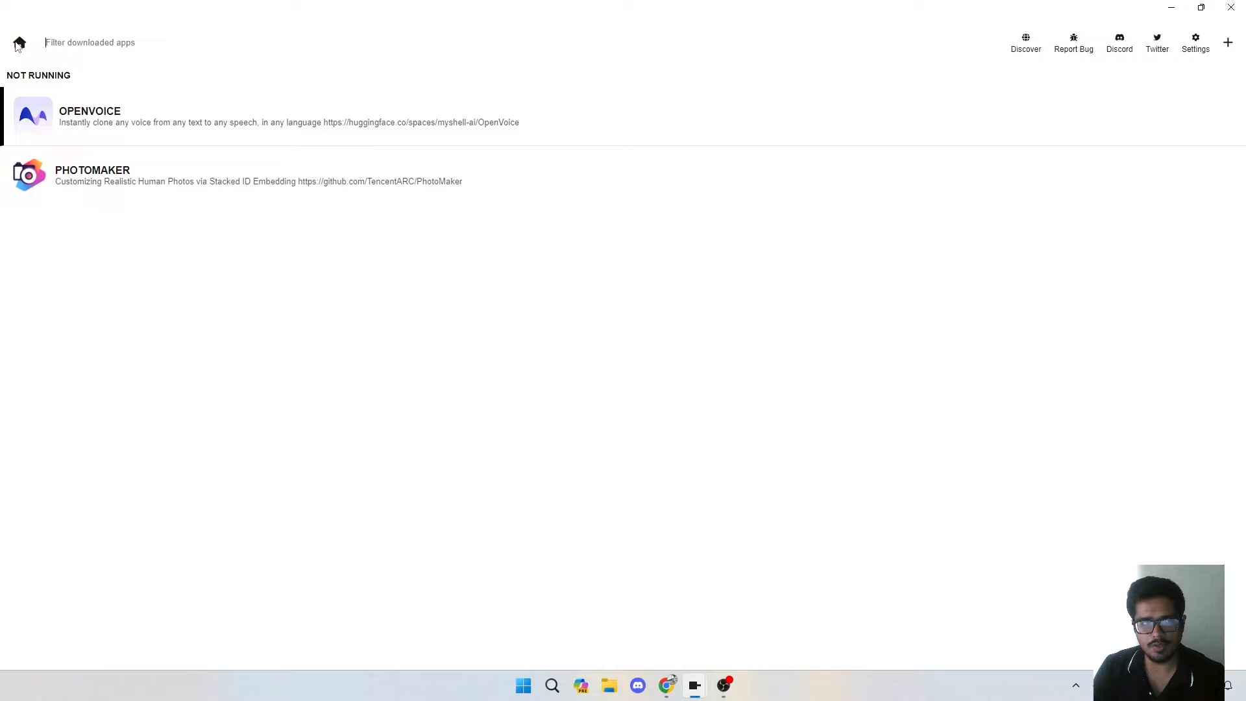
pyautogui.moveTo(84, 123)
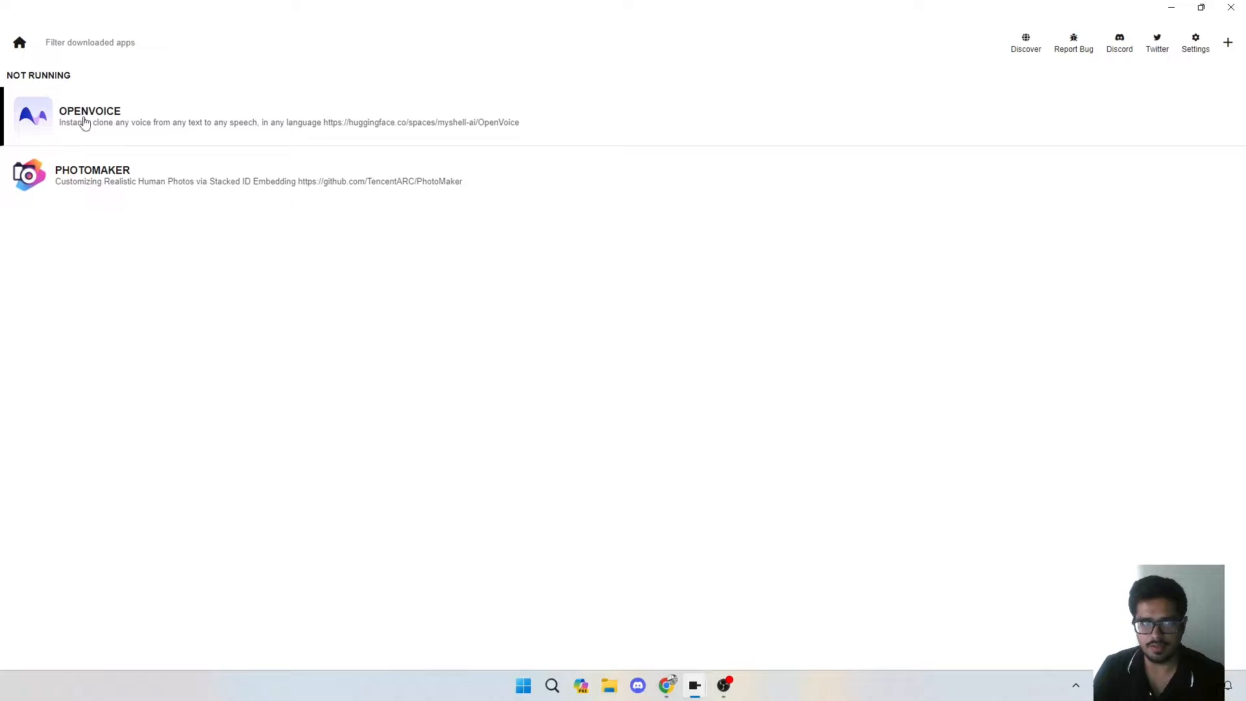
pyautogui.moveTo(130, 123)
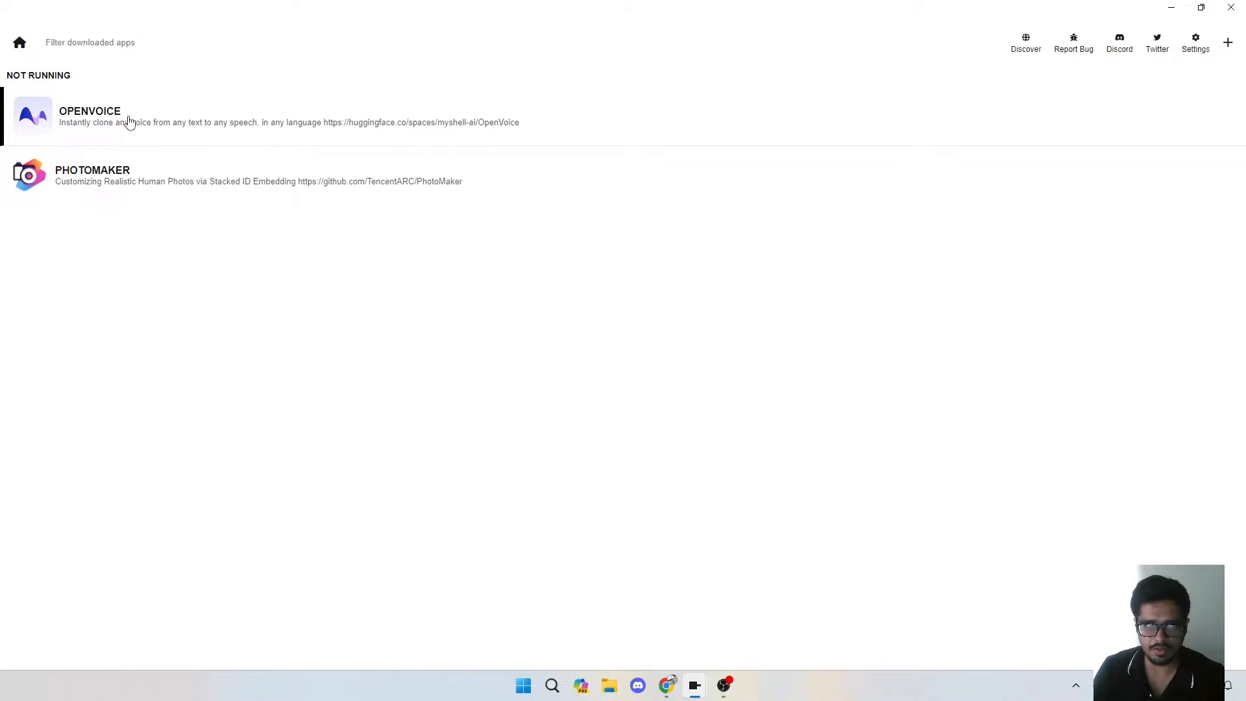
pyautogui.click(89, 110)
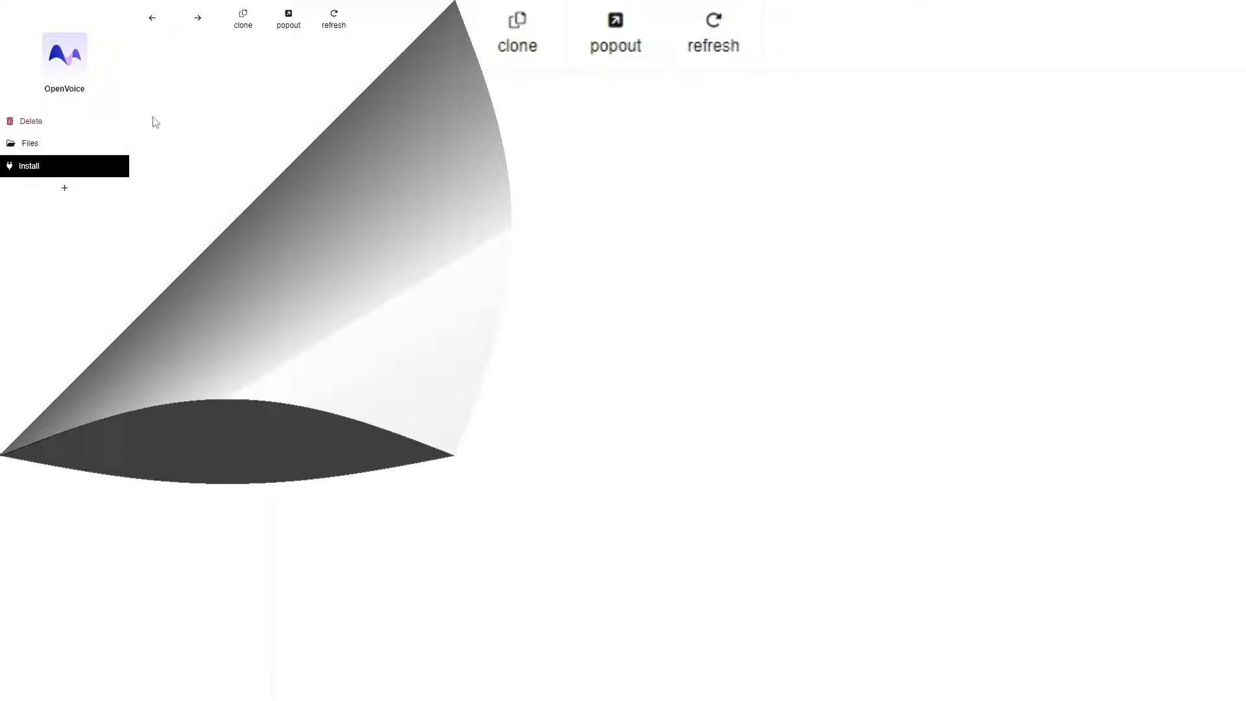
# Start the OpenVoice install and follow pip downloading requirements in the terminal log.
pyautogui.click(29, 166)
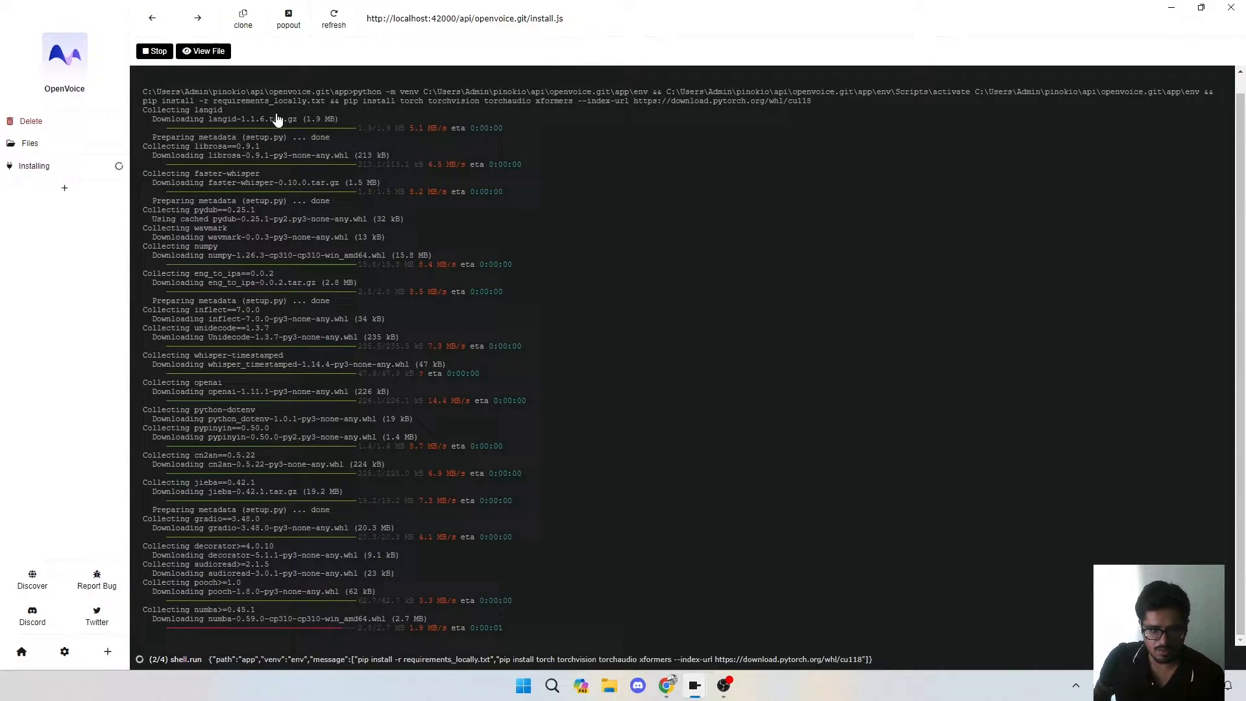
pyautogui.scroll(-3)
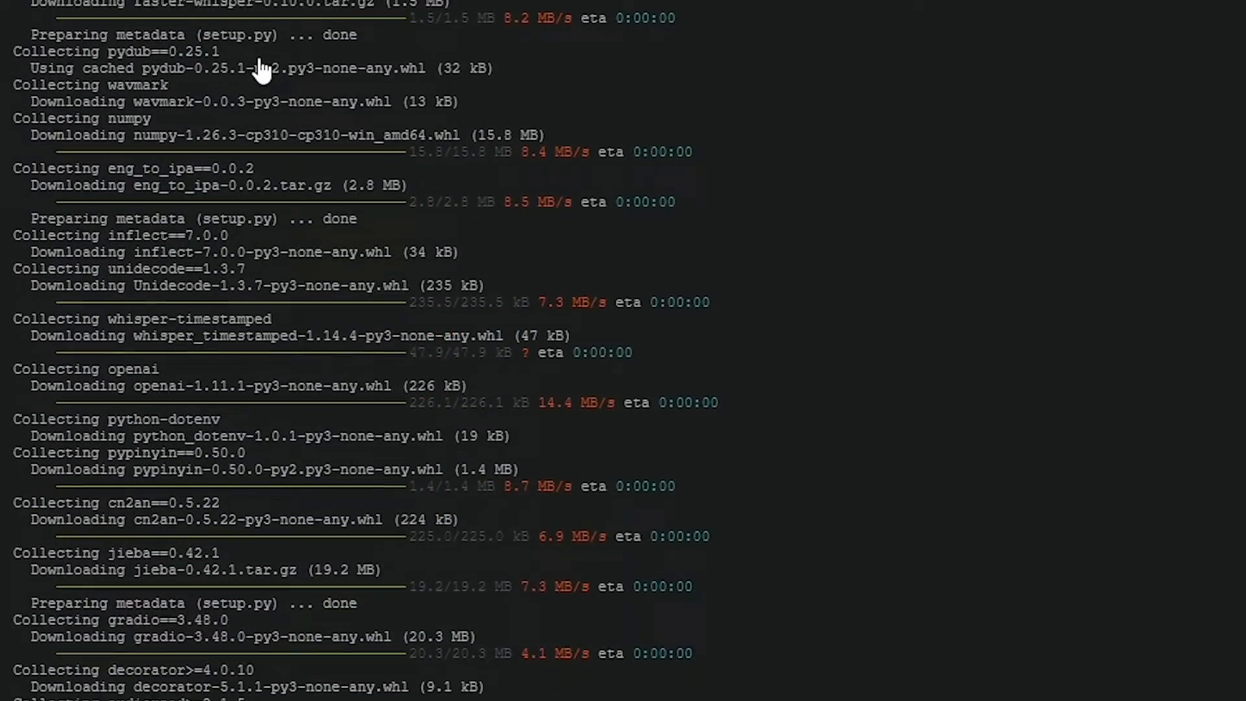
pyautogui.scroll(-3)
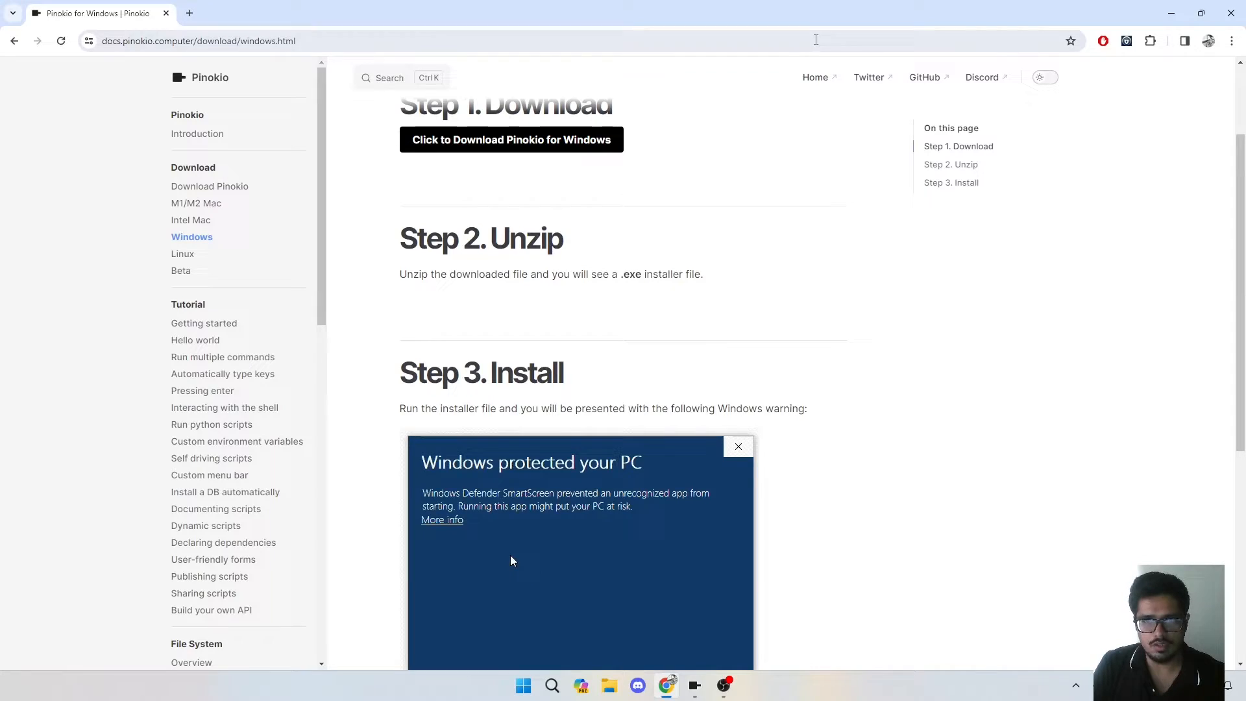
# Return to the Pinokio homepage script list and scroll to the OpenVoice card.
pyautogui.click(16, 40)
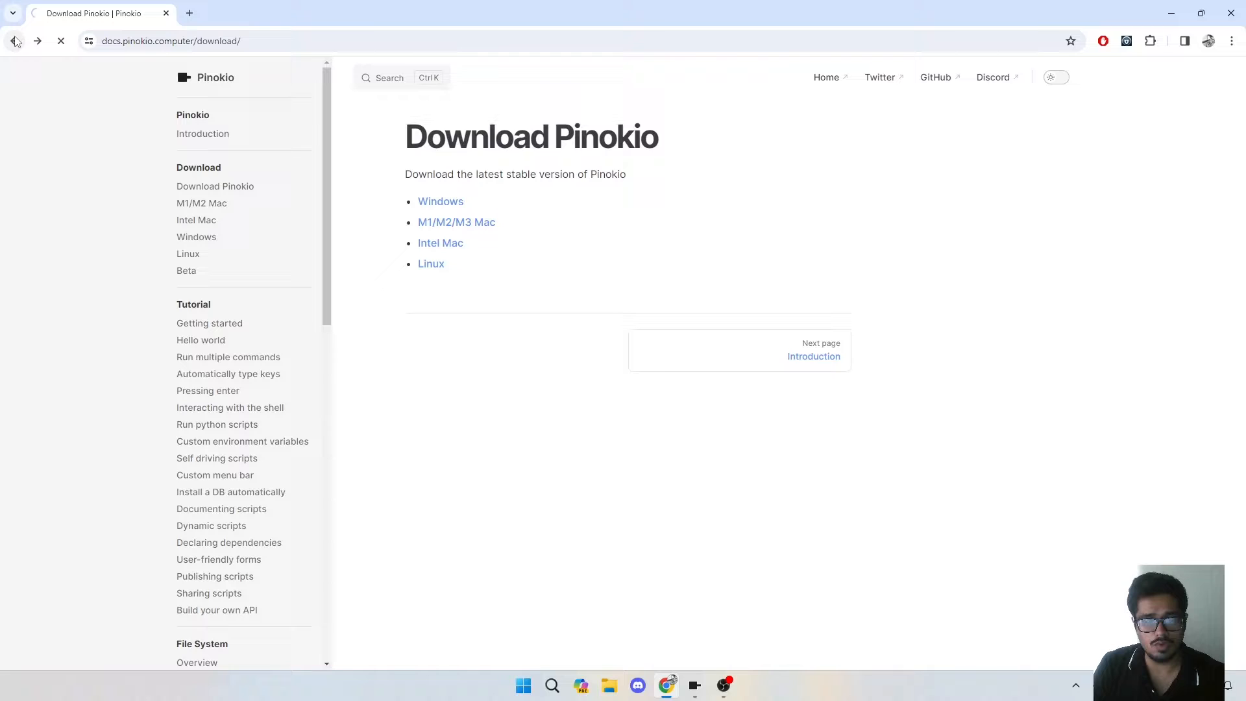
pyautogui.click(17, 40)
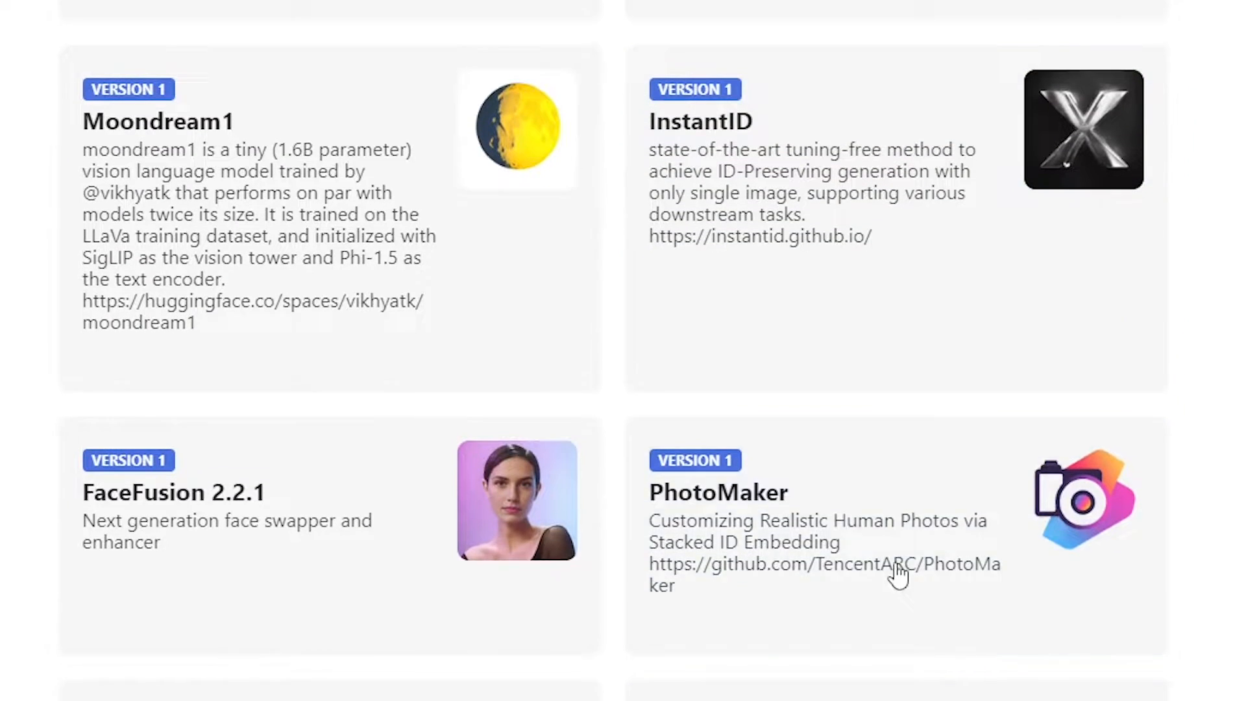
pyautogui.scroll(-3)
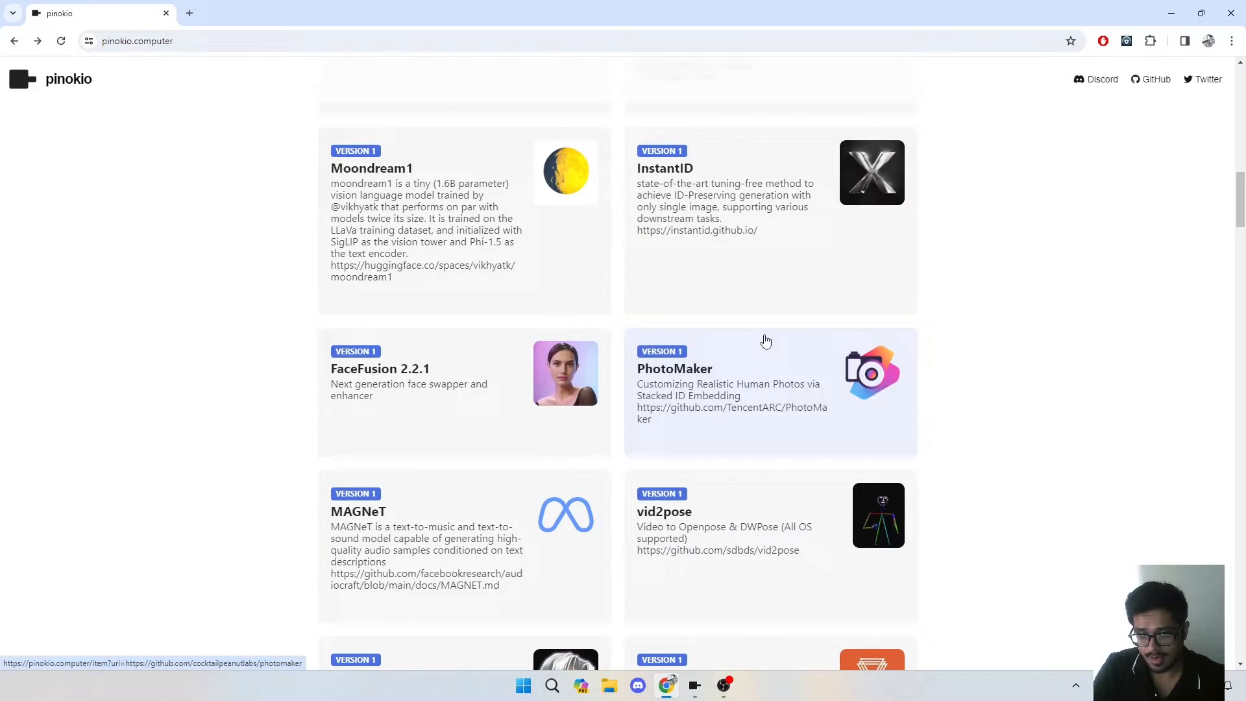
pyautogui.scroll(-3)
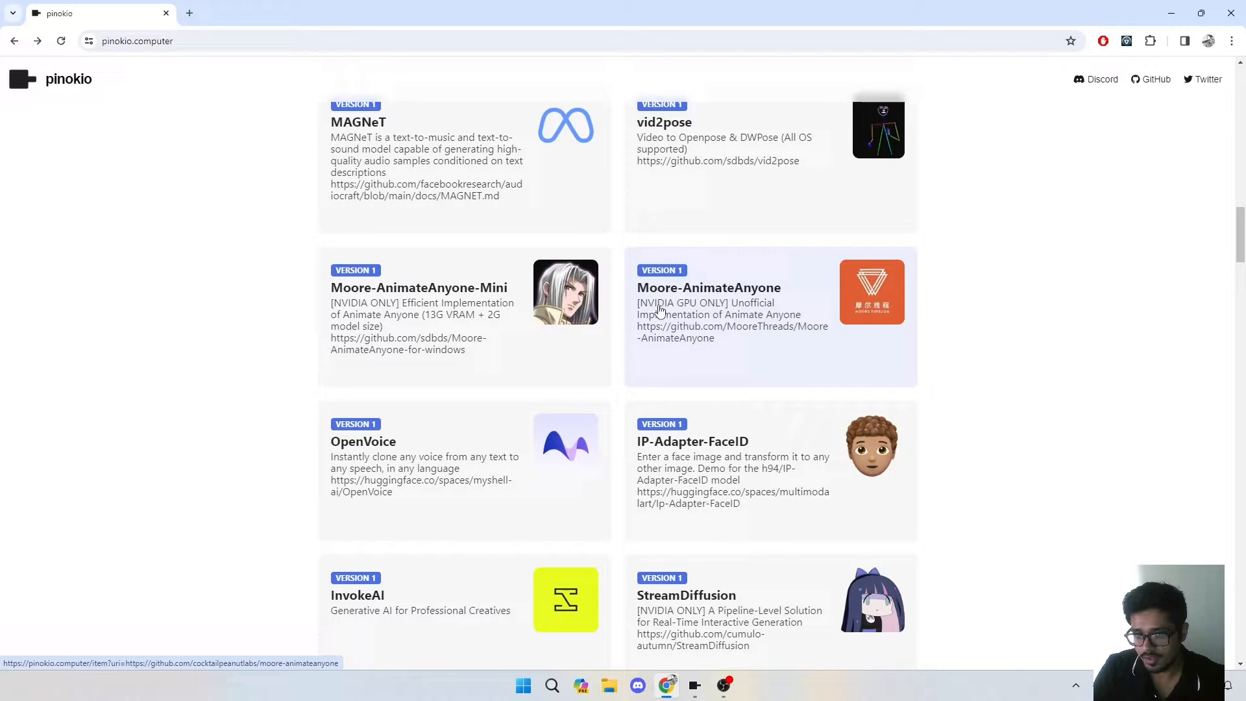
pyautogui.moveTo(664, 310)
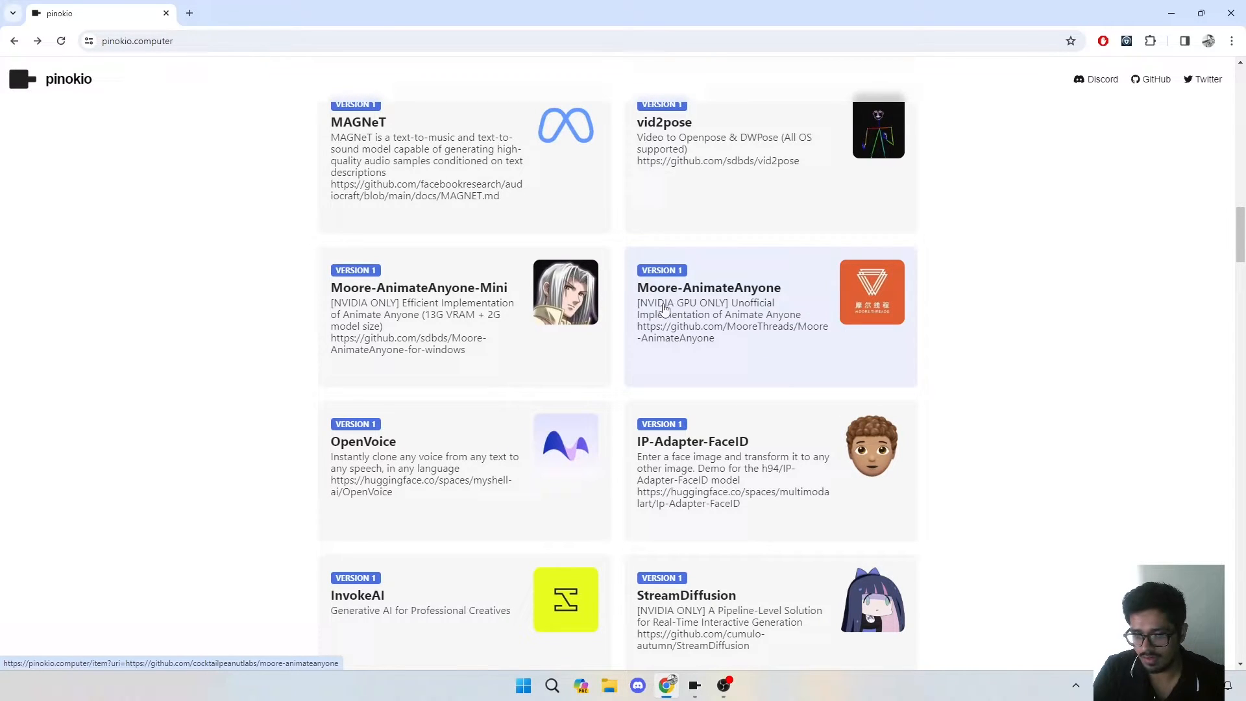
pyautogui.scroll(-3)
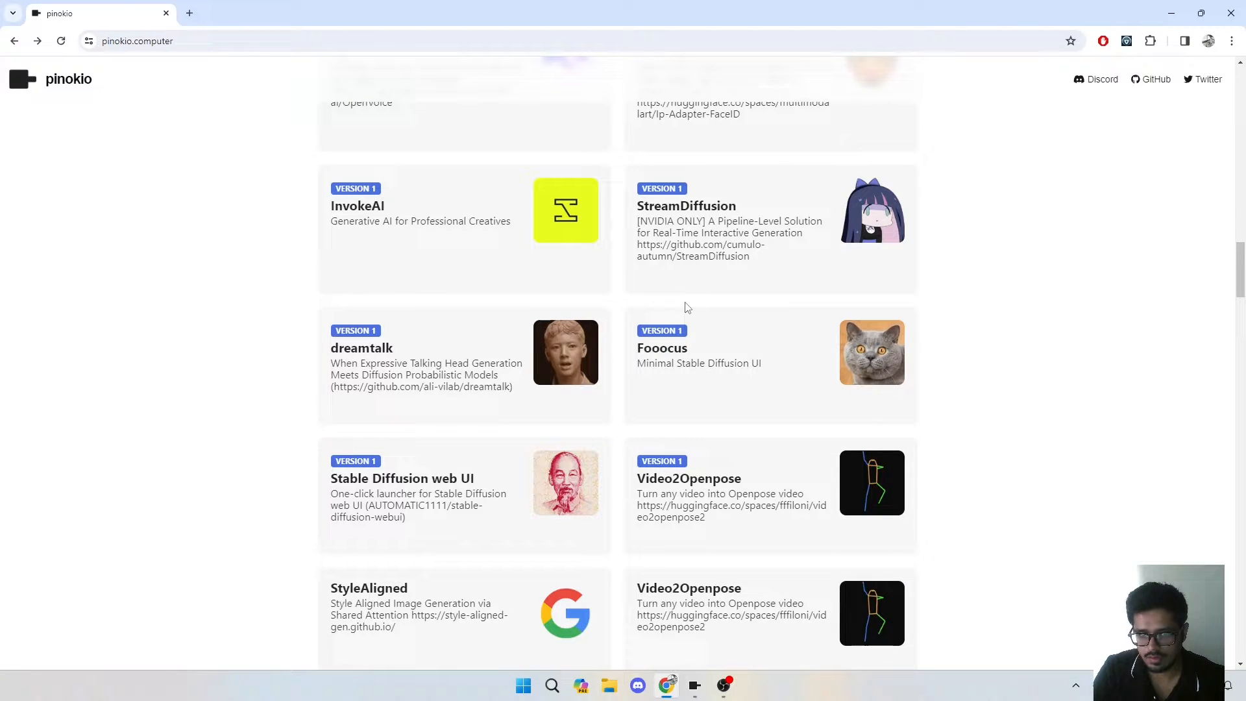
pyautogui.scroll(-3)
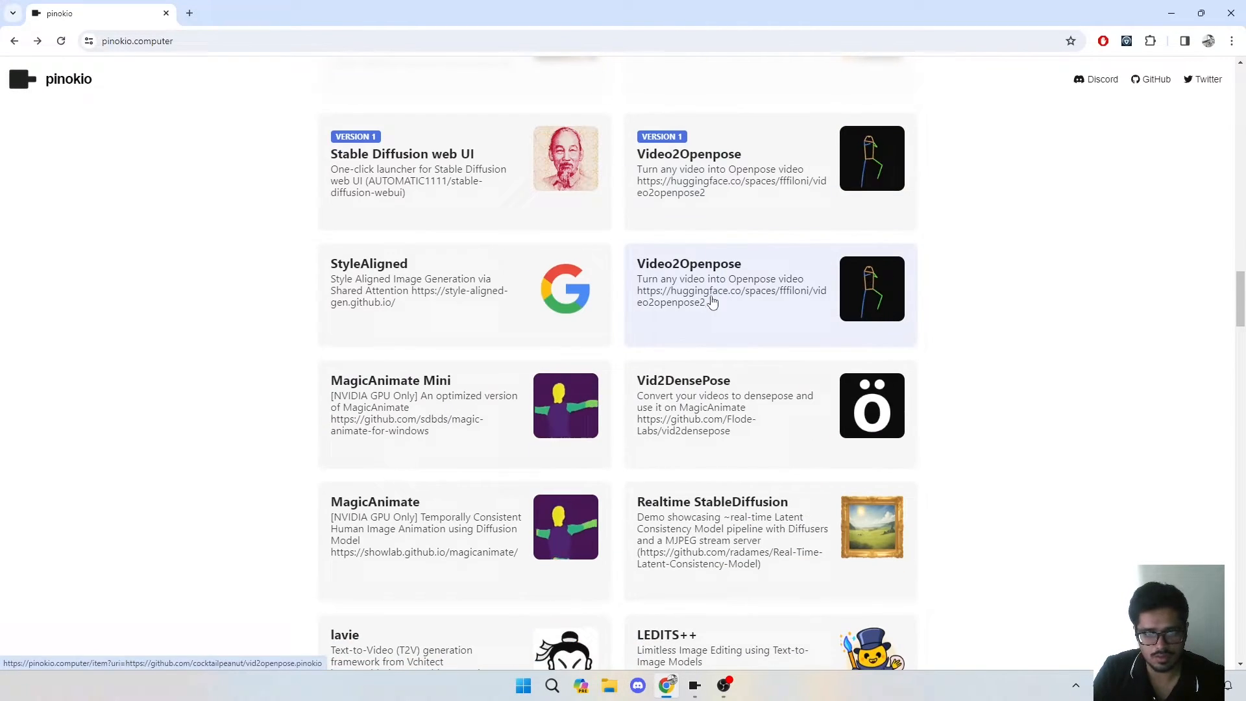
pyautogui.moveTo(491, 325)
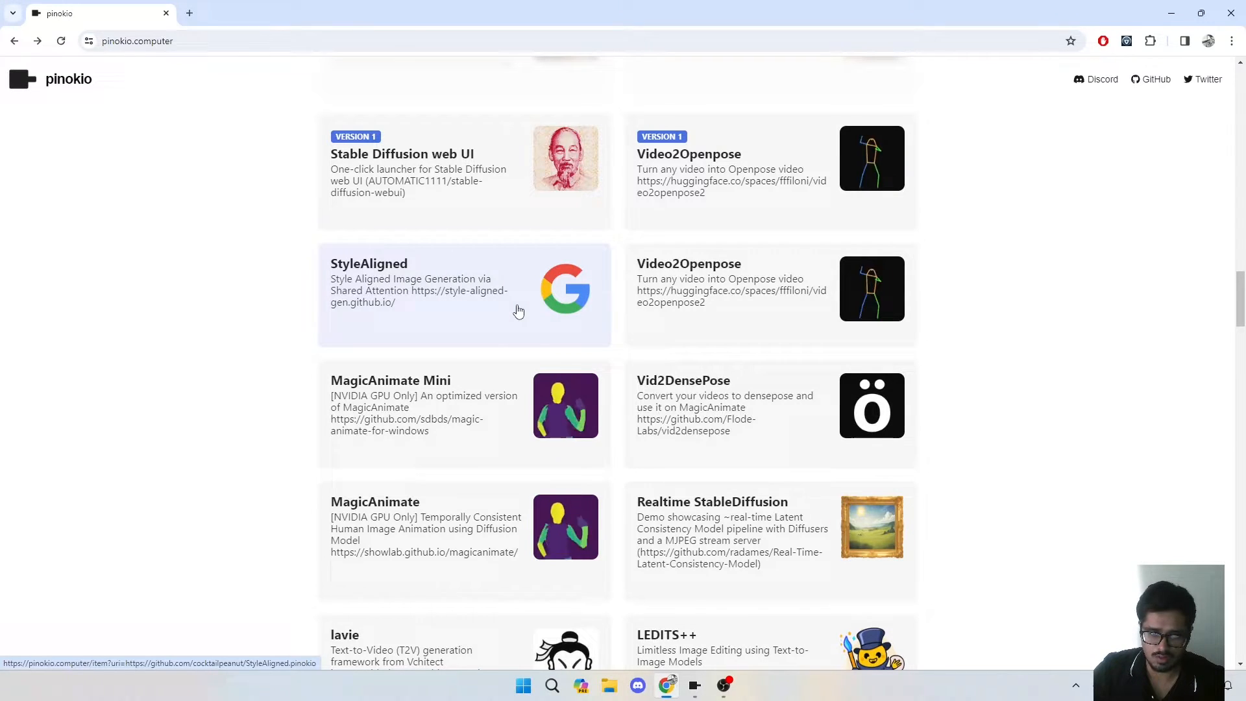
pyautogui.moveTo(681, 502)
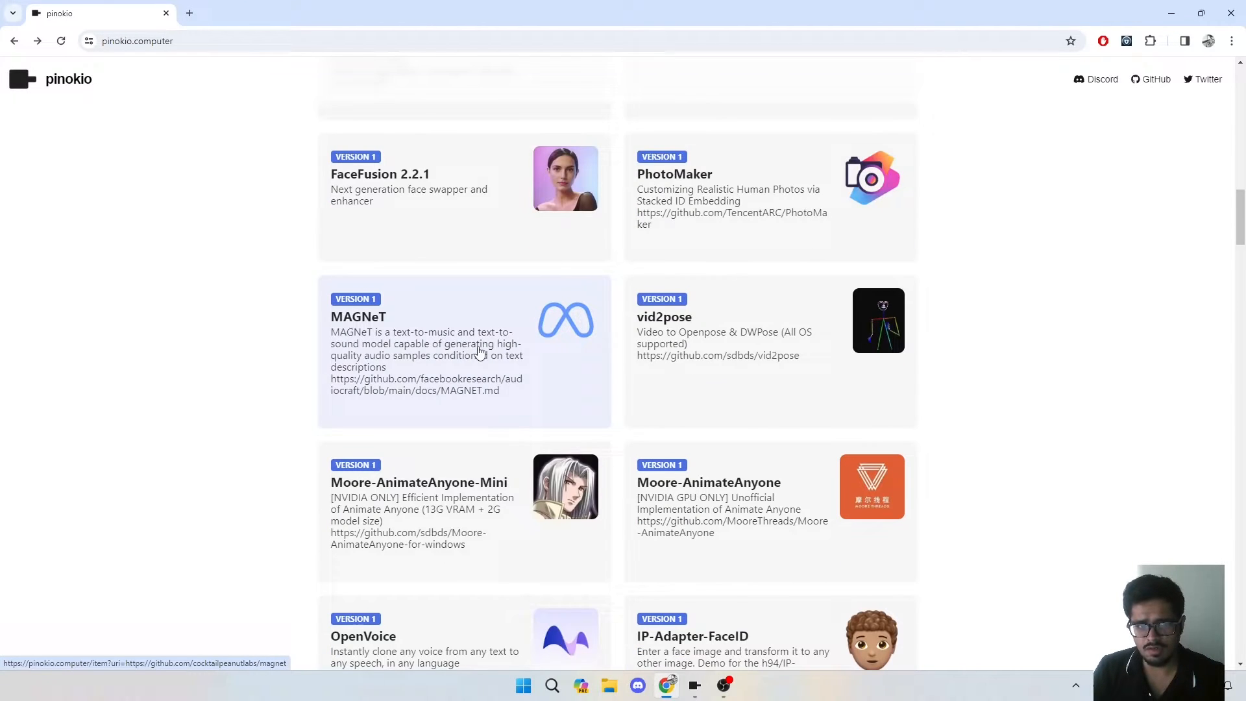
pyautogui.scroll(-3)
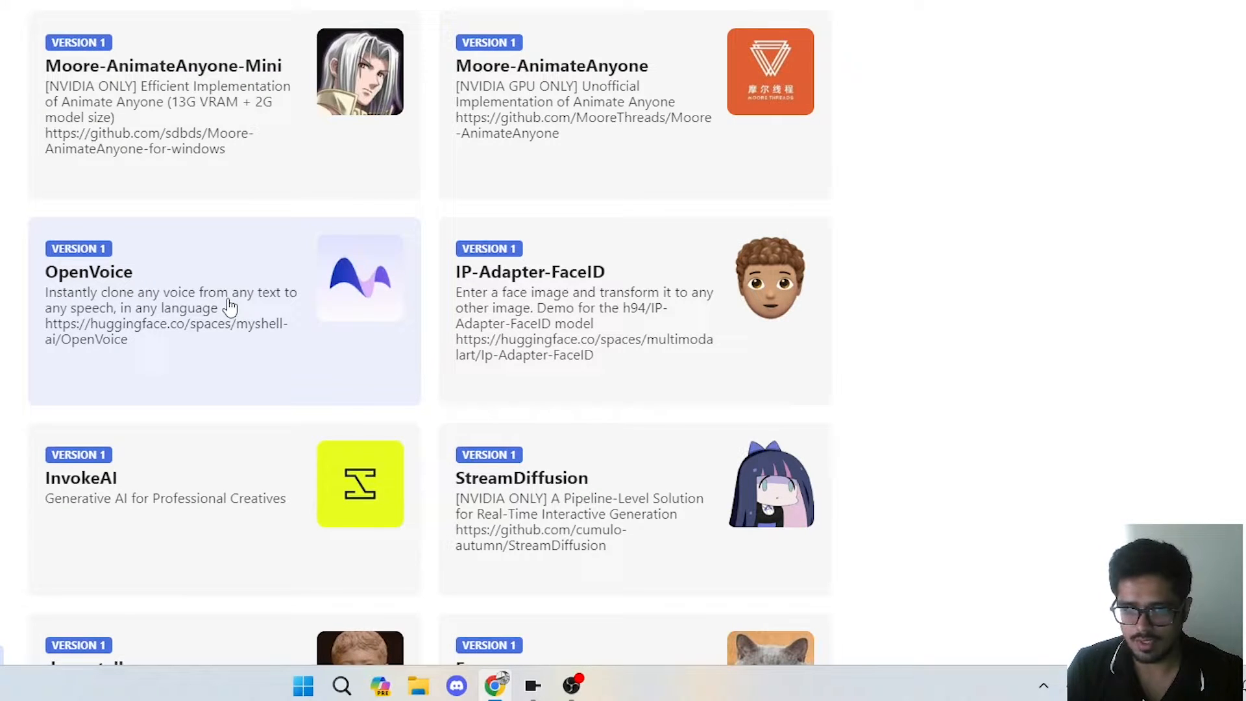
pyautogui.moveTo(173, 357)
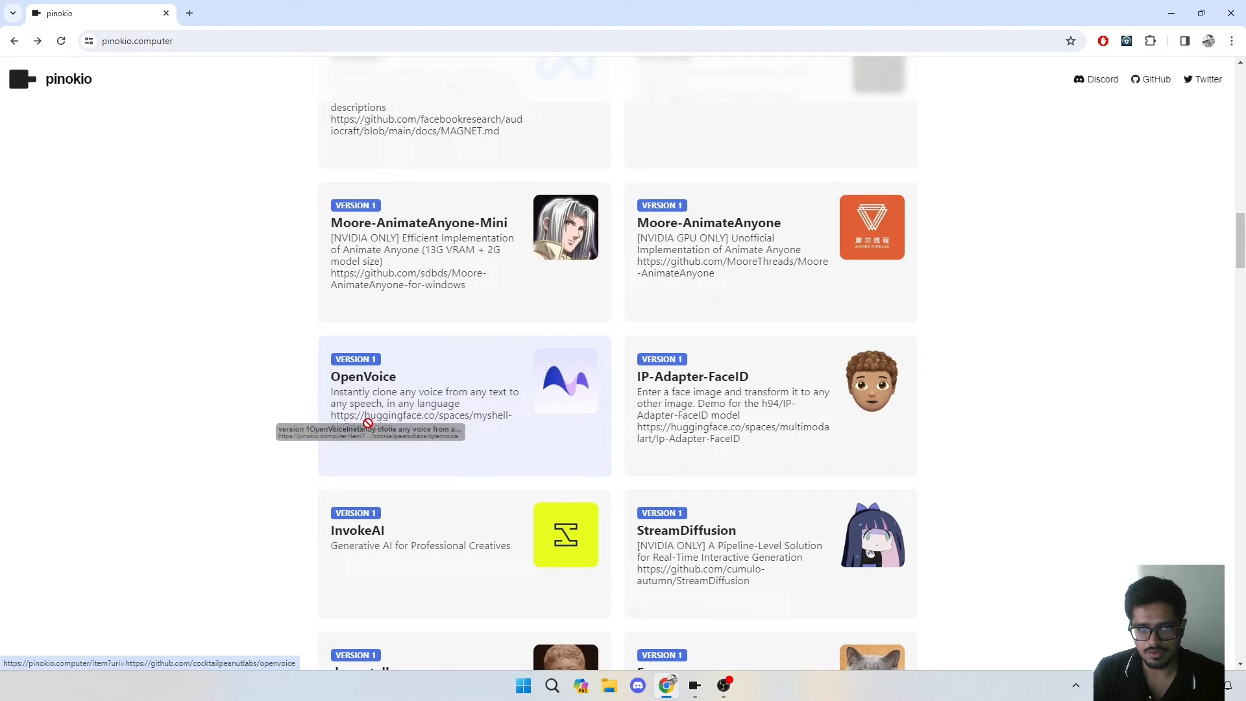
# Switch back to Pinokio while the OpenVoice installer downloads torch.
pyautogui.press('alt+tab')
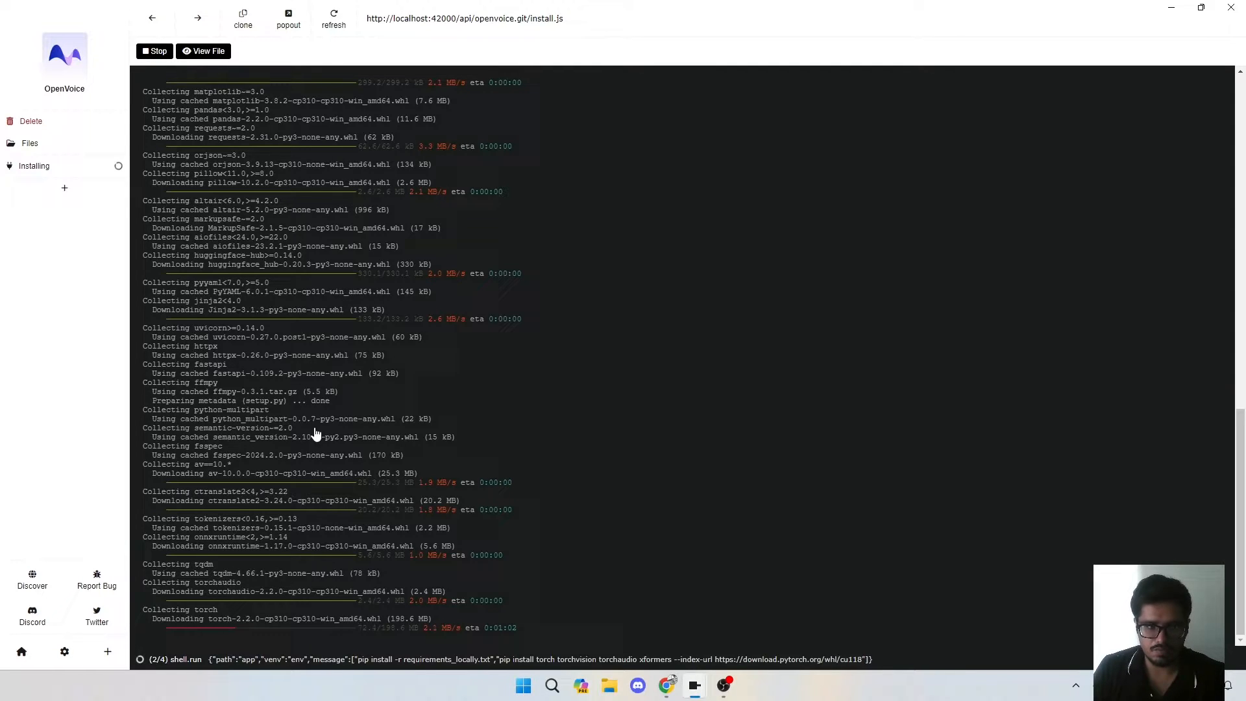
pyautogui.moveTo(501, 430)
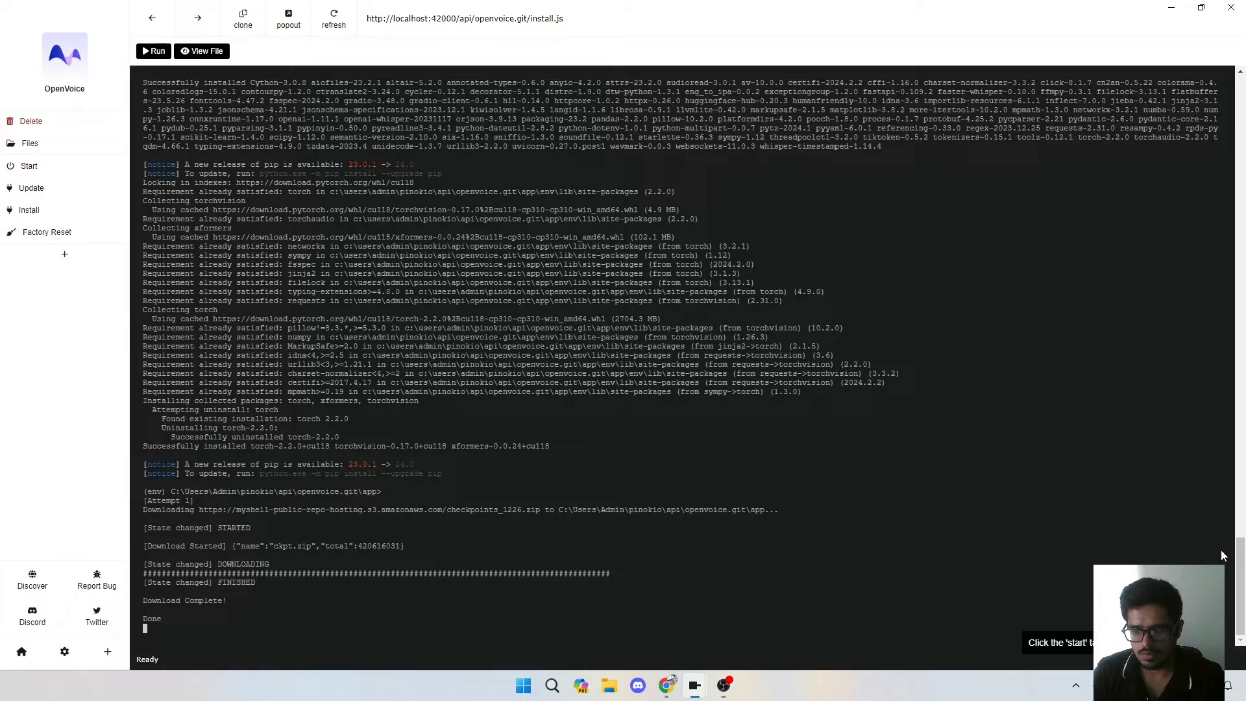
pyautogui.moveTo(60, 299)
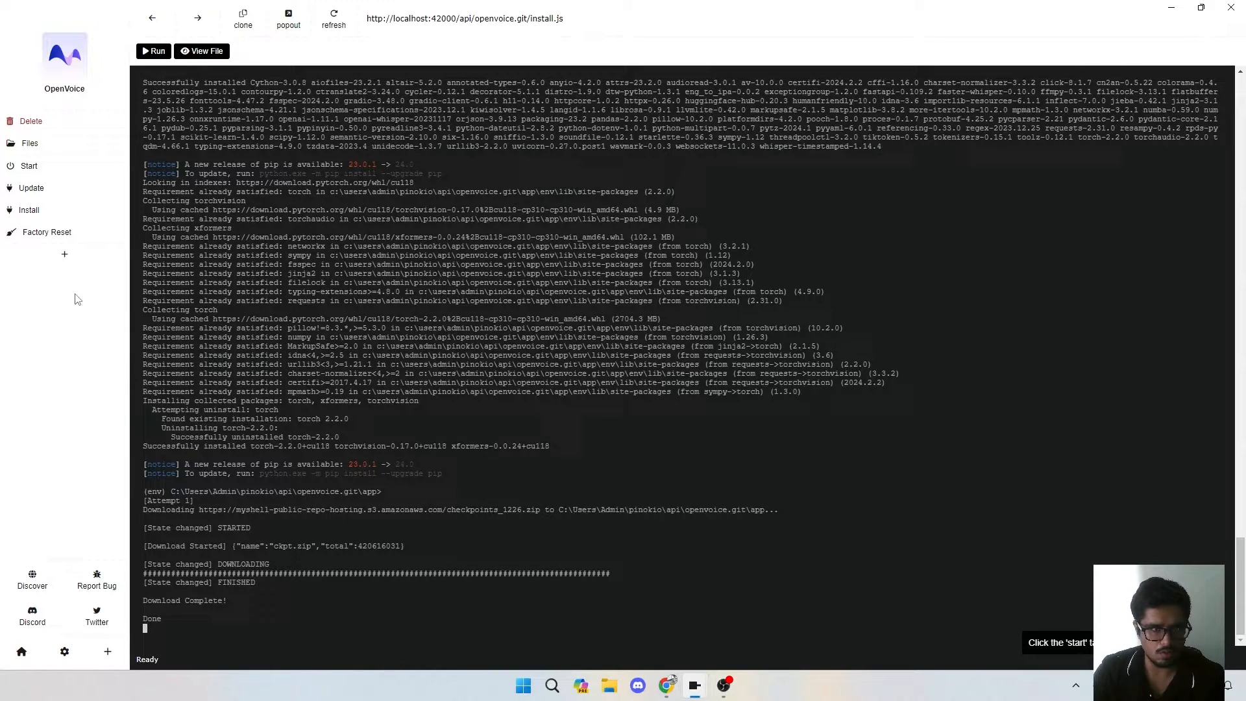
pyautogui.moveTo(39, 167)
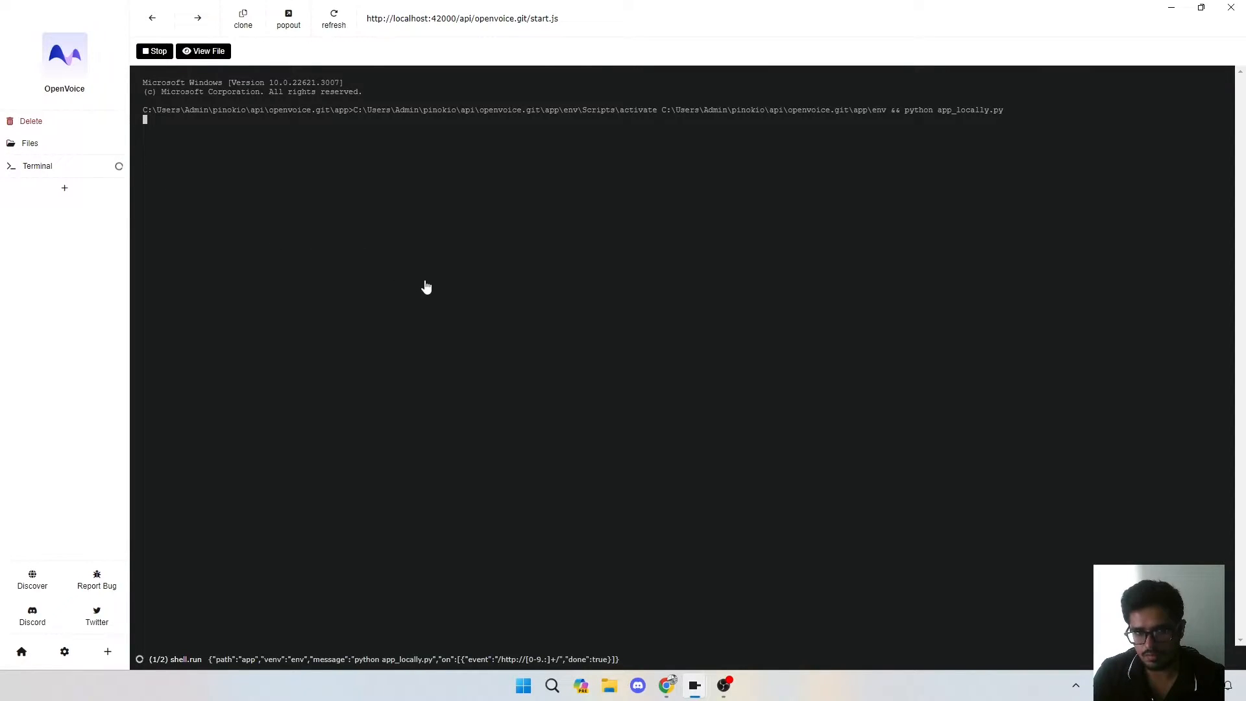
pyautogui.moveTo(430, 276)
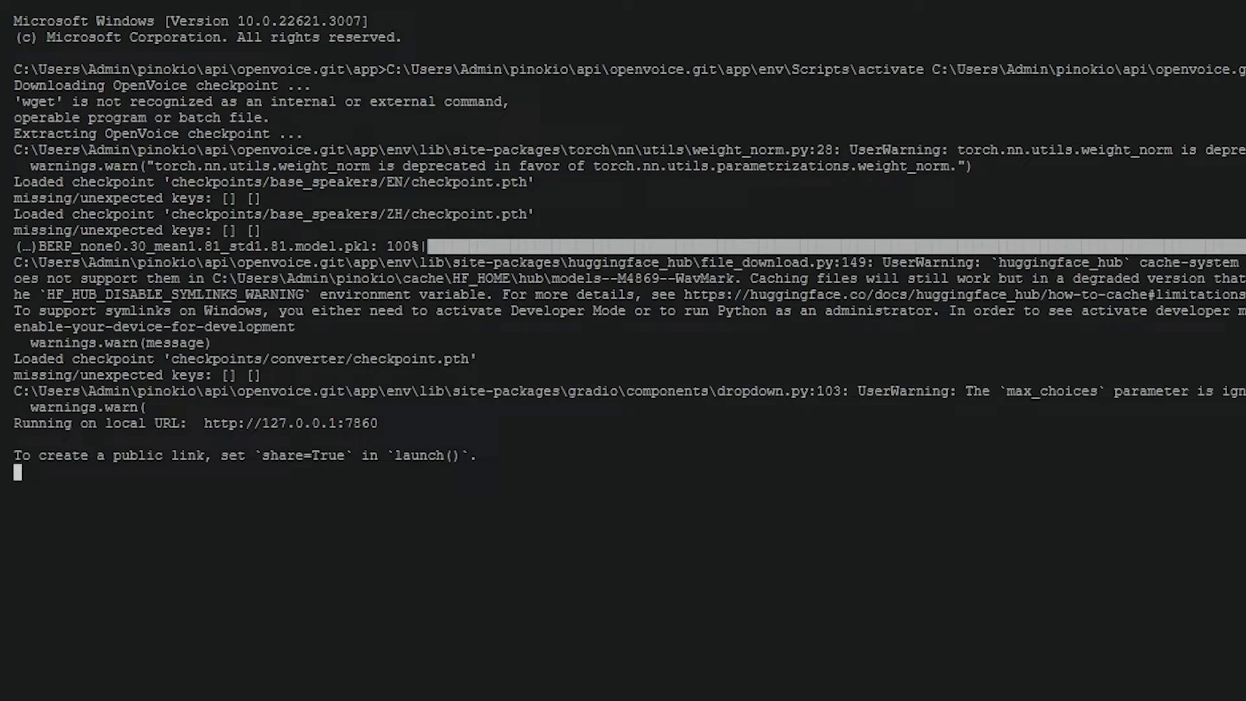
pyautogui.moveTo(256, 432)
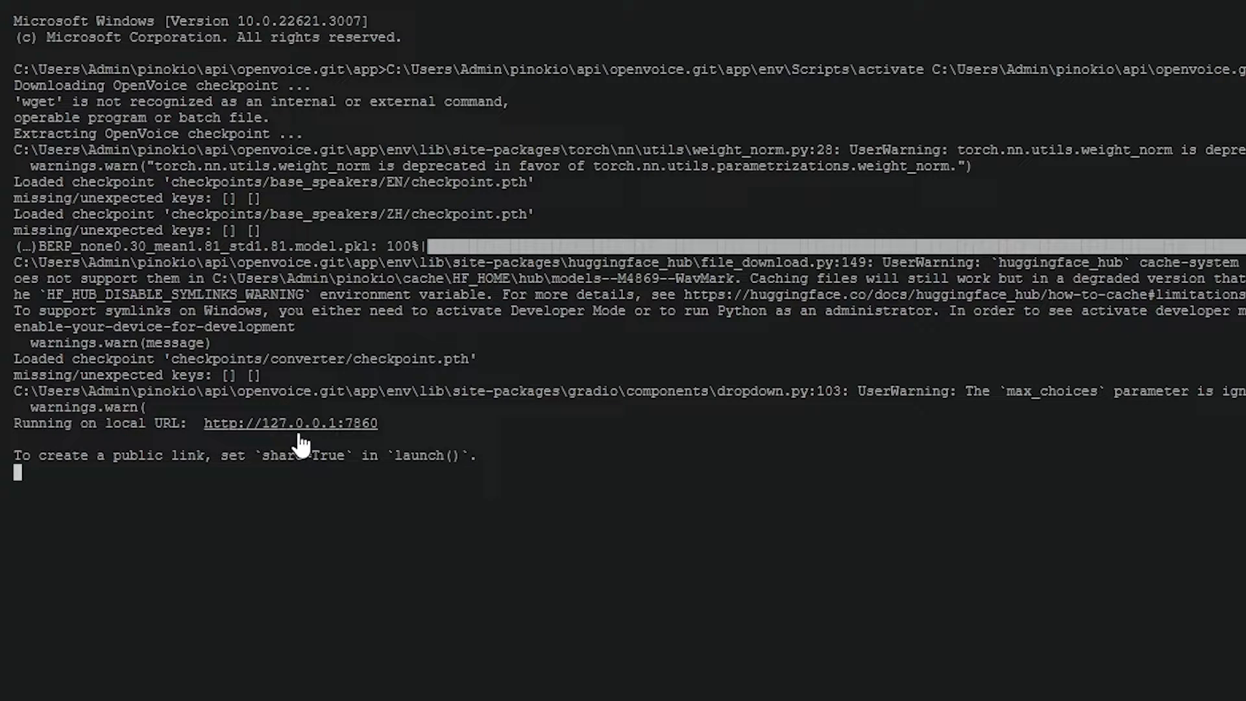
pyautogui.click(289, 423)
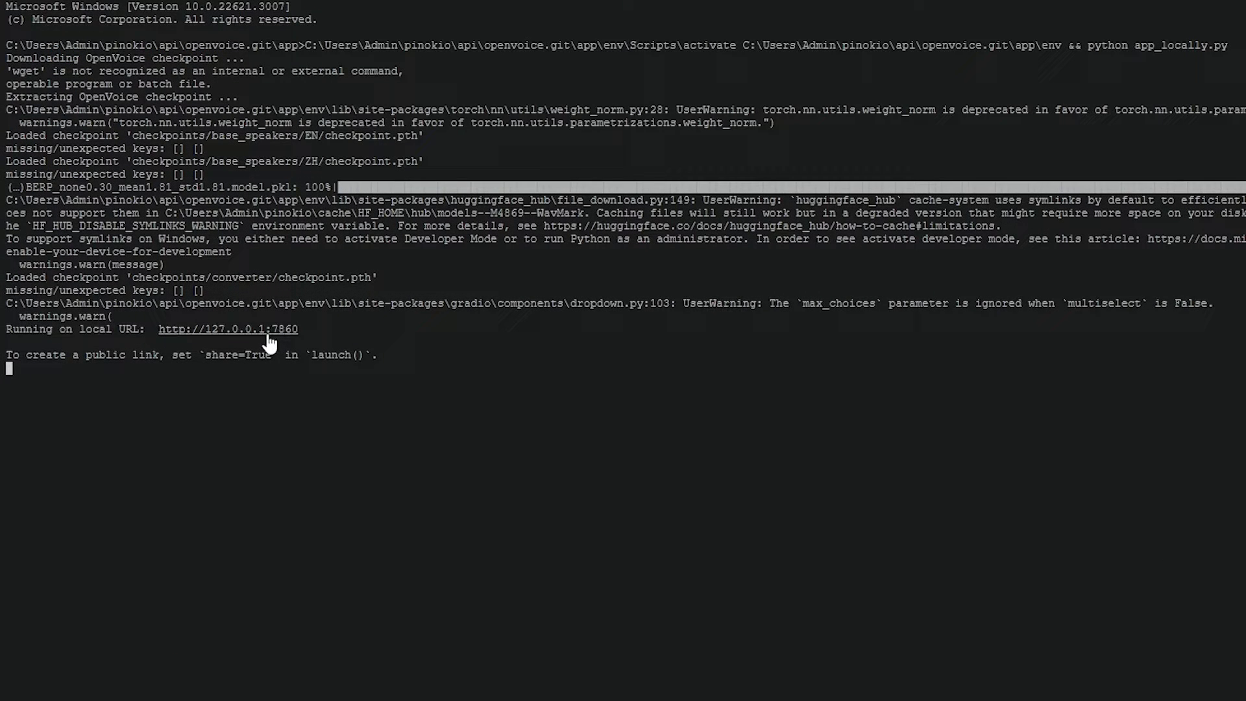
pyautogui.moveTo(274, 310)
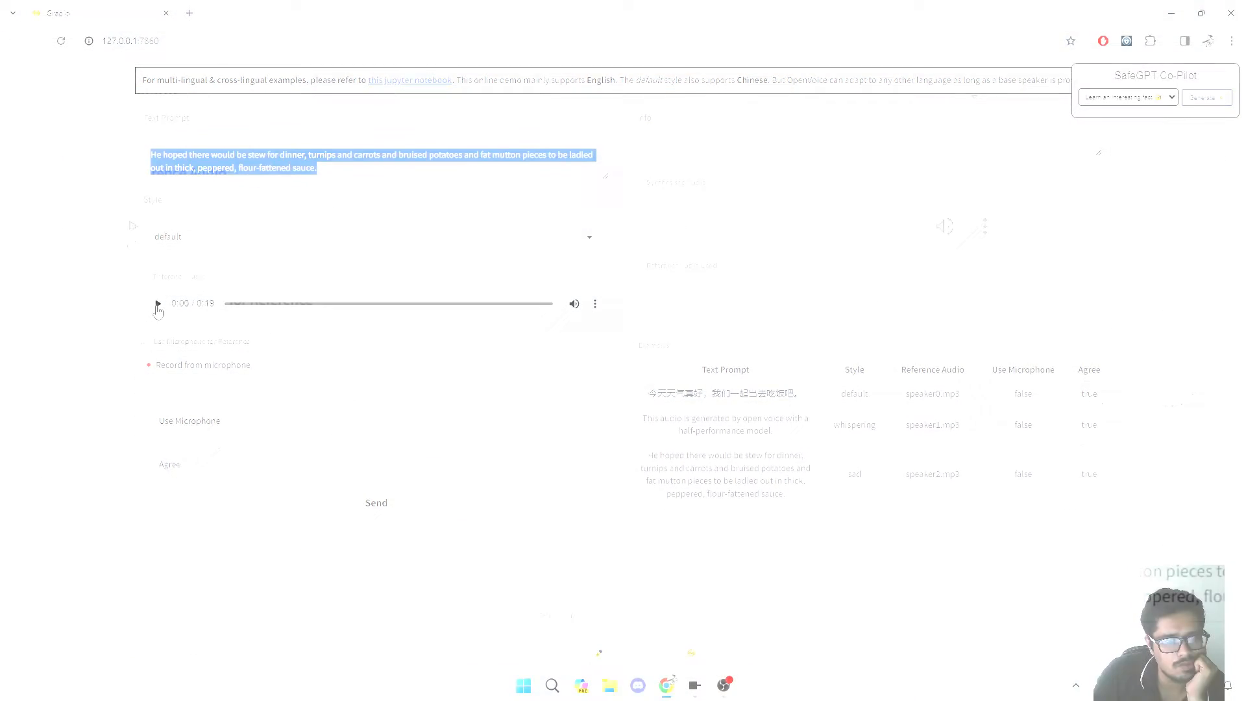
# Play the loaded reference voice sample in the Gradio UI.
pyautogui.click(158, 303)
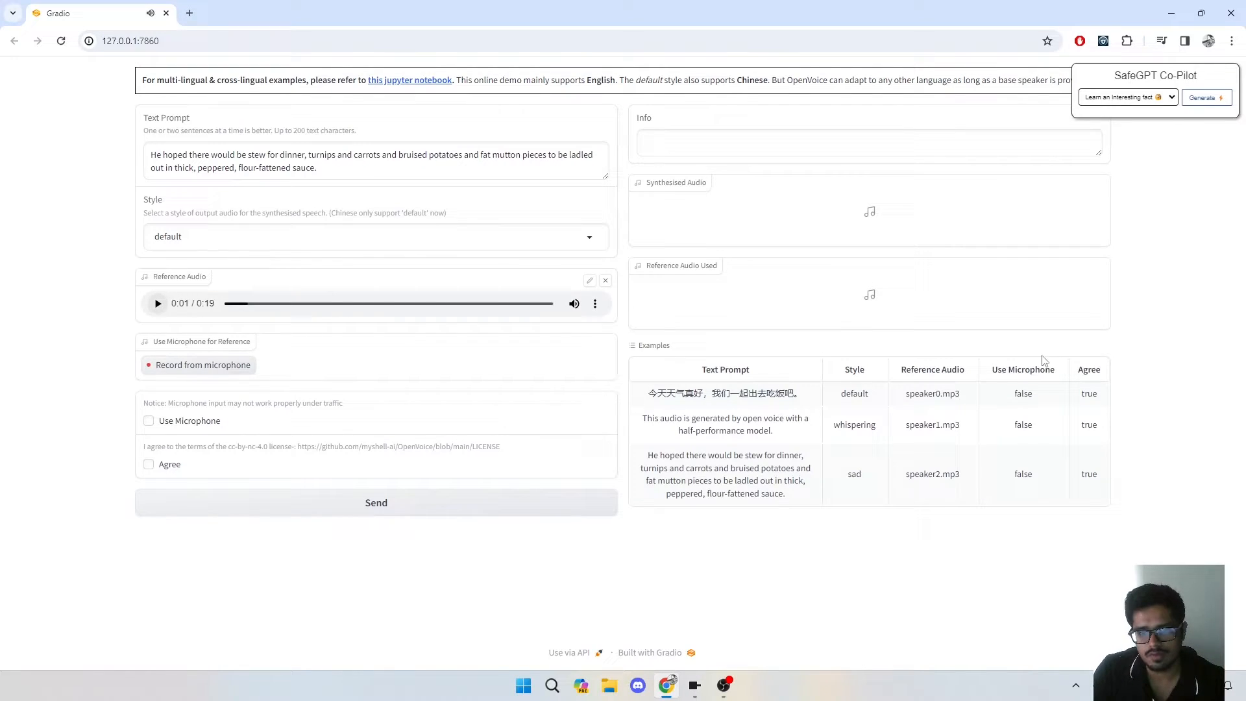
pyautogui.press('alt+tab')
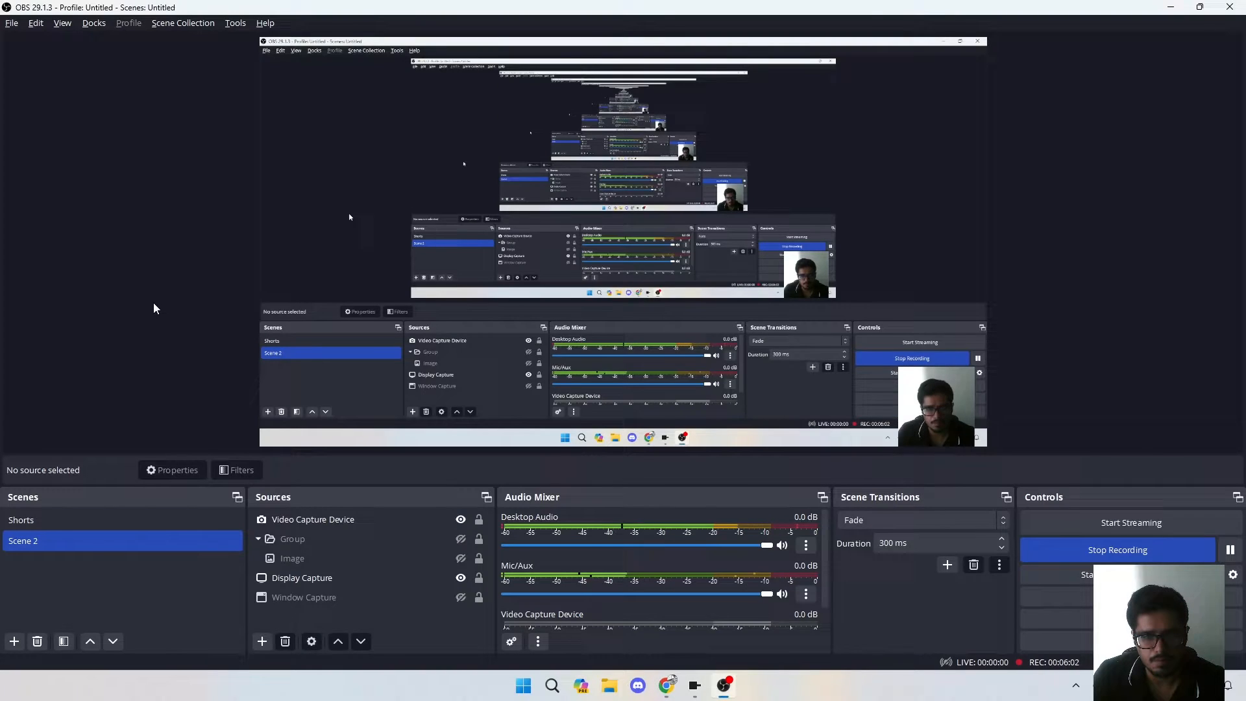
pyautogui.click(667, 685)
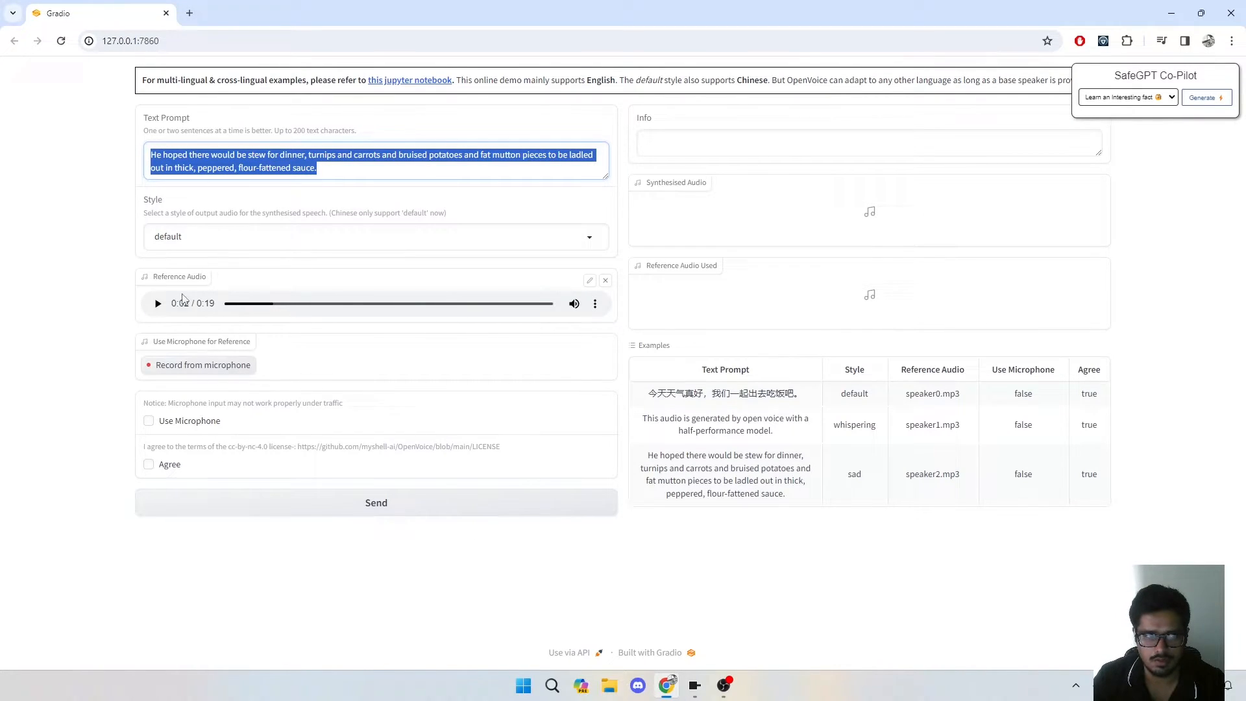
pyautogui.moveTo(219, 305)
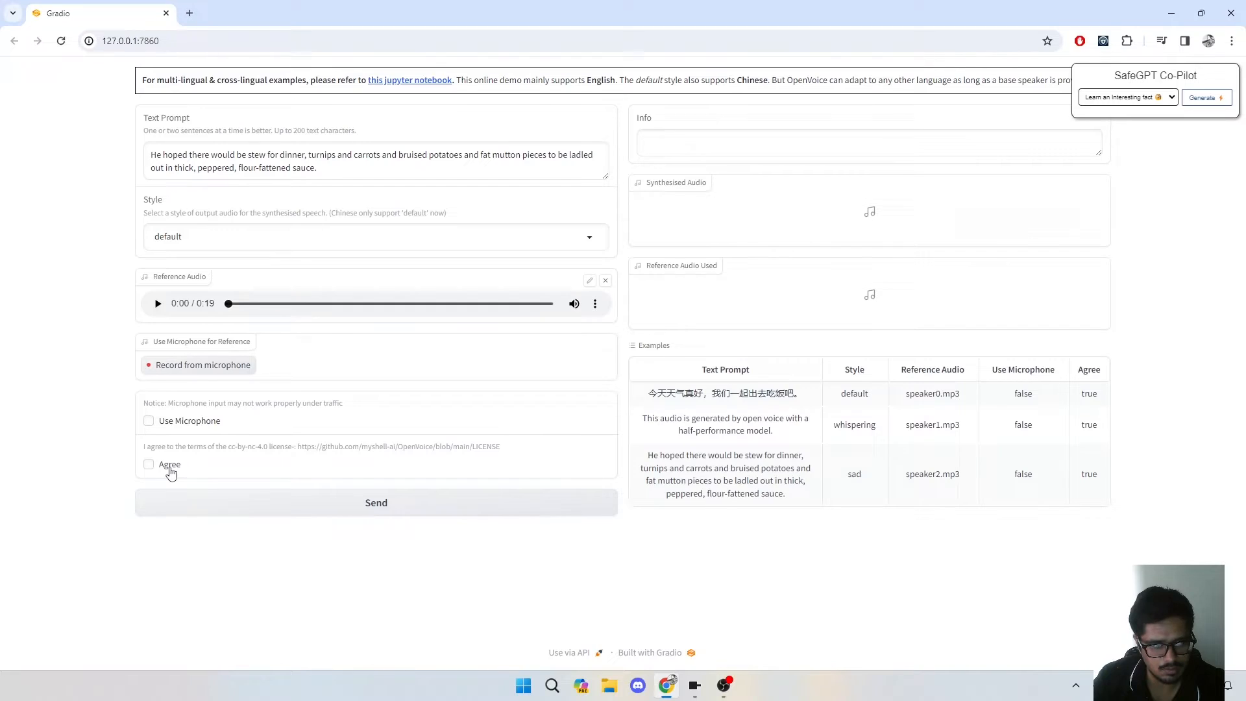
# Agree to the licence, send the stew prompt, and play the 9-second synthesised clip.
pyautogui.click(149, 464)
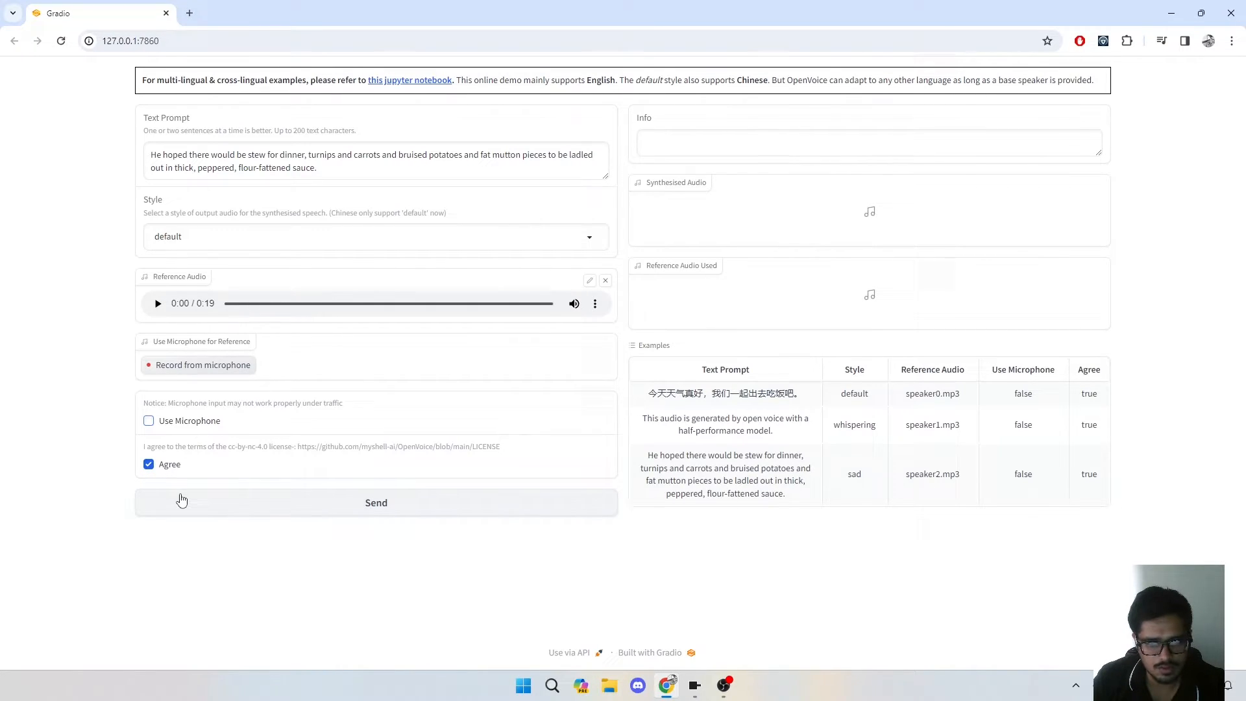
pyautogui.click(376, 502)
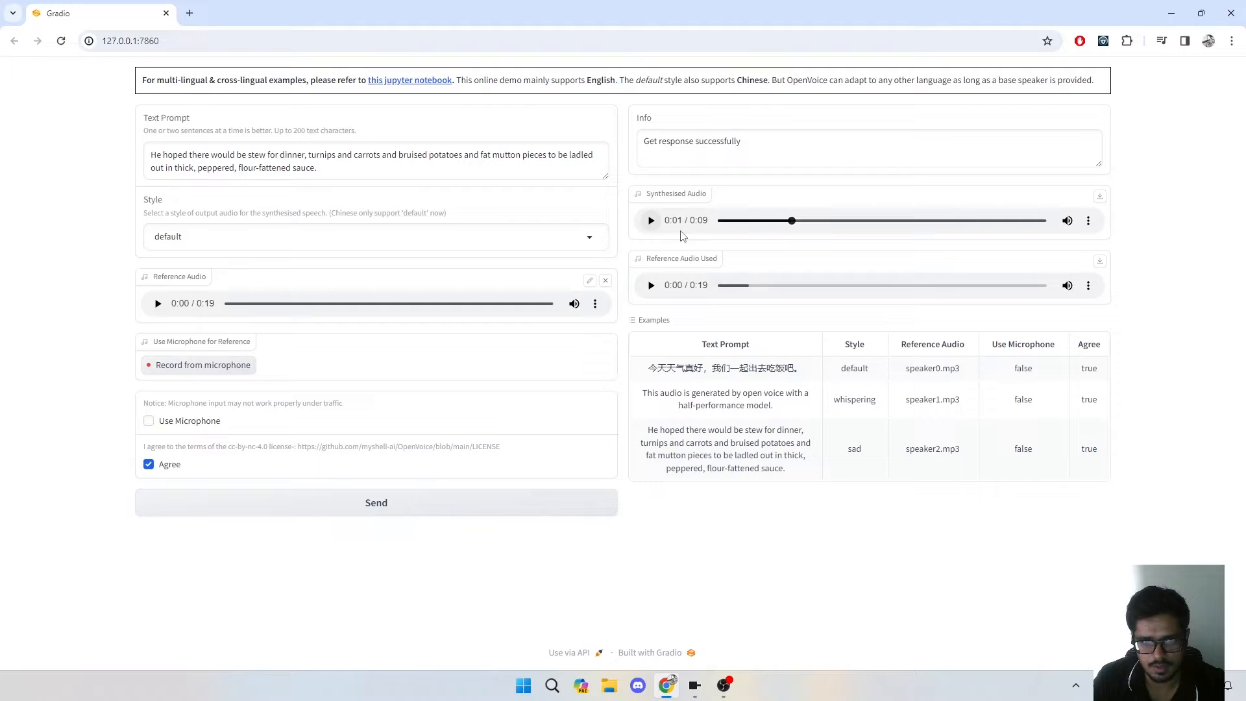
pyautogui.click(721, 220)
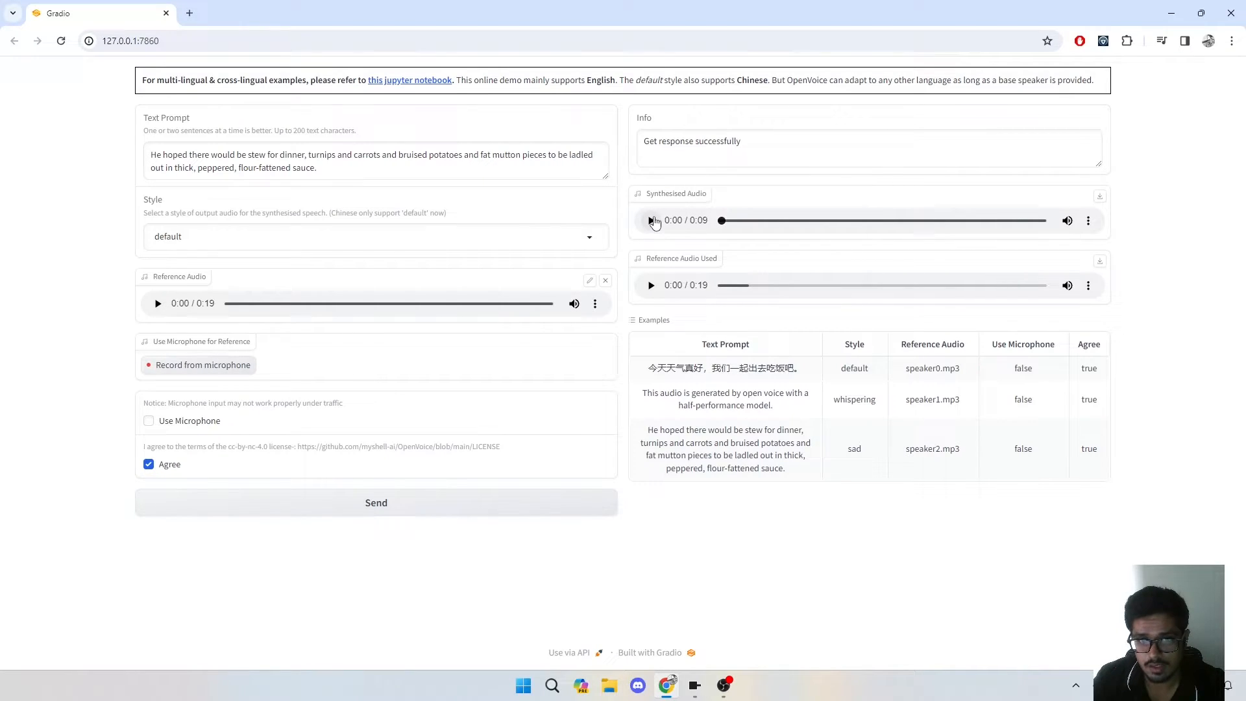
pyautogui.click(651, 220)
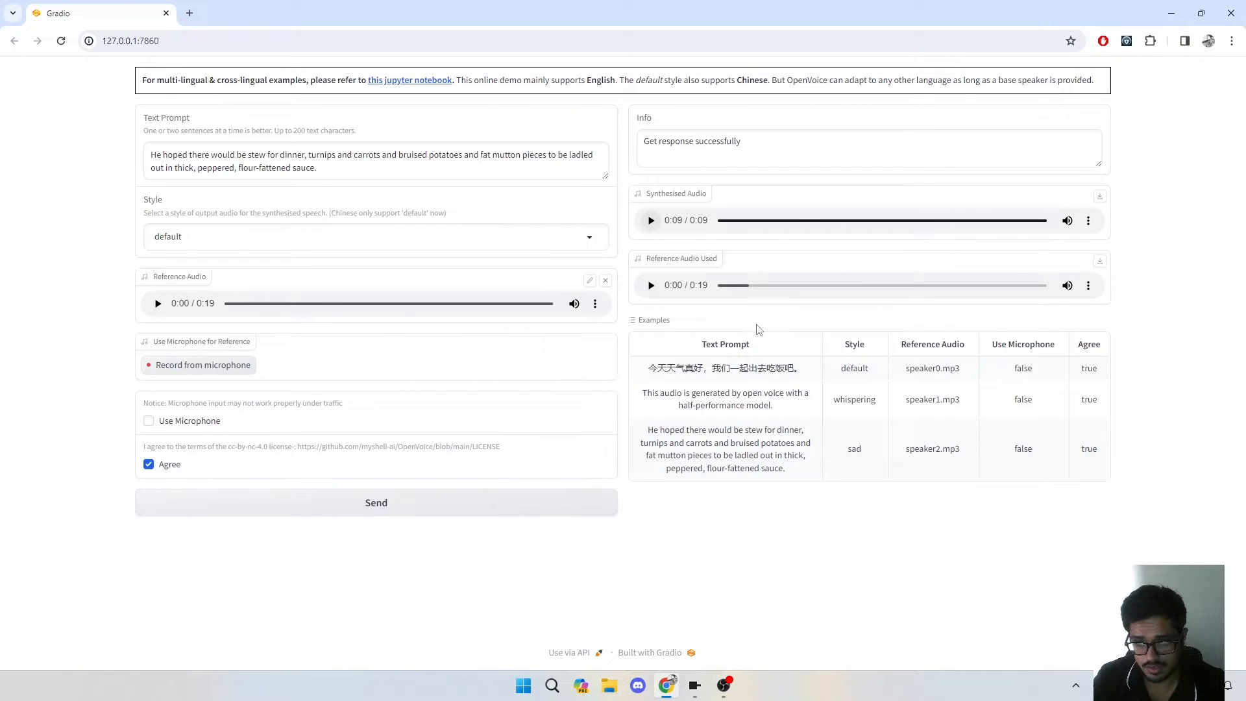
pyautogui.moveTo(724, 367)
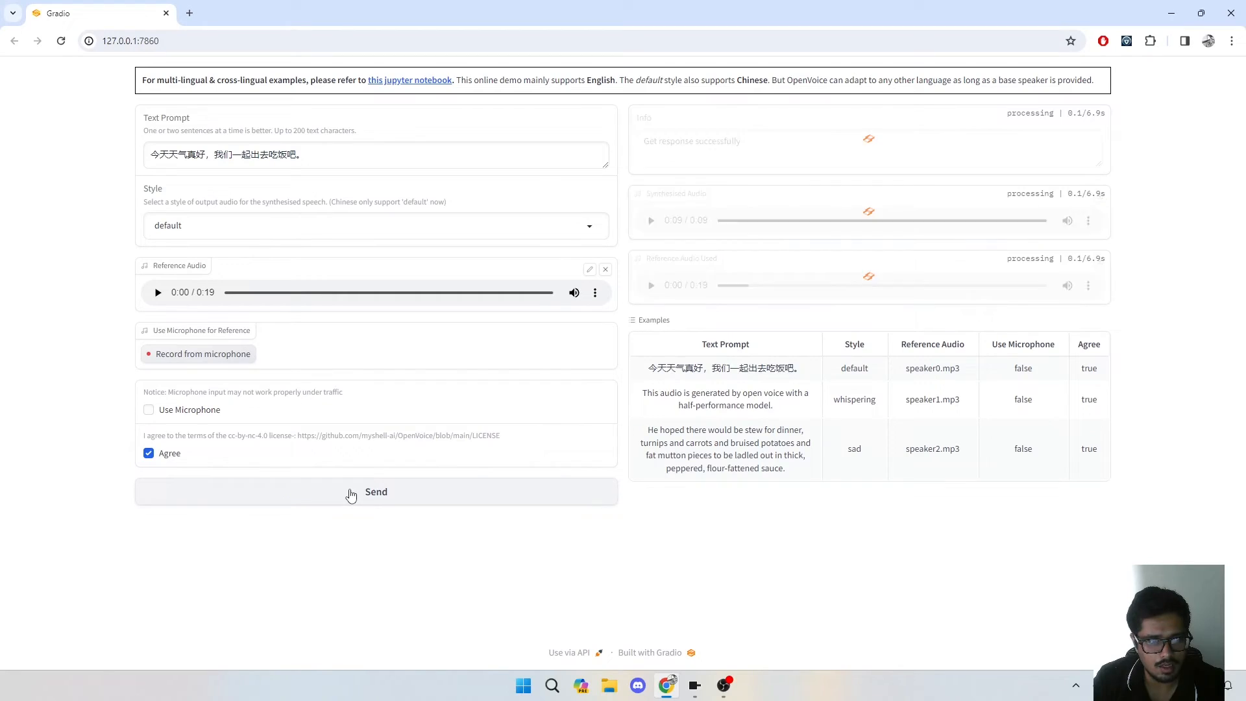
# Generate the 3-second clip for the Chinese example prompt.
pyautogui.click(376, 492)
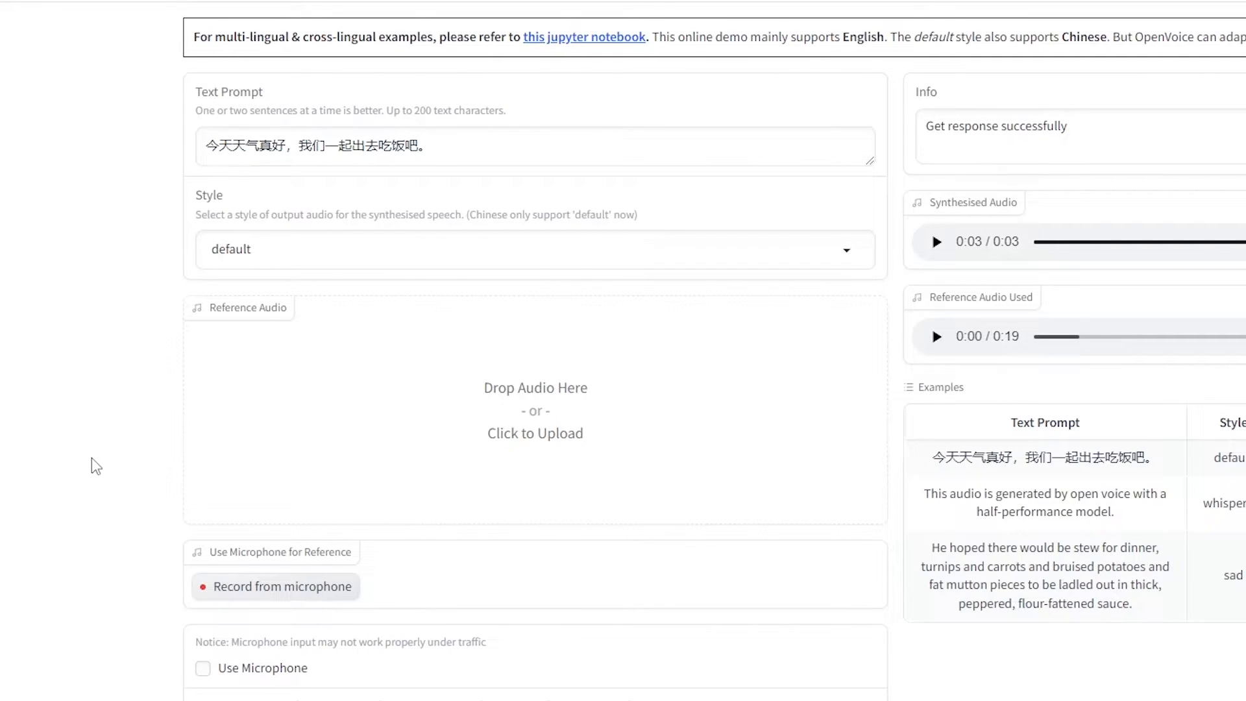
pyautogui.moveTo(505, 401)
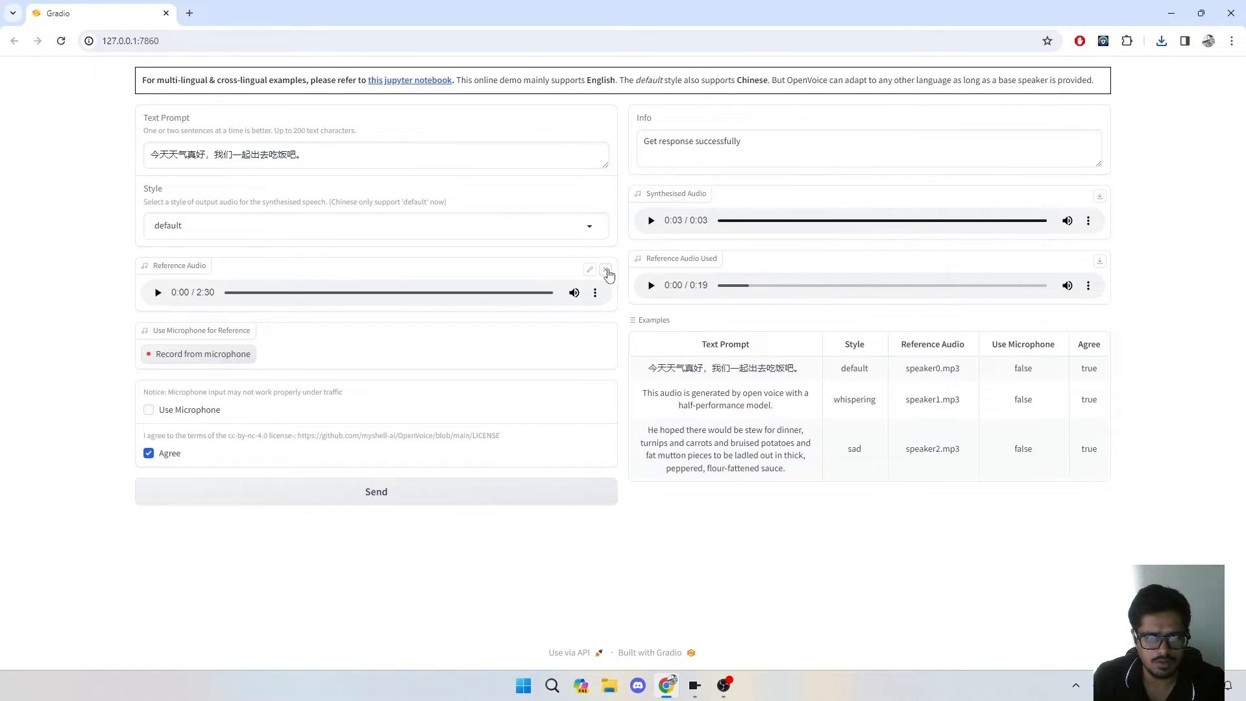
pyautogui.moveTo(374, 283)
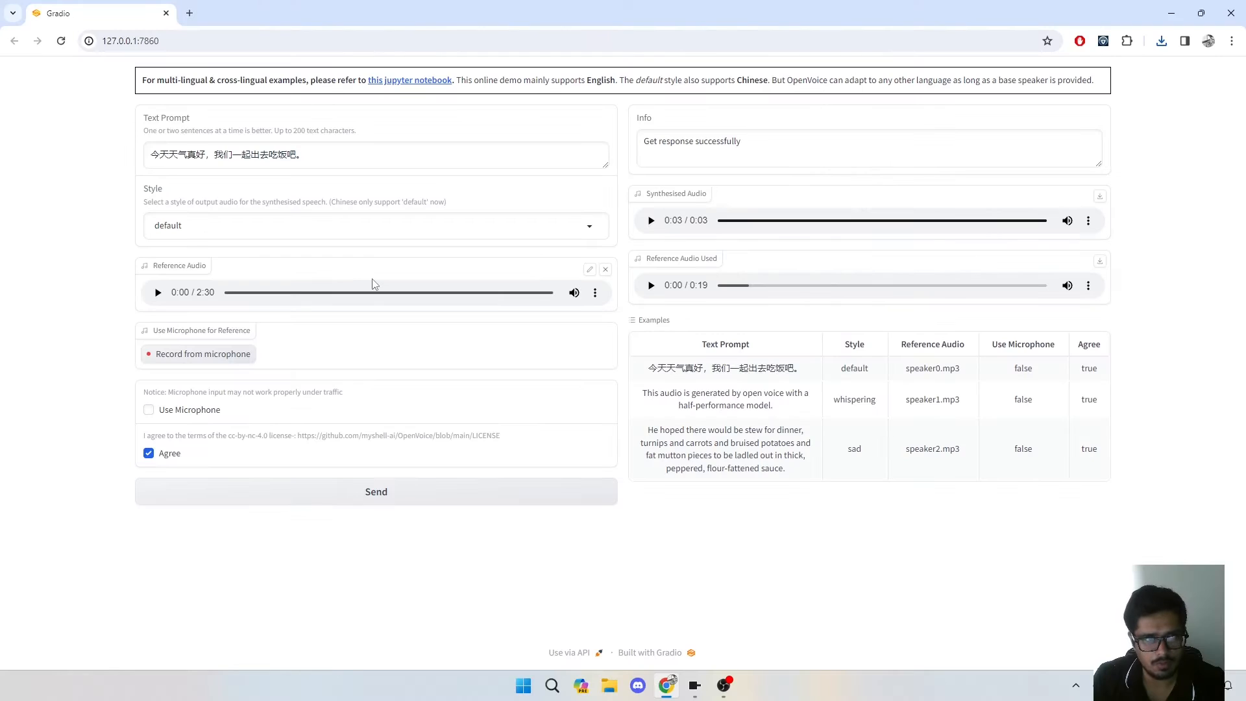
# Swap in a 2:30 reference recording, regenerate the Chinese sentence, and play it.
pyautogui.click(373, 225)
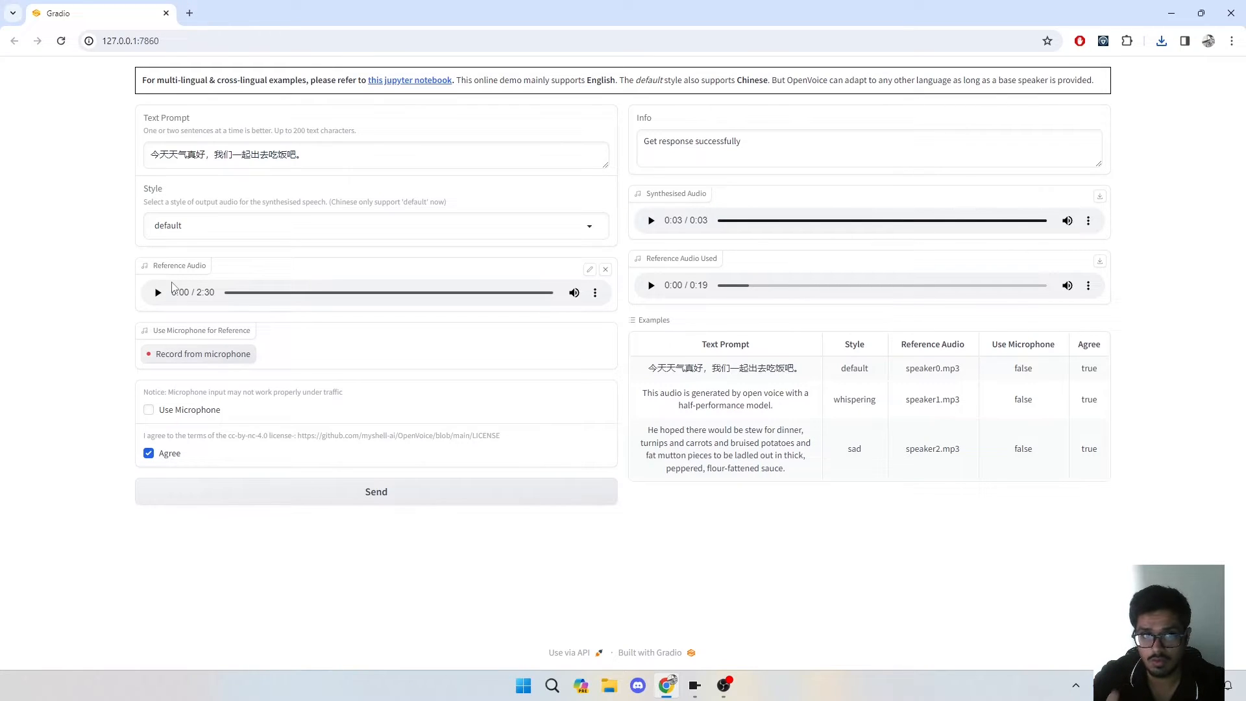
pyautogui.moveTo(179, 238)
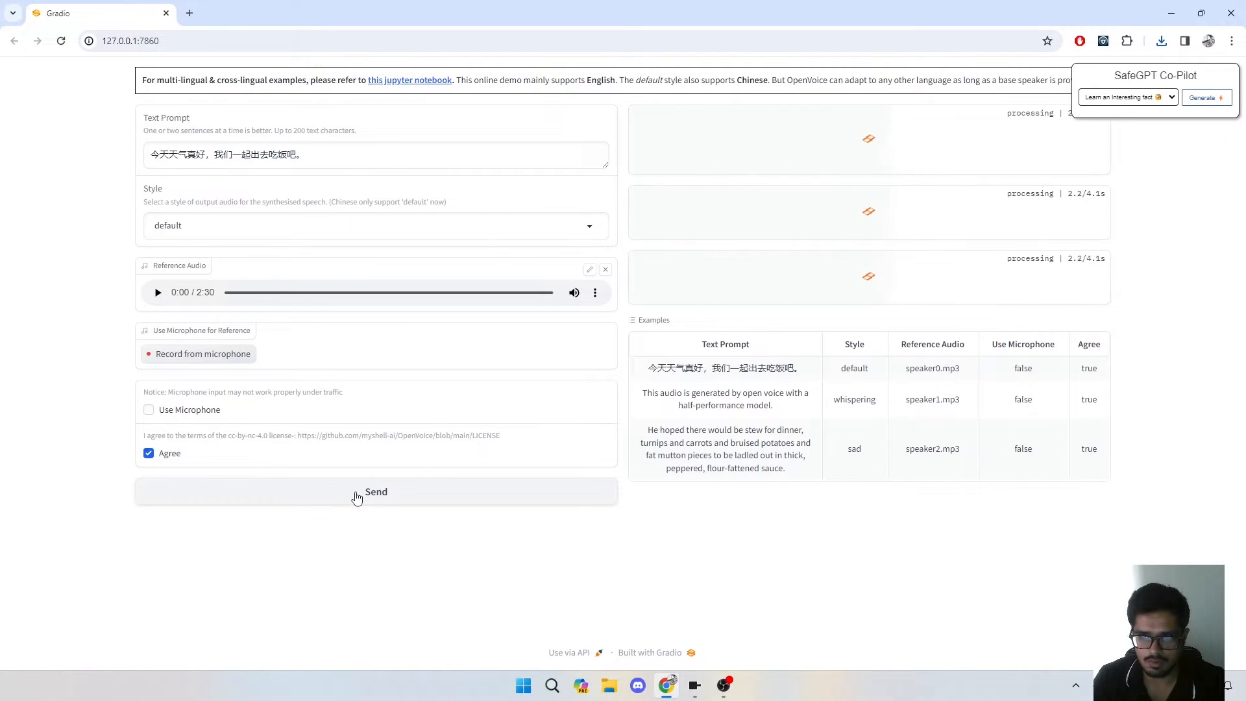
pyautogui.click(376, 491)
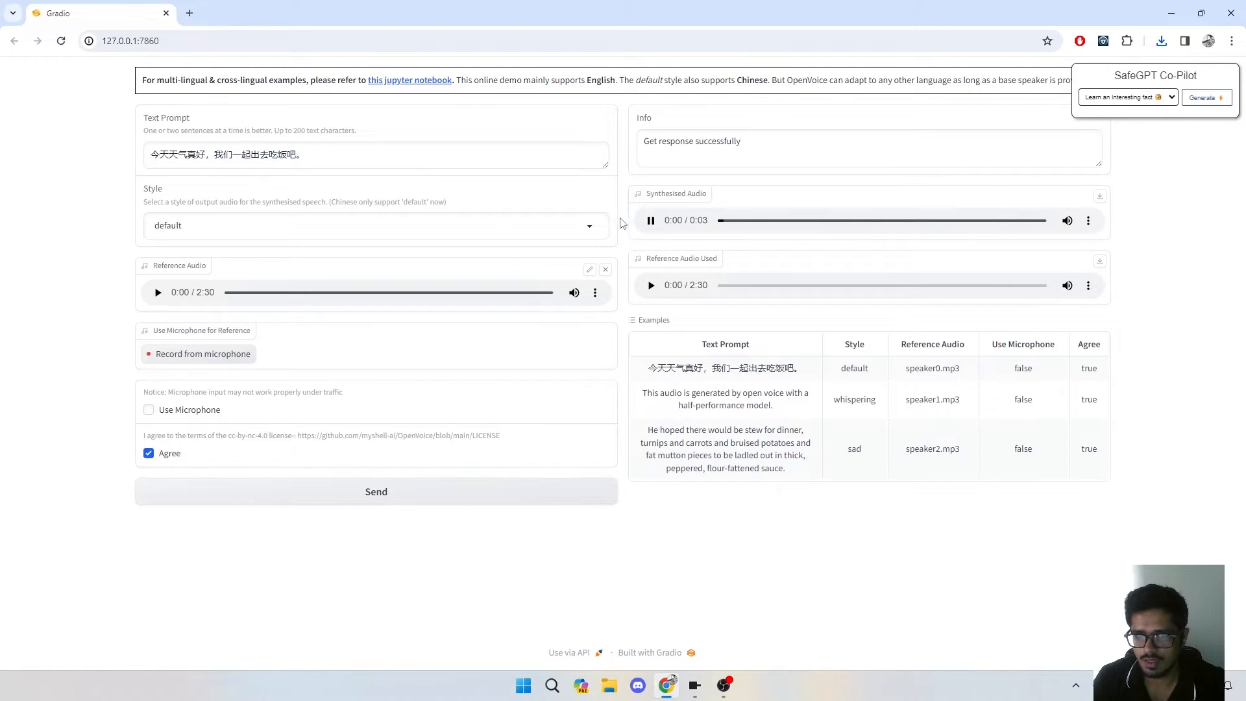
pyautogui.click(650, 220)
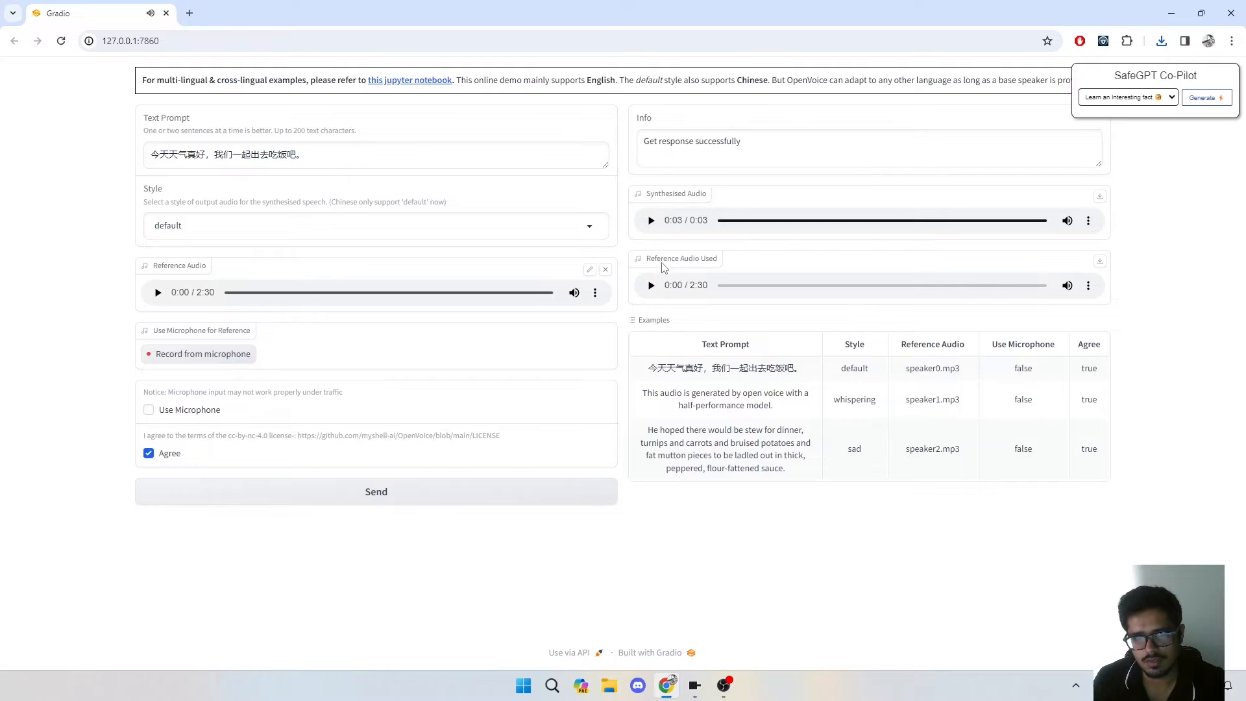
pyautogui.moveTo(674, 529)
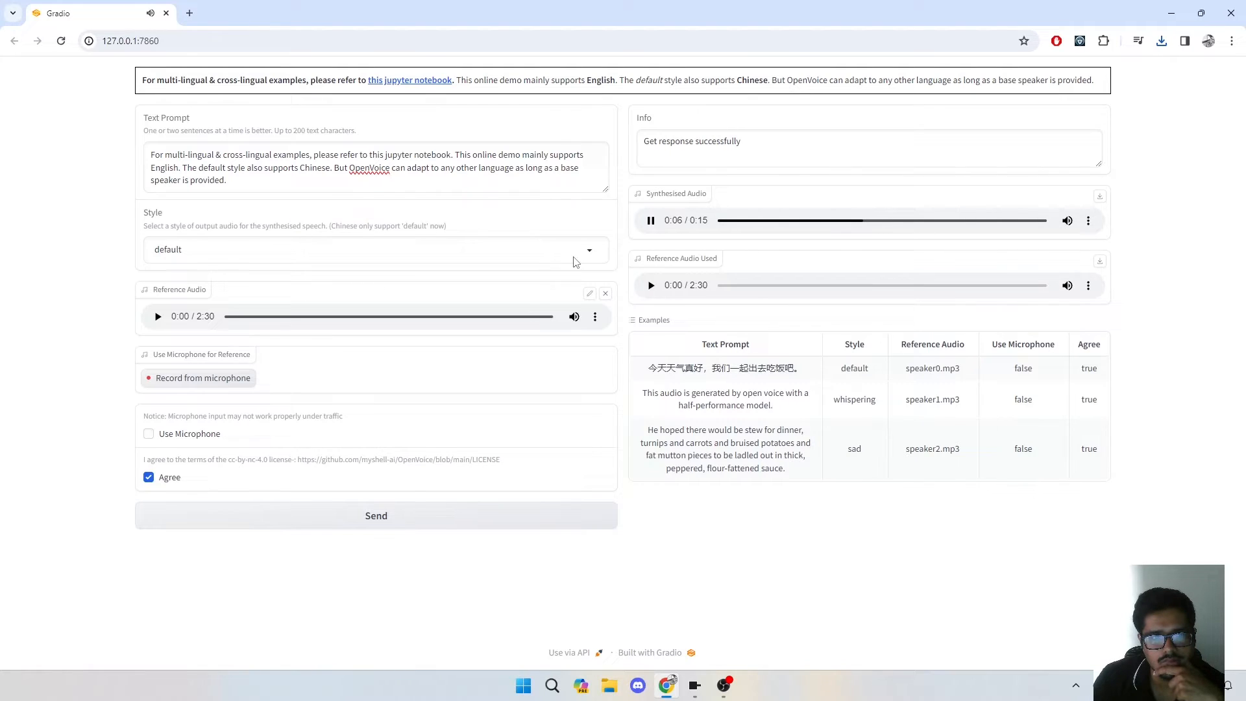
pyautogui.moveTo(561, 261)
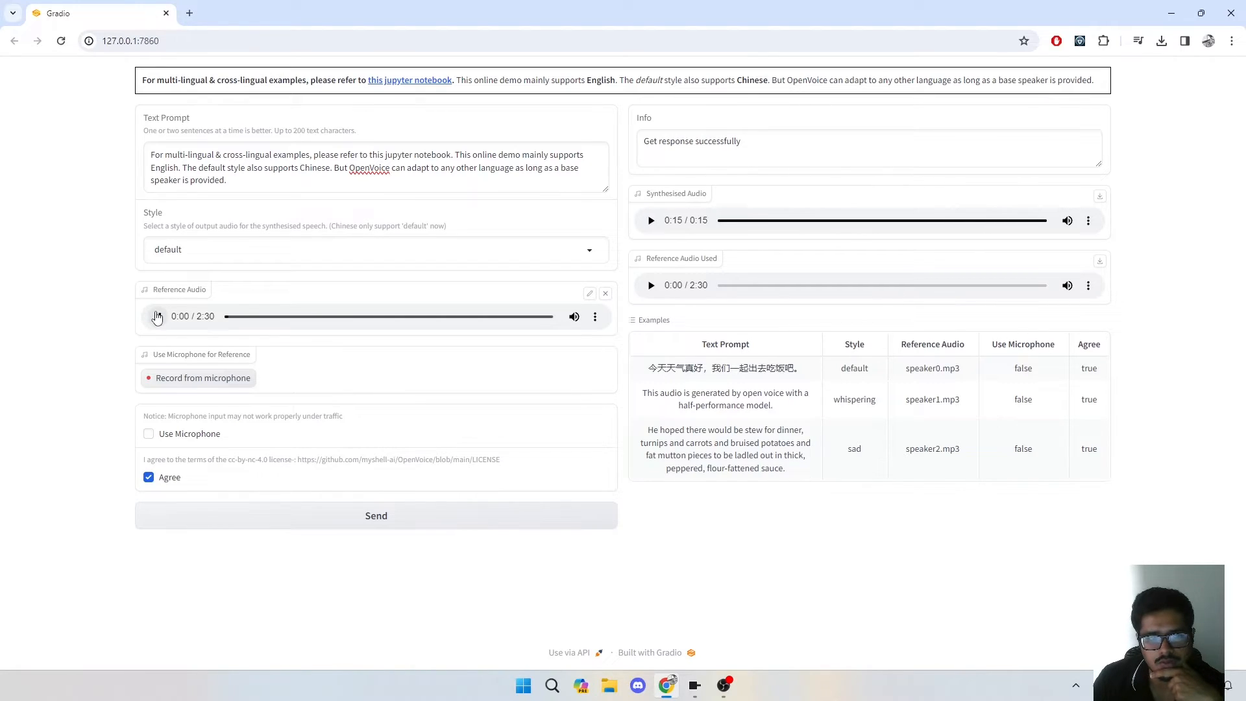
# Replay the reference voice and default clip, then generate the notice paragraph in cheerful style.
pyautogui.click(156, 316)
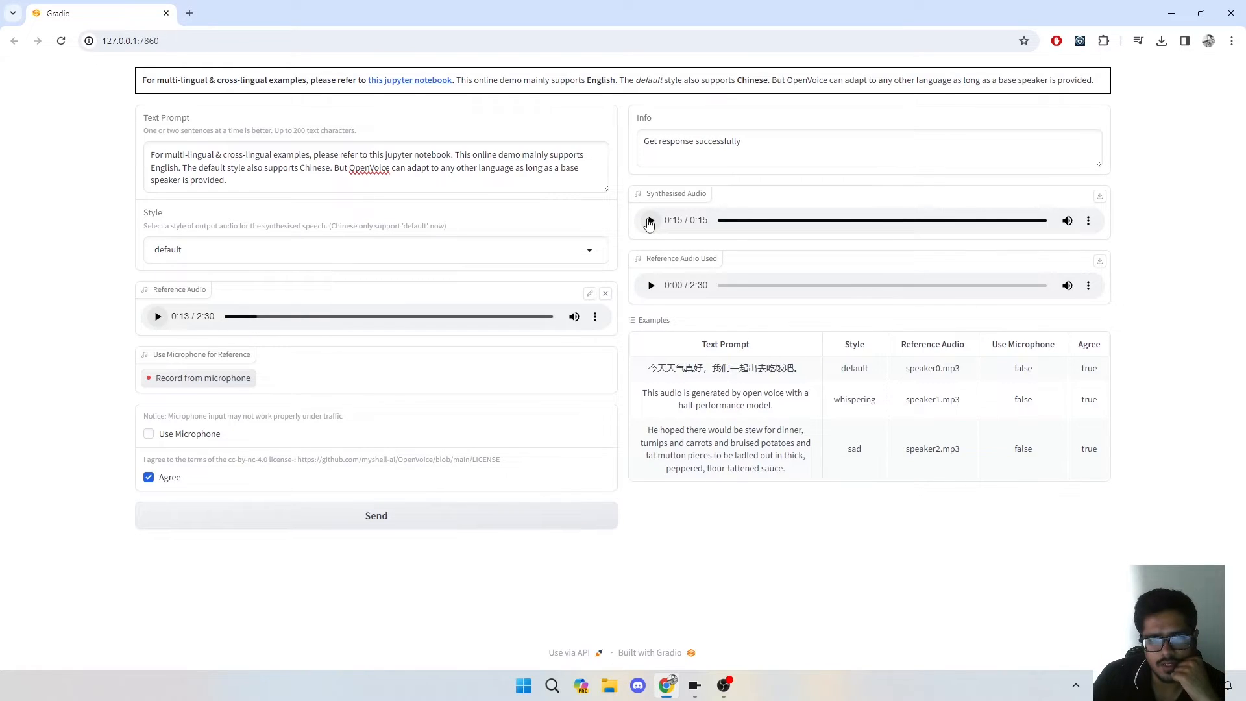
pyautogui.click(651, 220)
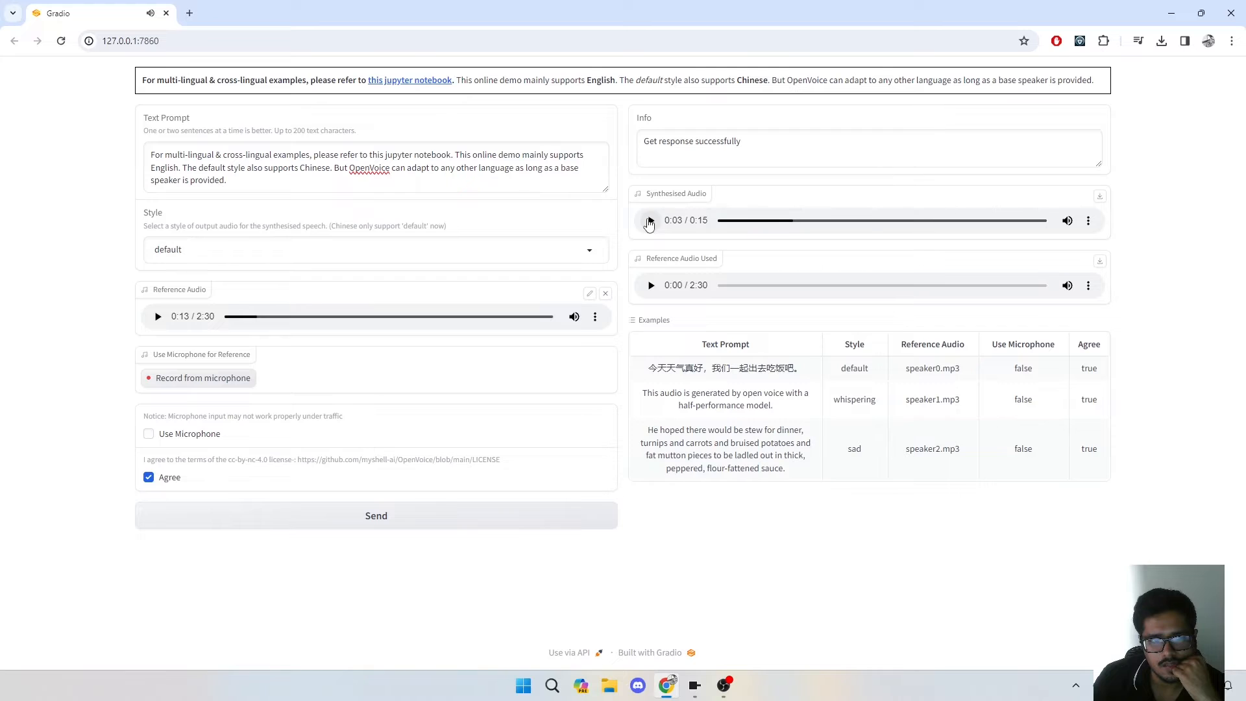
pyautogui.click(373, 249)
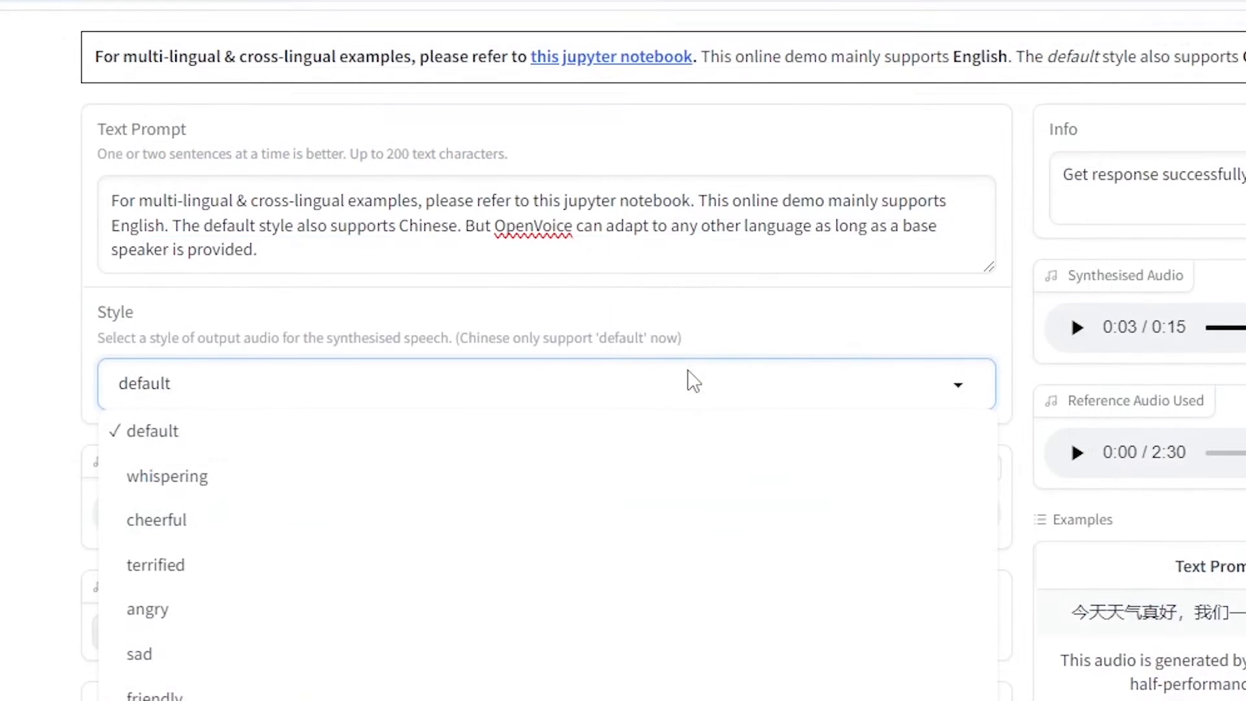
pyautogui.scroll(-3)
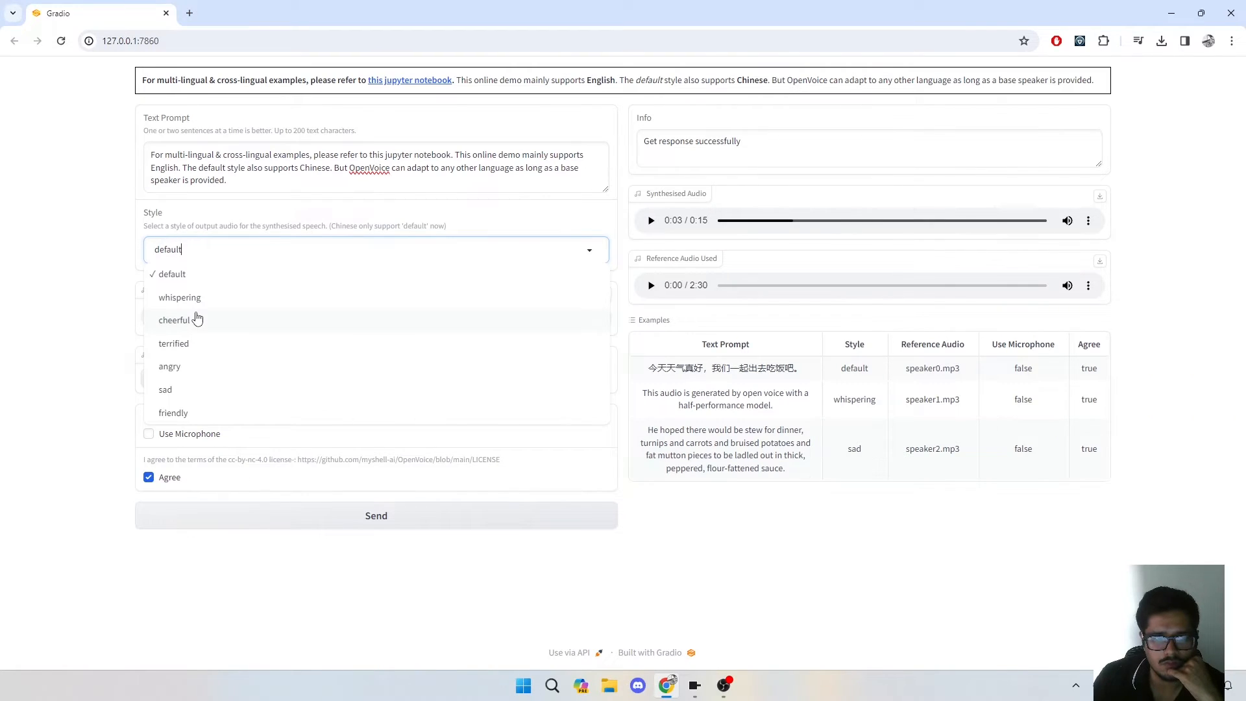
pyautogui.click(173, 320)
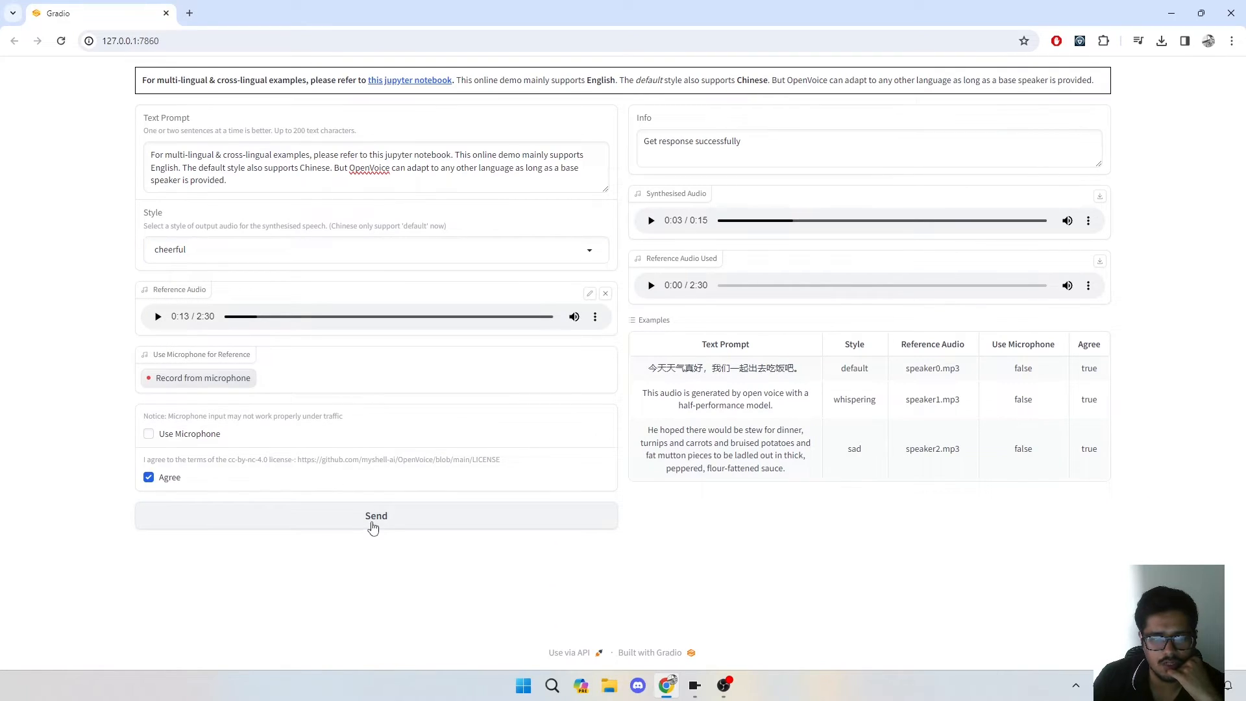
pyautogui.click(651, 220)
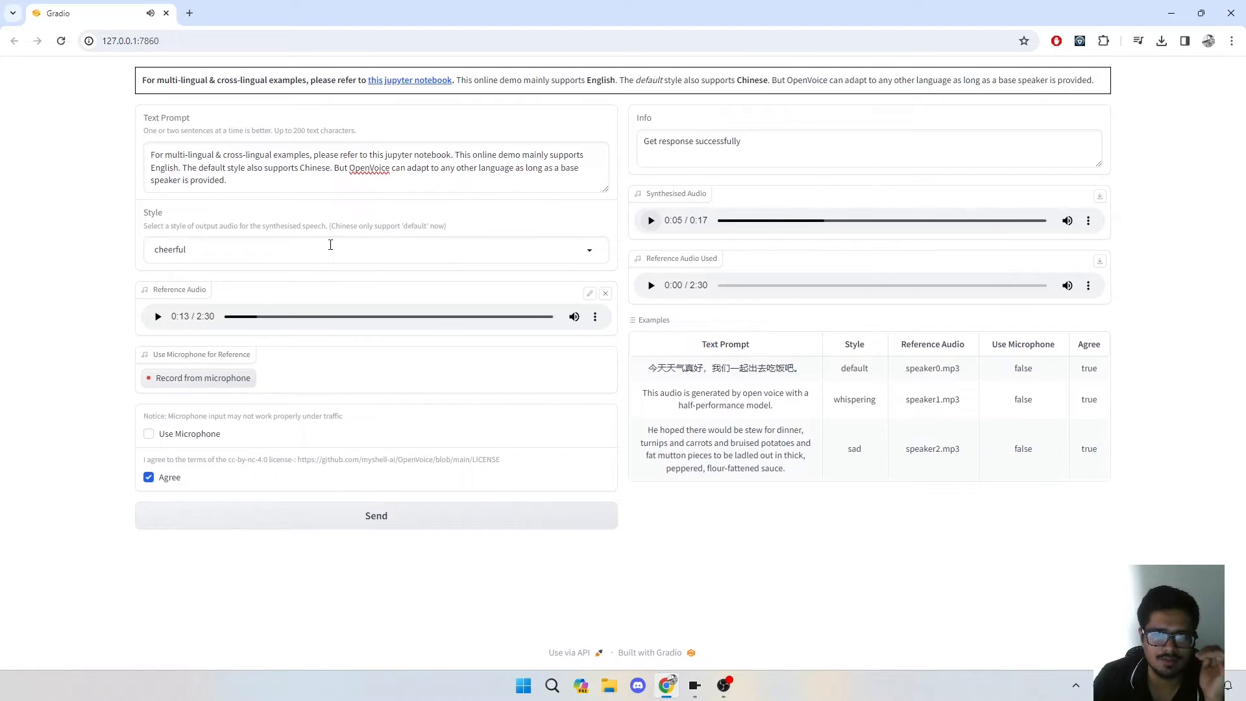
pyautogui.moveTo(331, 230)
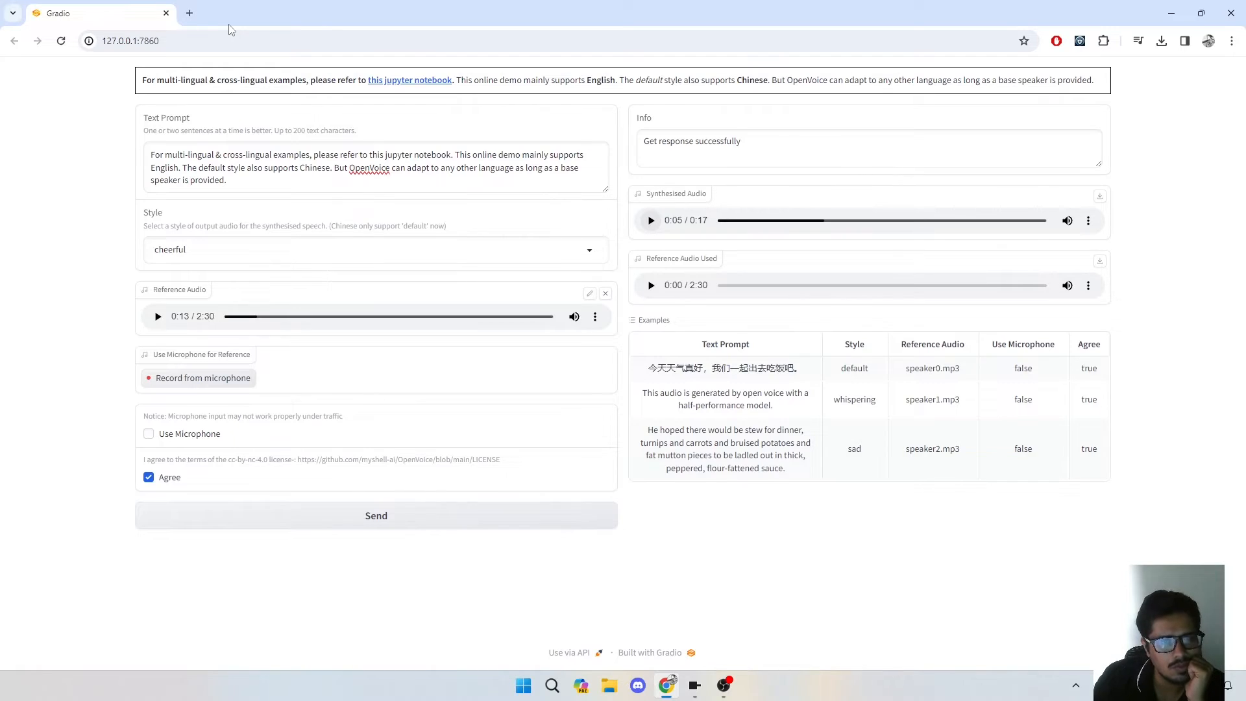
pyautogui.moveTo(371, 114)
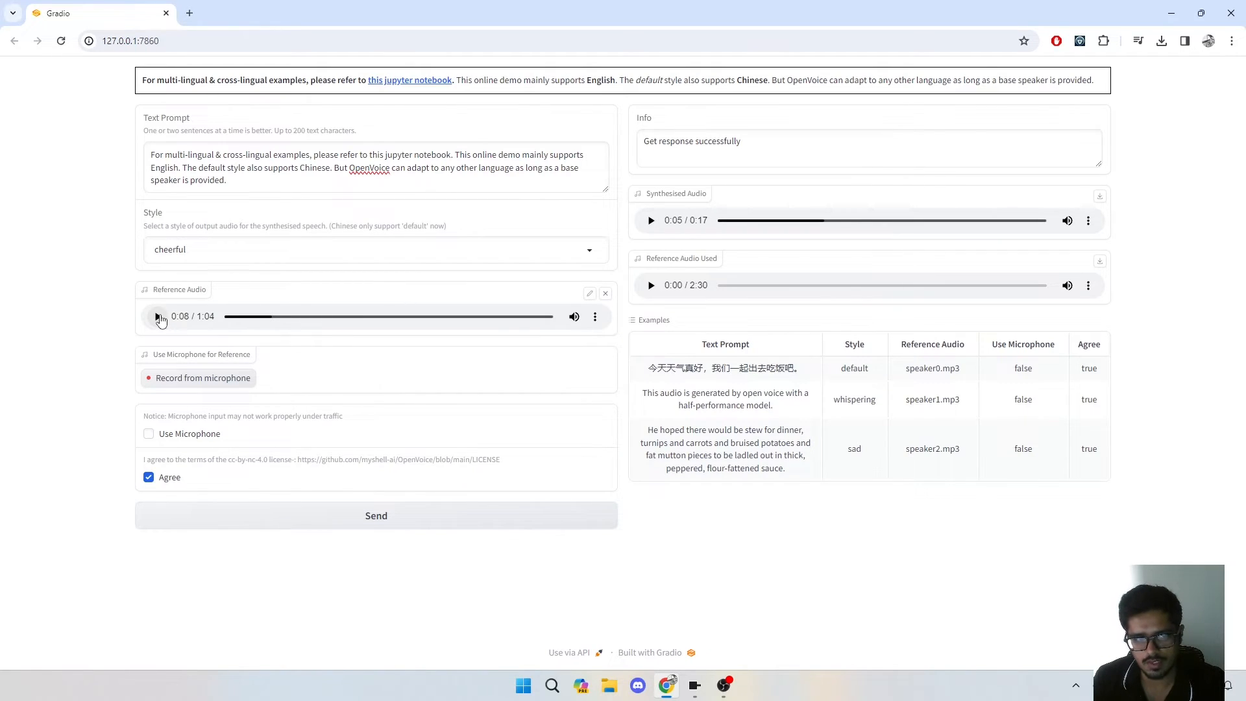
# Preview the new 1:04 reference clip to 0:52 and reset the style to default.
pyautogui.click(159, 316)
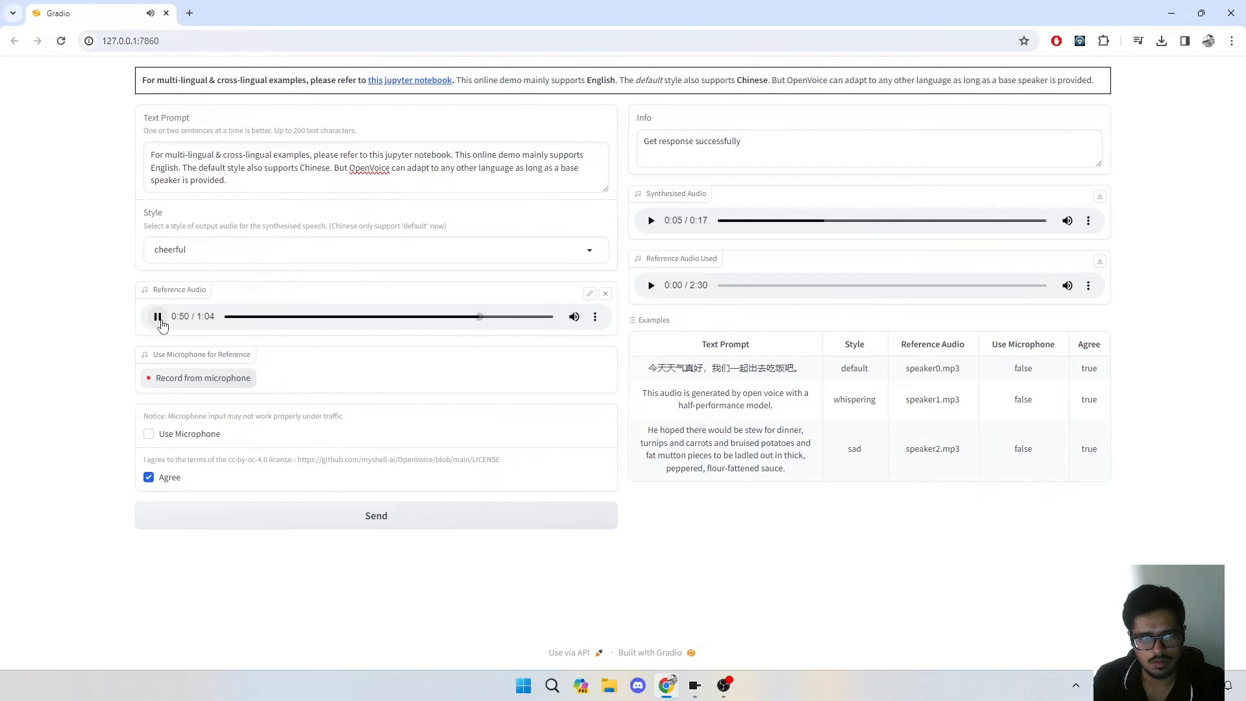
pyautogui.click(157, 316)
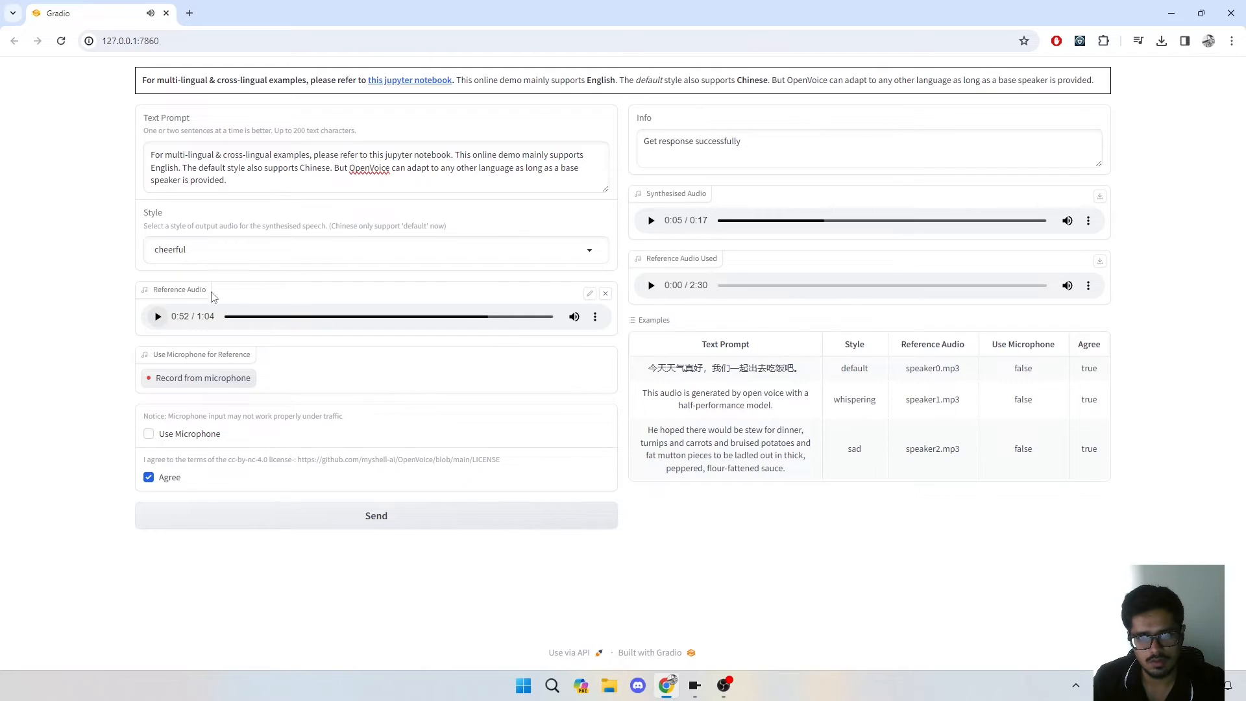
pyautogui.moveTo(357, 205)
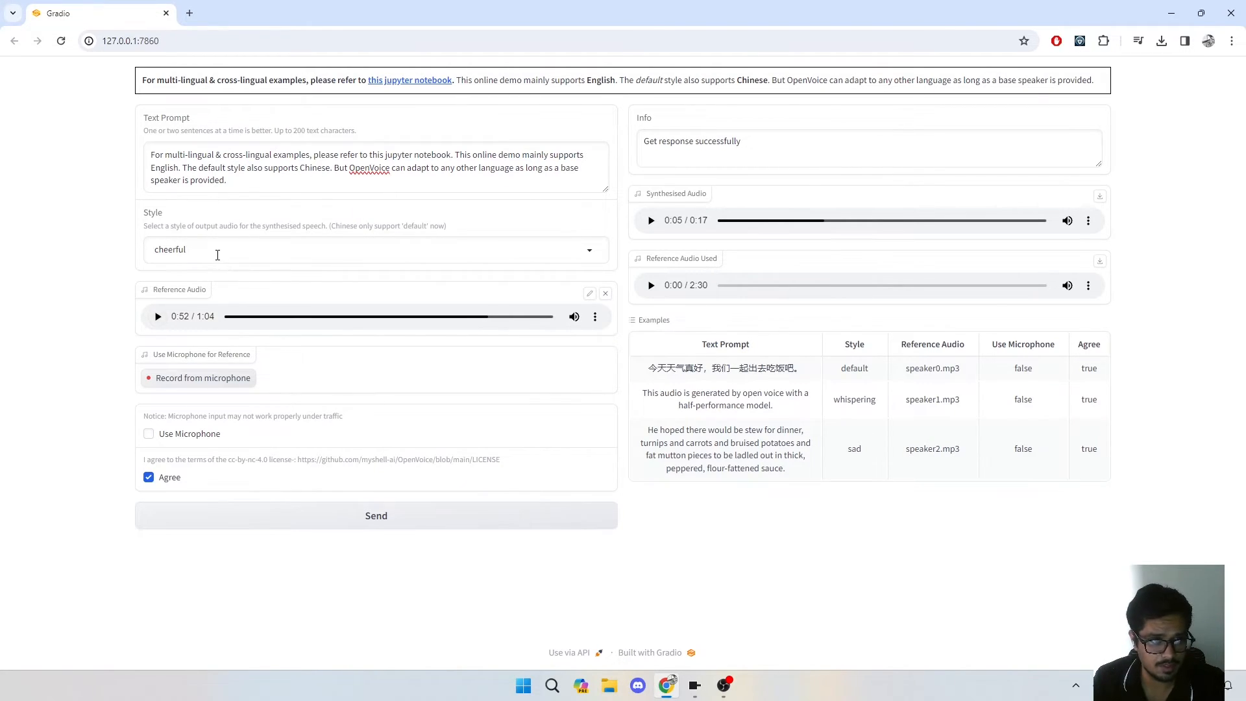
pyautogui.click(373, 249)
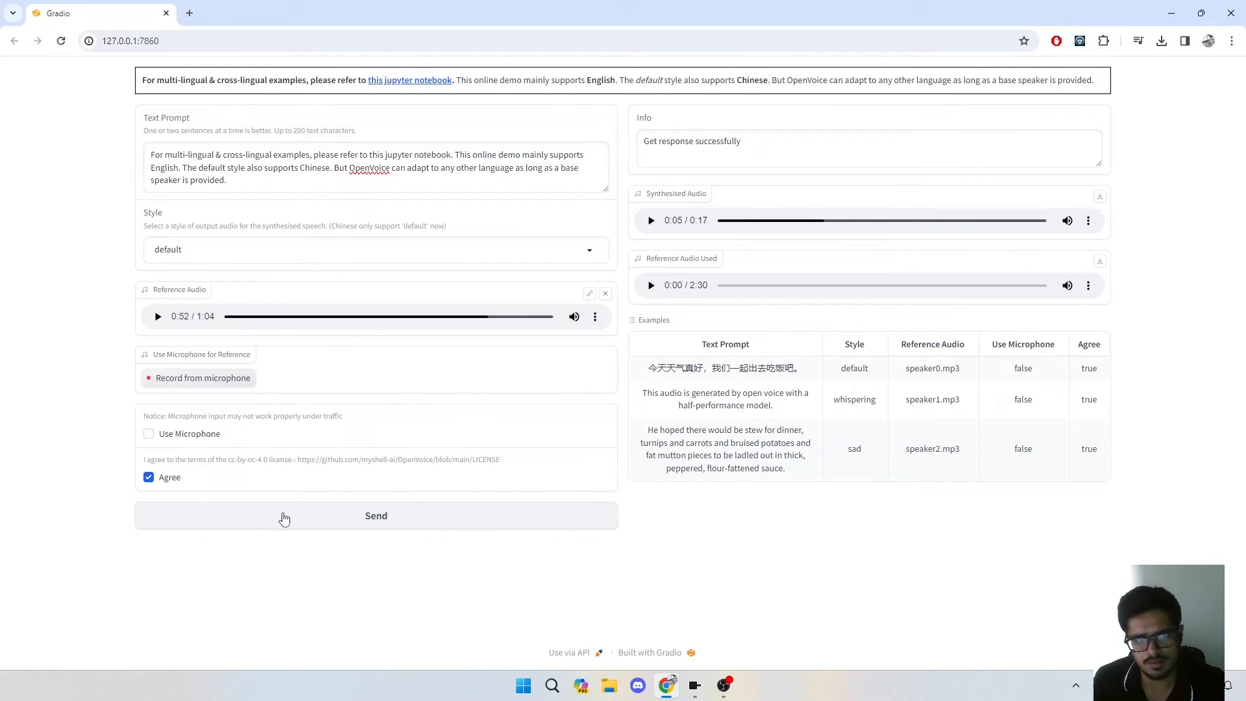
# Regenerate the 15-second default-style notice clip using the 1:04 reference voice.
pyautogui.click(375, 515)
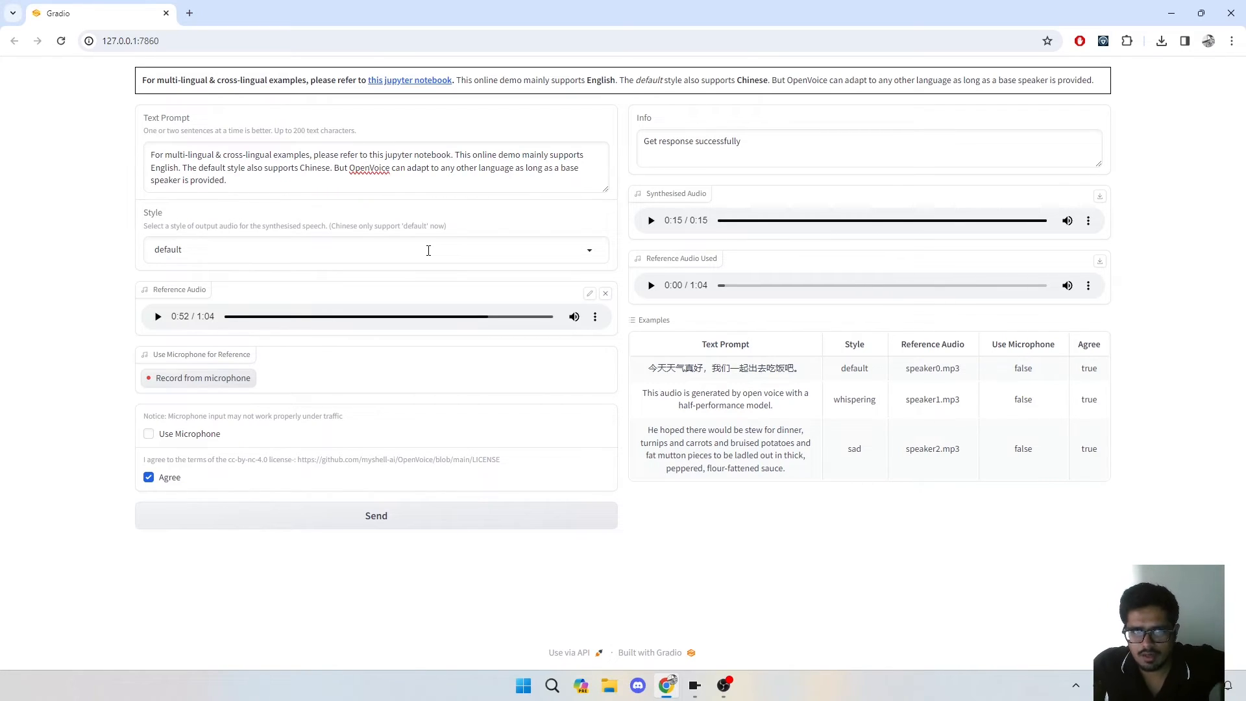
pyautogui.click(429, 249)
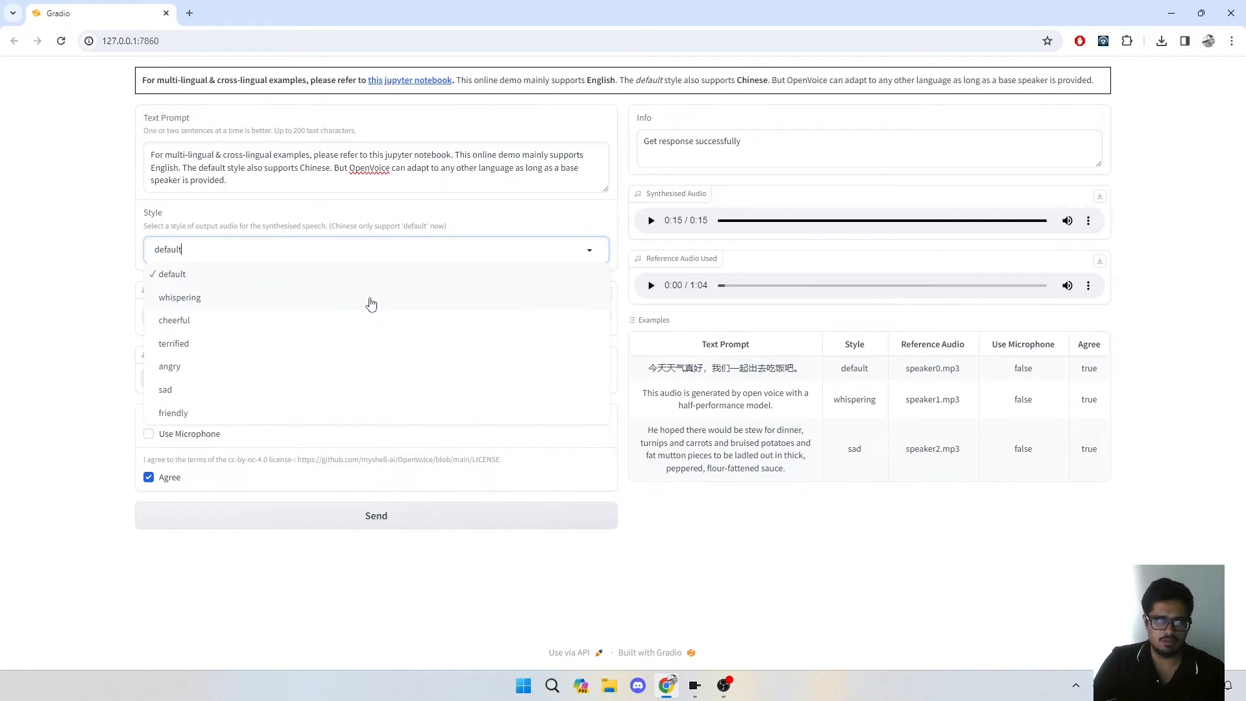
pyautogui.moveTo(418, 286)
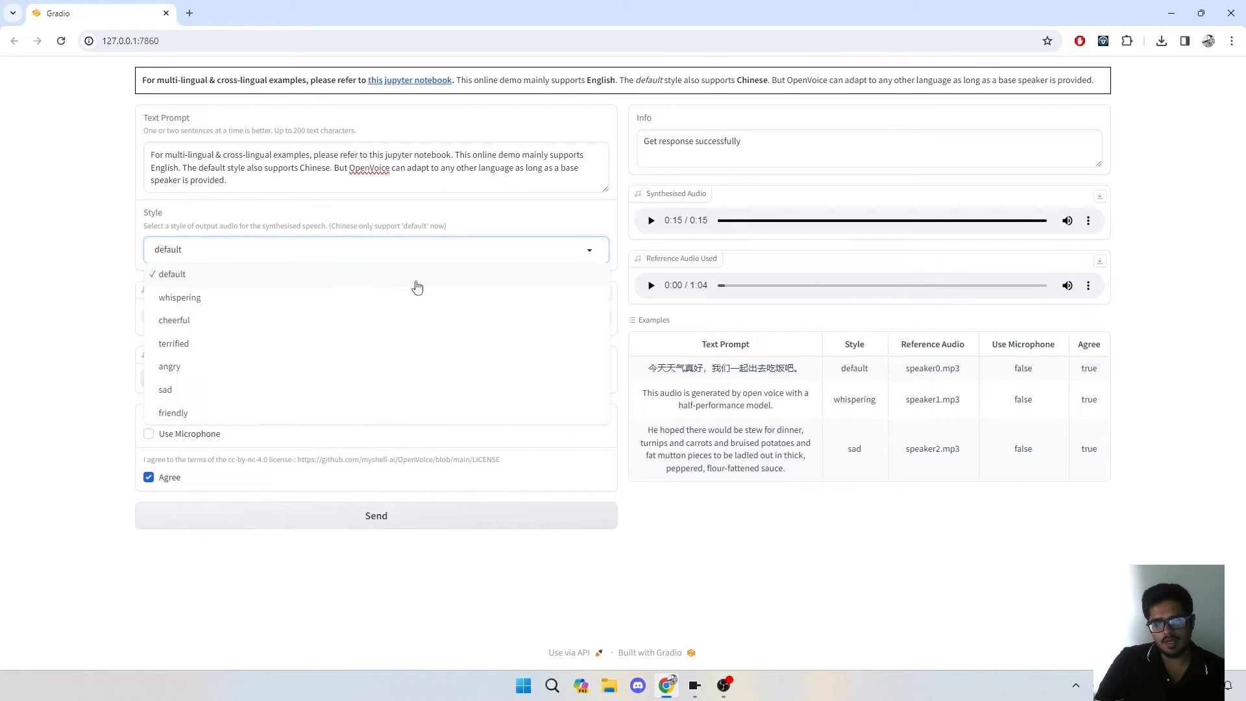
pyautogui.moveTo(764, 495)
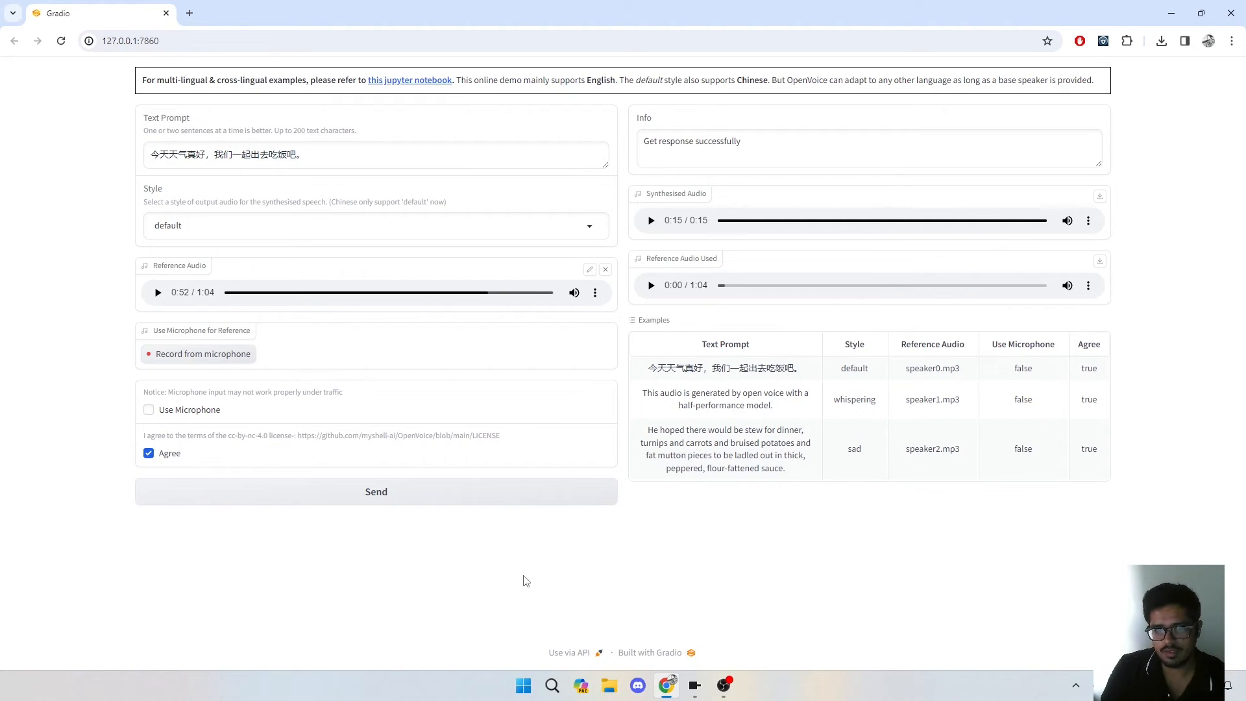
pyautogui.moveTo(81, 284)
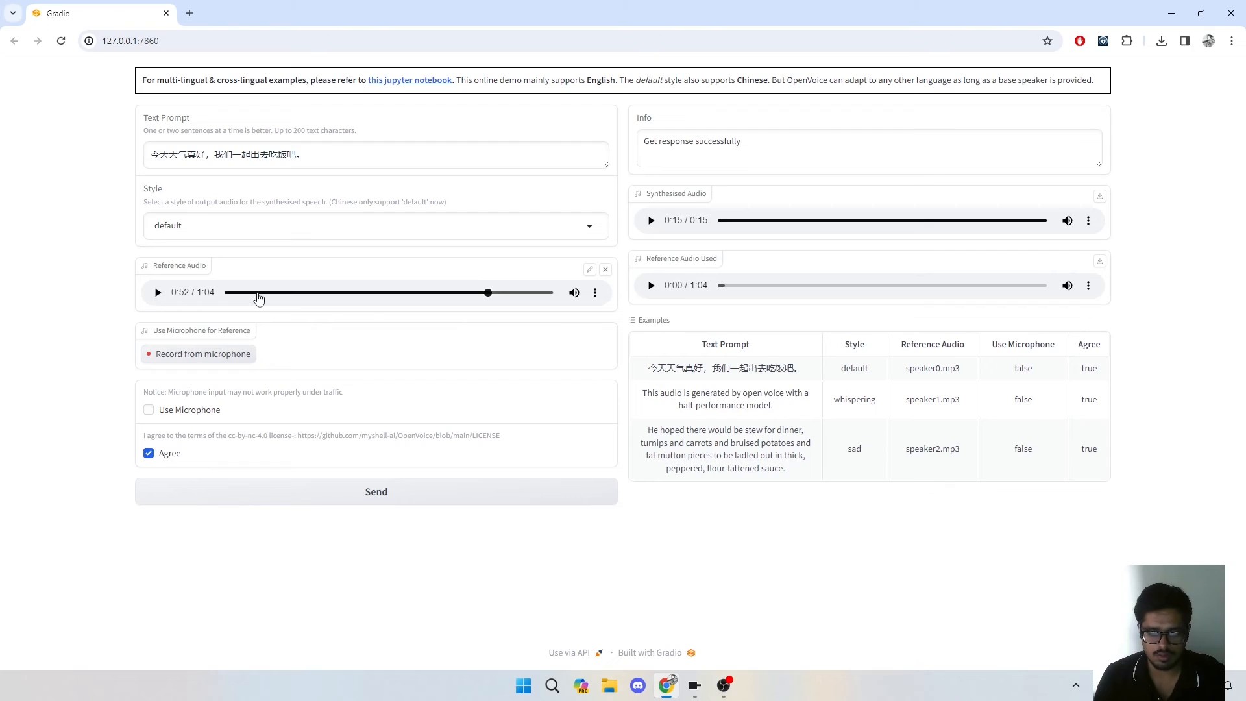
pyautogui.moveTo(300, 341)
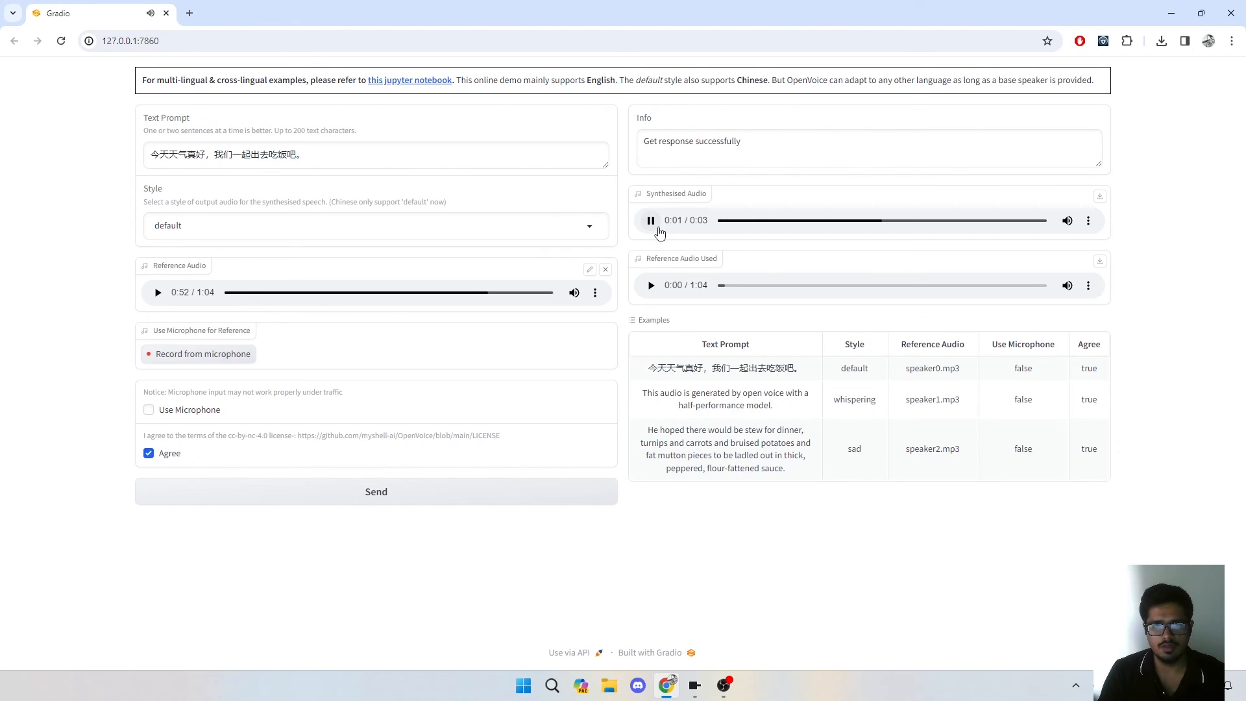
# Pause, rewind and replay the 3-second Chinese clip in the new reference voice.
pyautogui.click(651, 220)
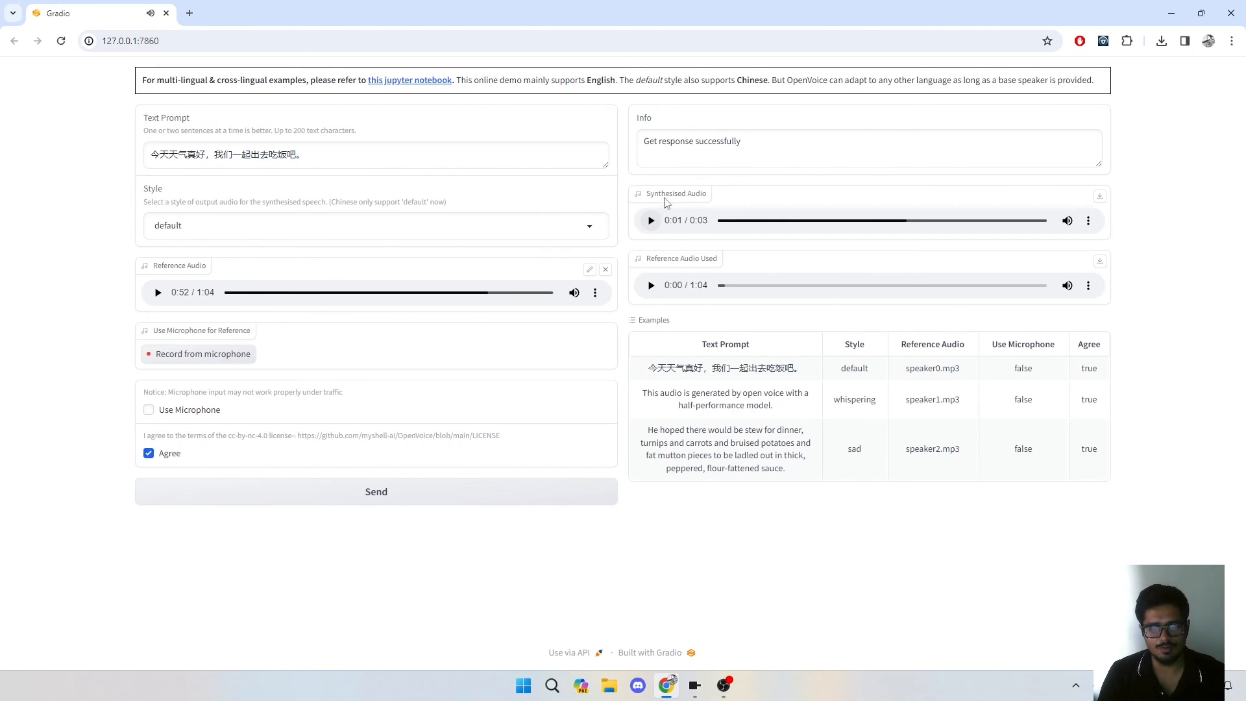
pyautogui.click(650, 220)
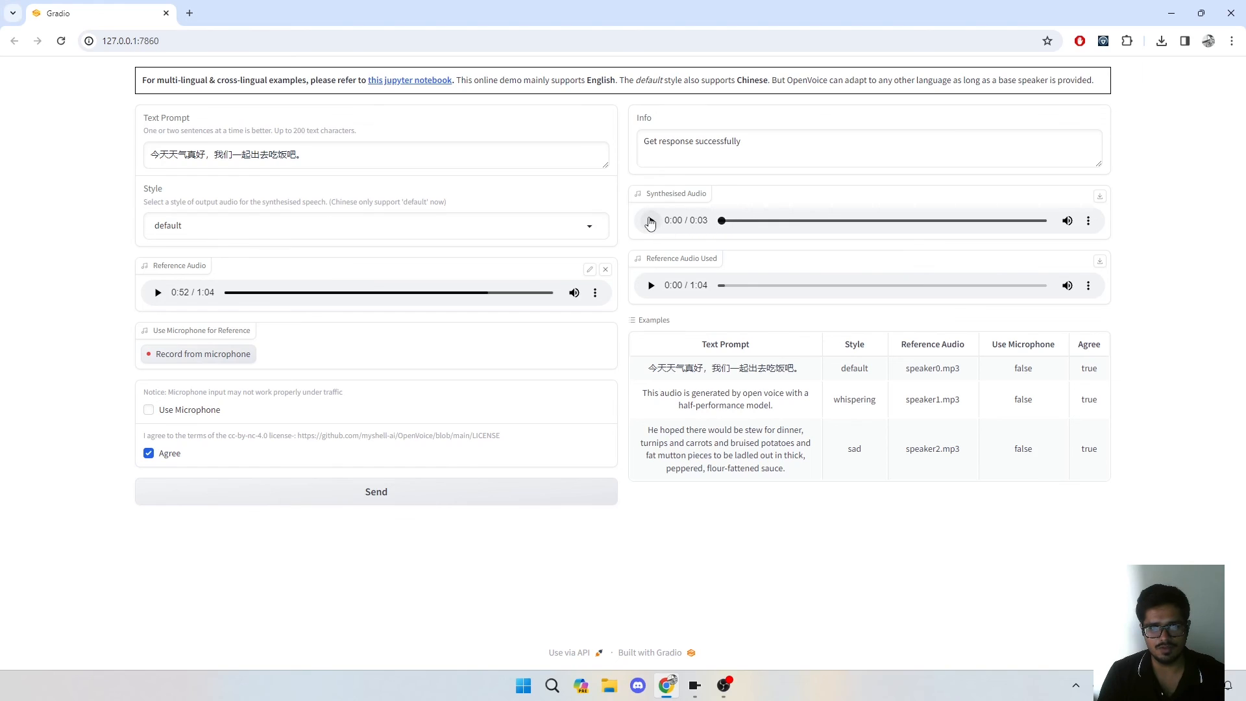
pyautogui.click(650, 220)
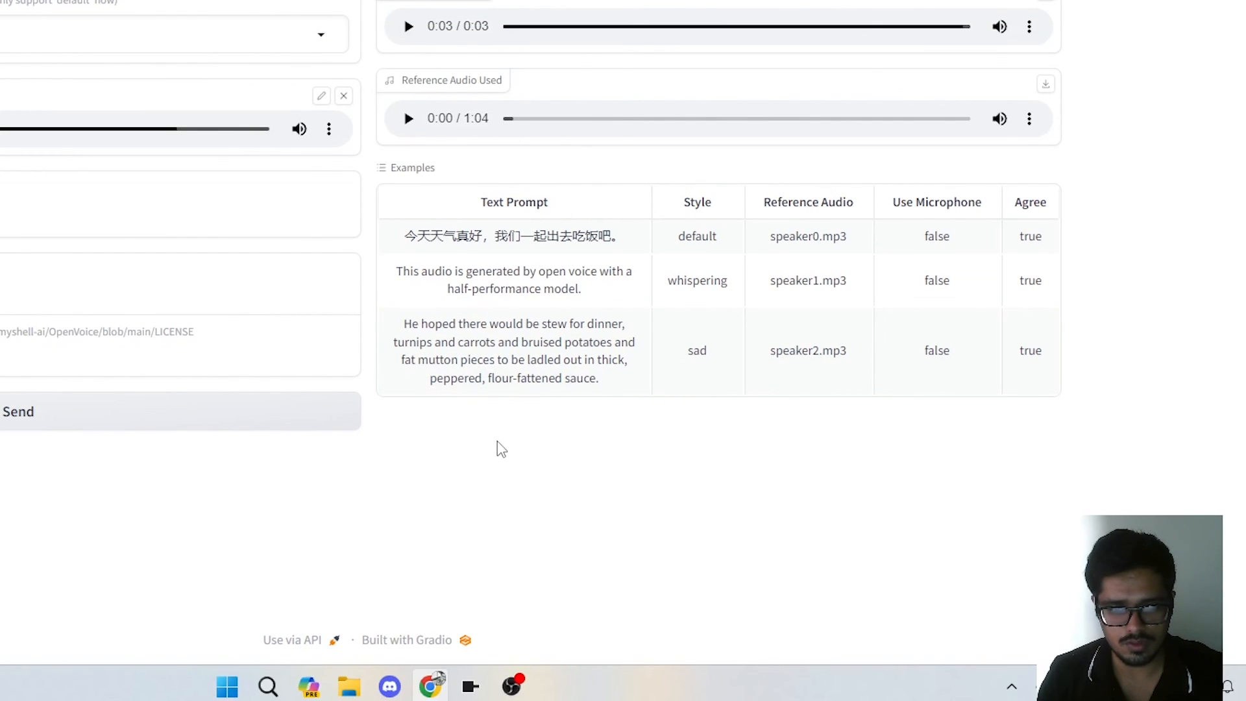
pyautogui.moveTo(540, 699)
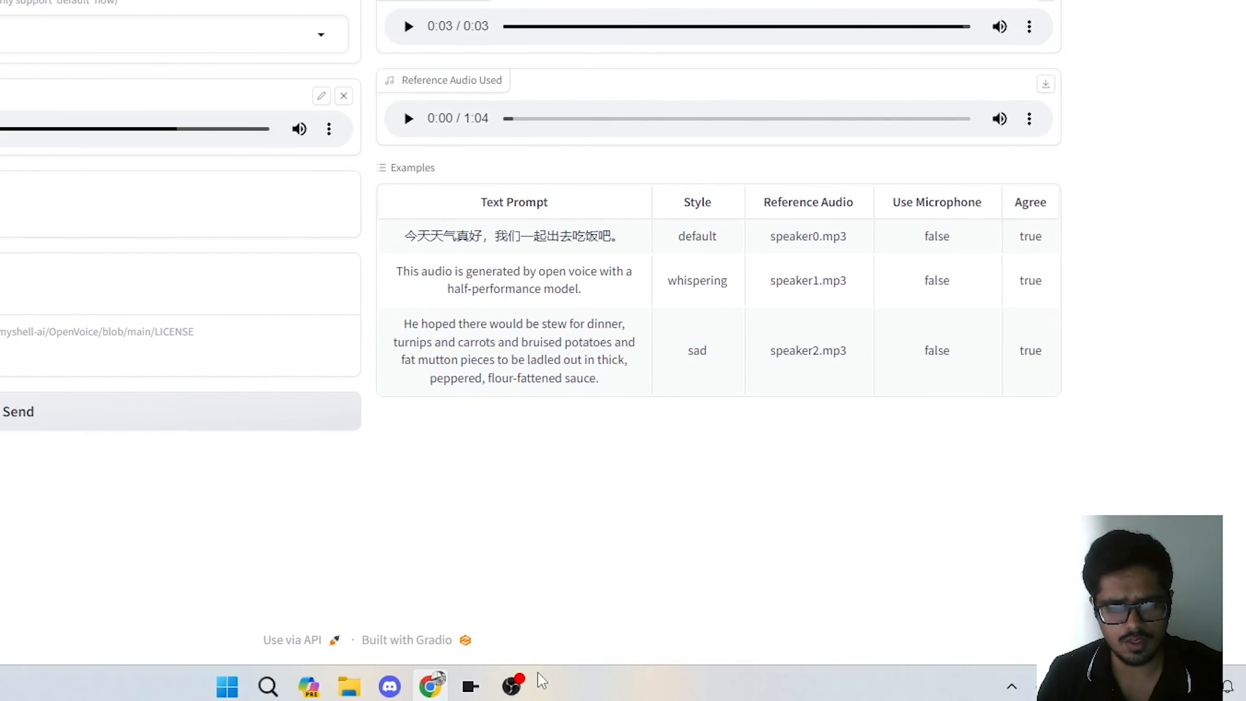